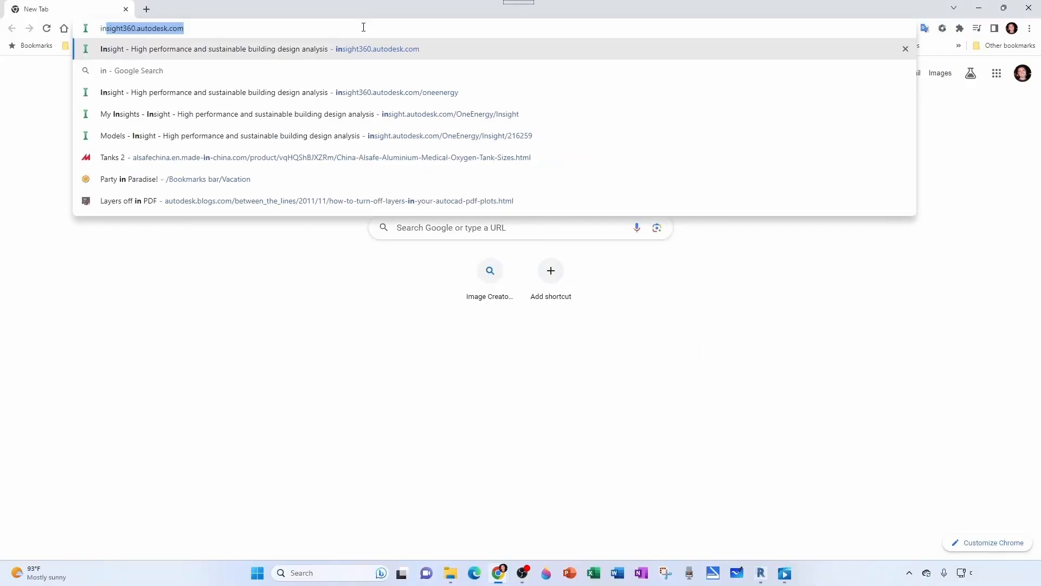
mouse_move(368, 24)
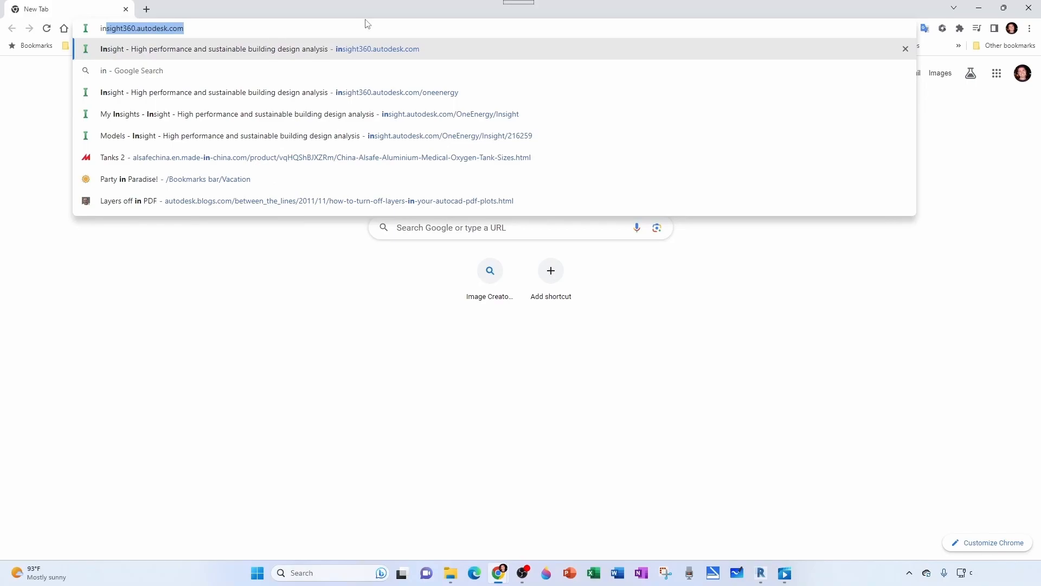
Go to insight360.autodesk.com and sign in through A360 LOGIN to reach My Insights
left_click(279, 92)
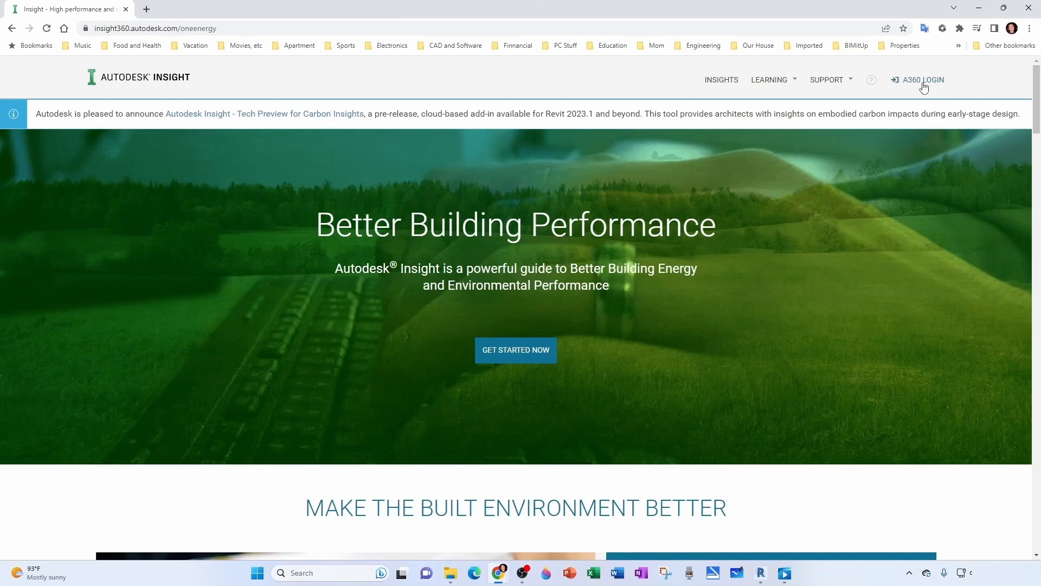
left_click(922, 79)
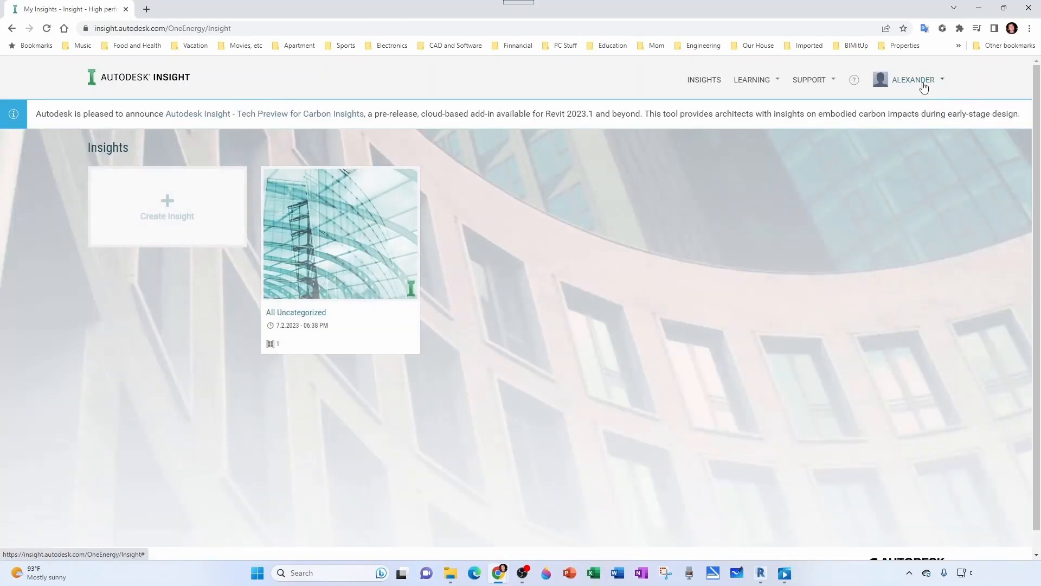
mouse_move(409, 294)
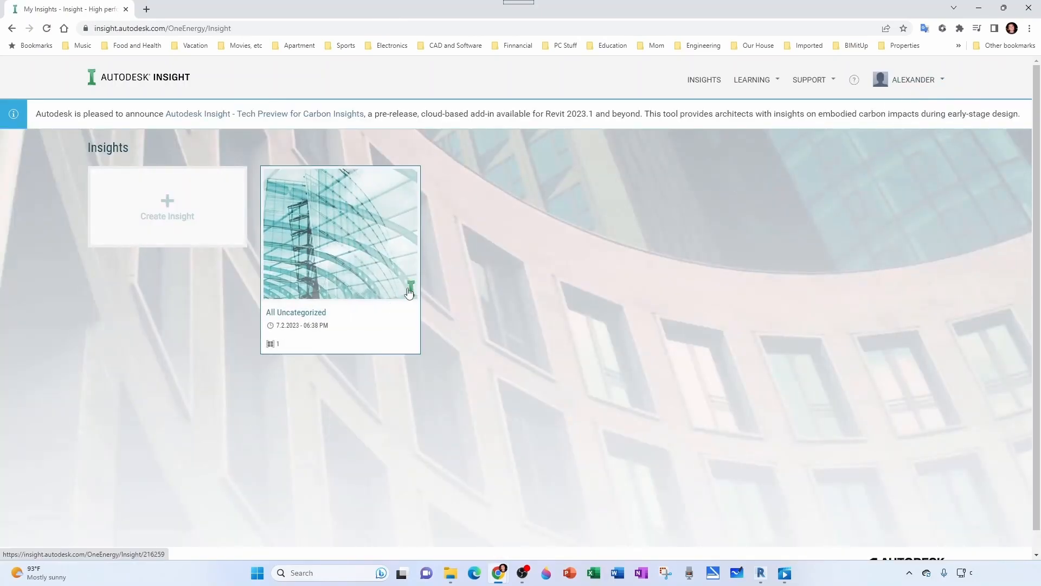
mouse_move(351, 235)
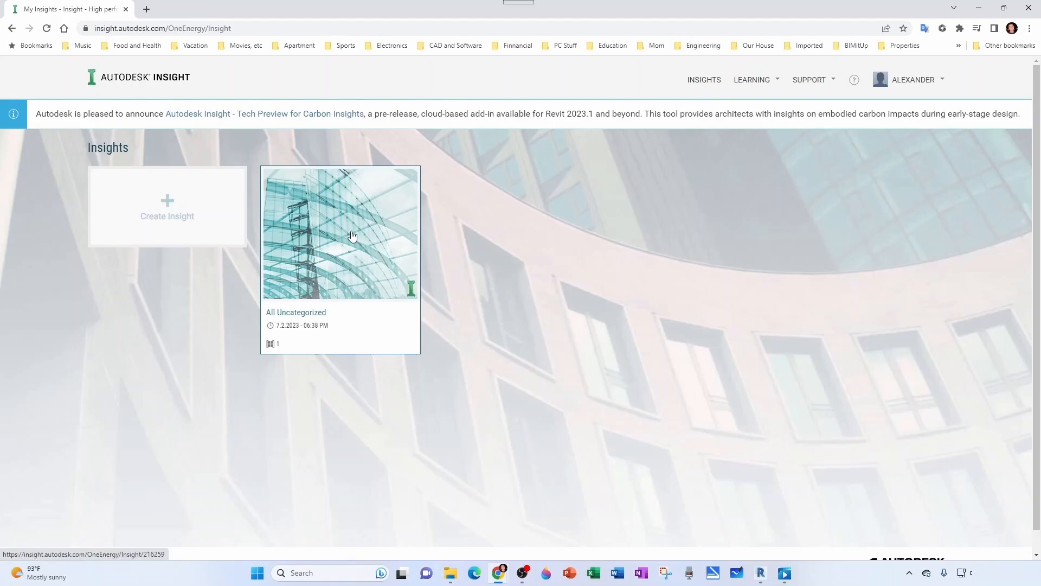
left_click(339, 233)
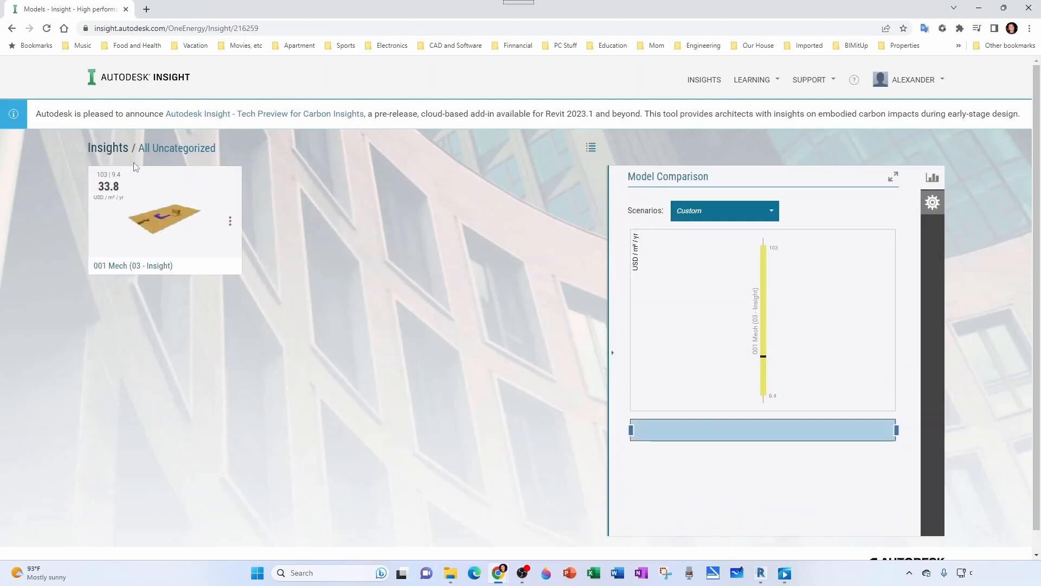
mouse_move(208, 162)
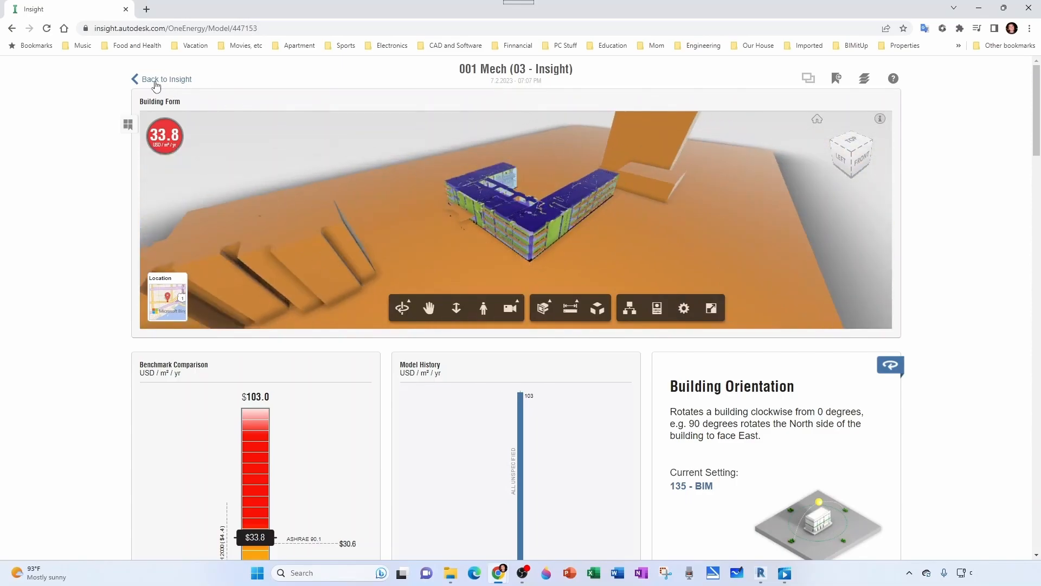
left_click(166, 80)
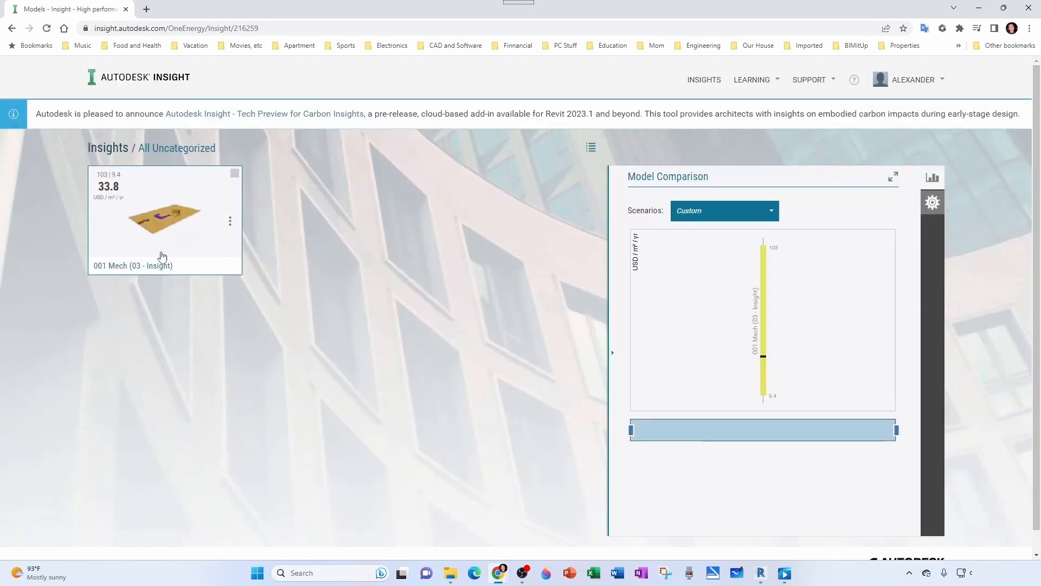
left_click(759, 573)
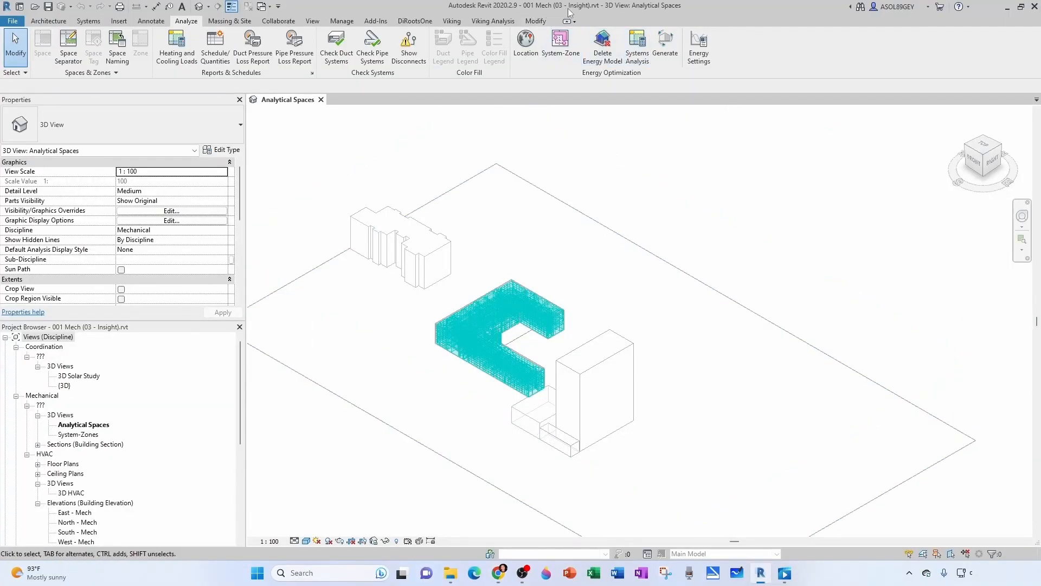
left_click(499, 572)
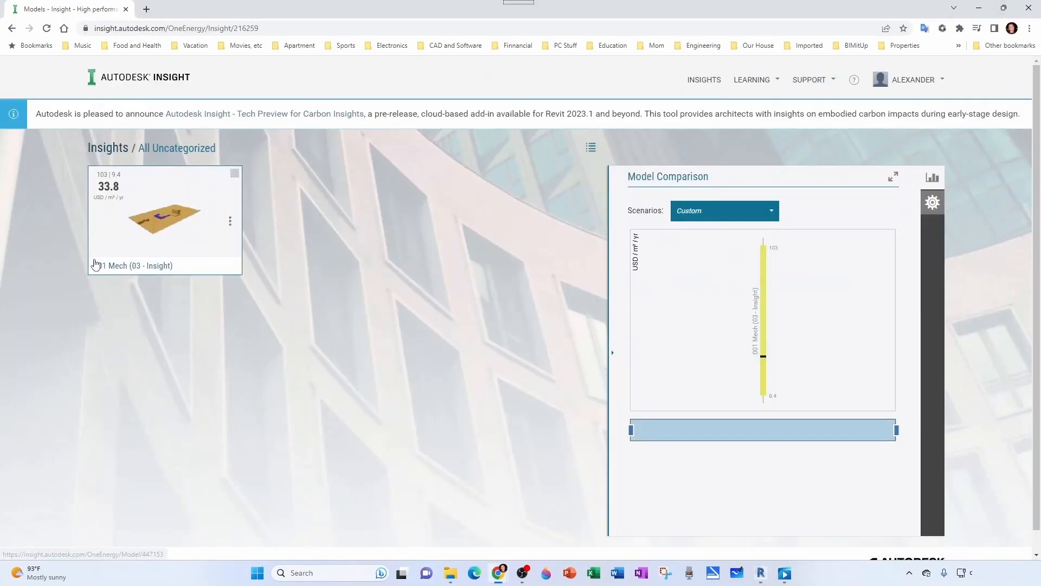
mouse_move(84, 135)
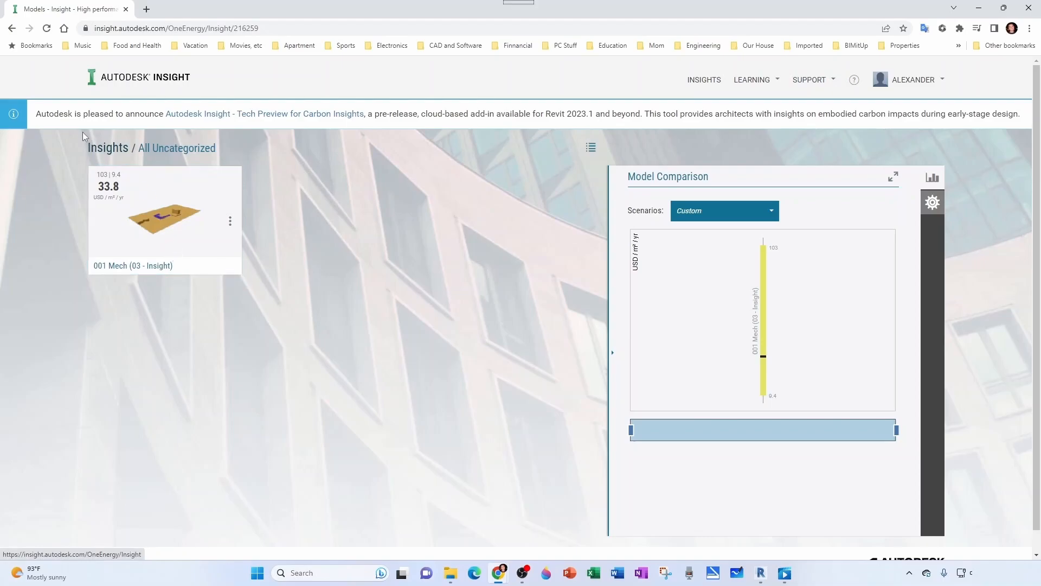
left_click(230, 220)
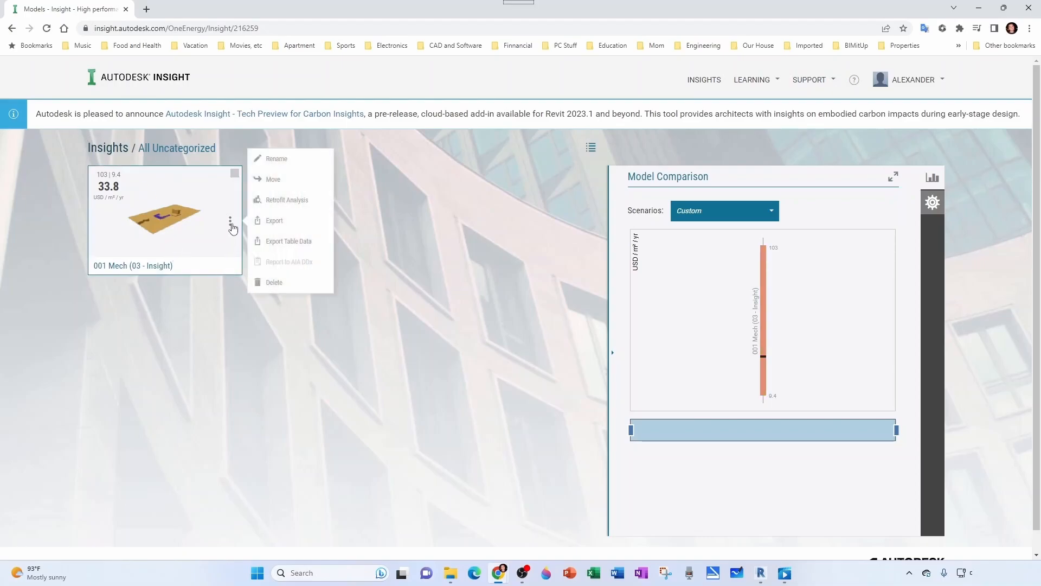
mouse_move(274, 179)
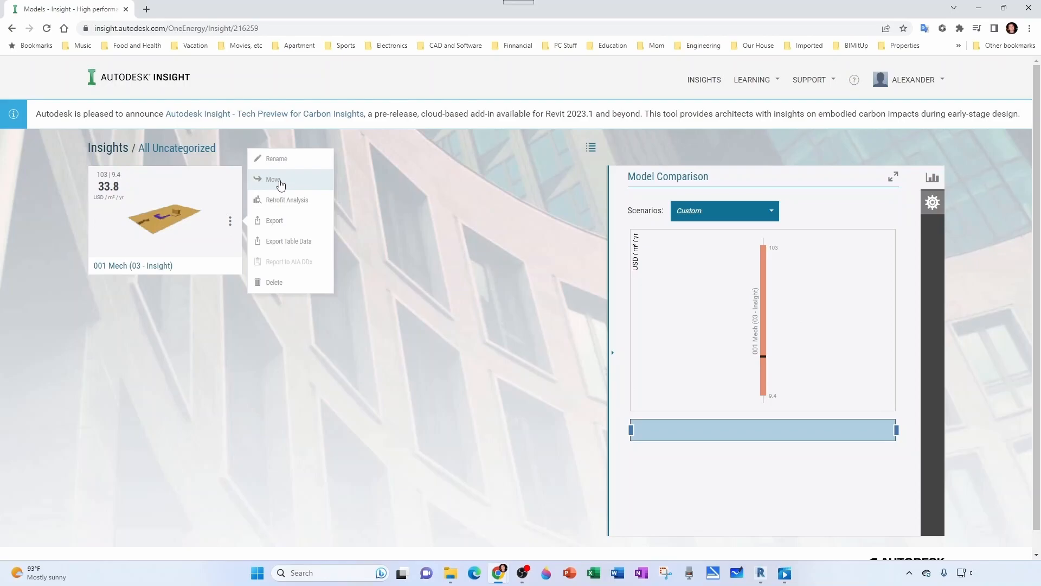
left_click(141, 274)
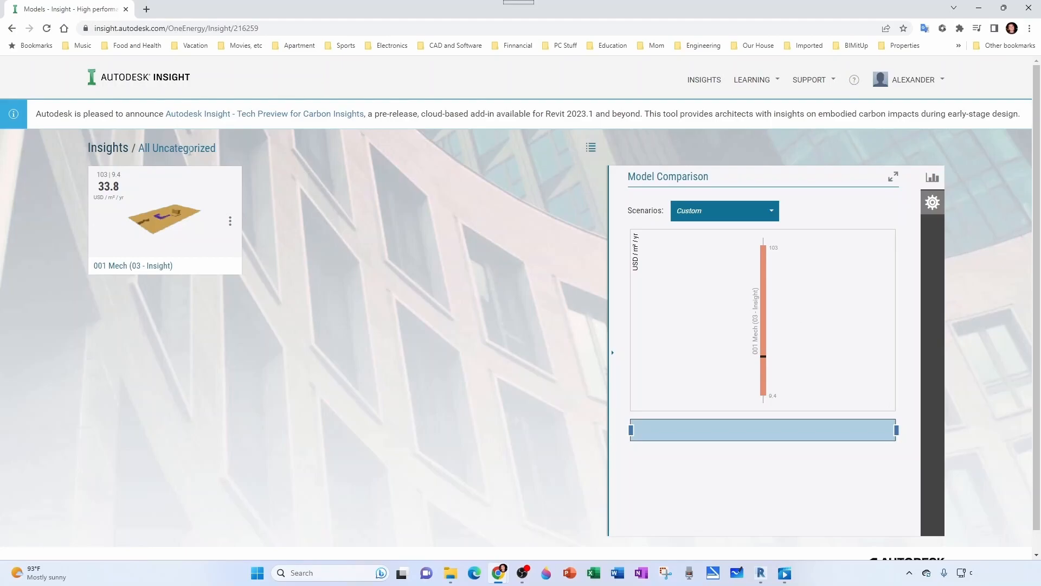
left_click(107, 147)
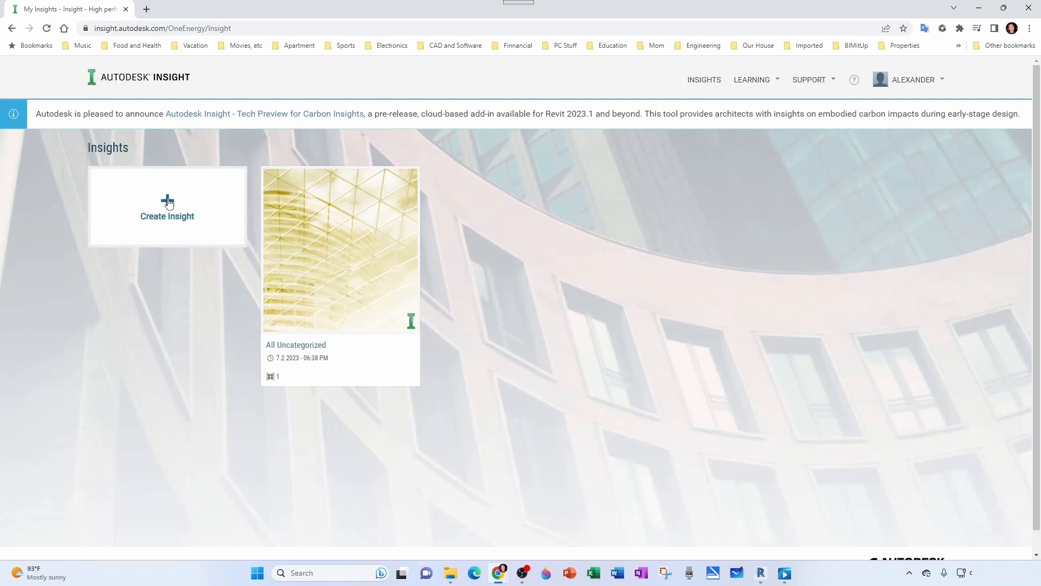
Create an insight with the 001 Mech (03 - Insight) model and rename it BIMitUp University
left_click(167, 206)
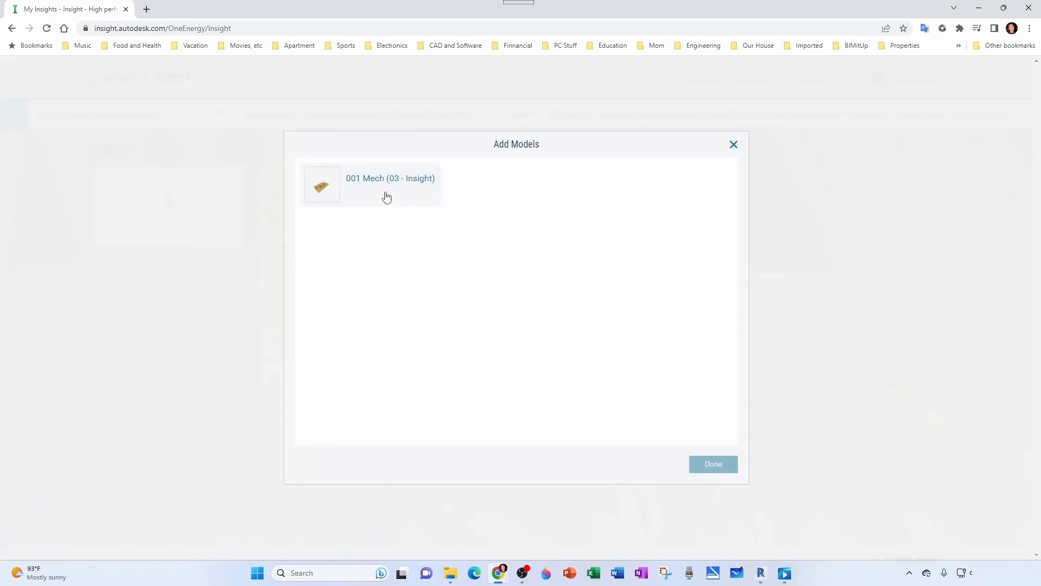
left_click(370, 184)
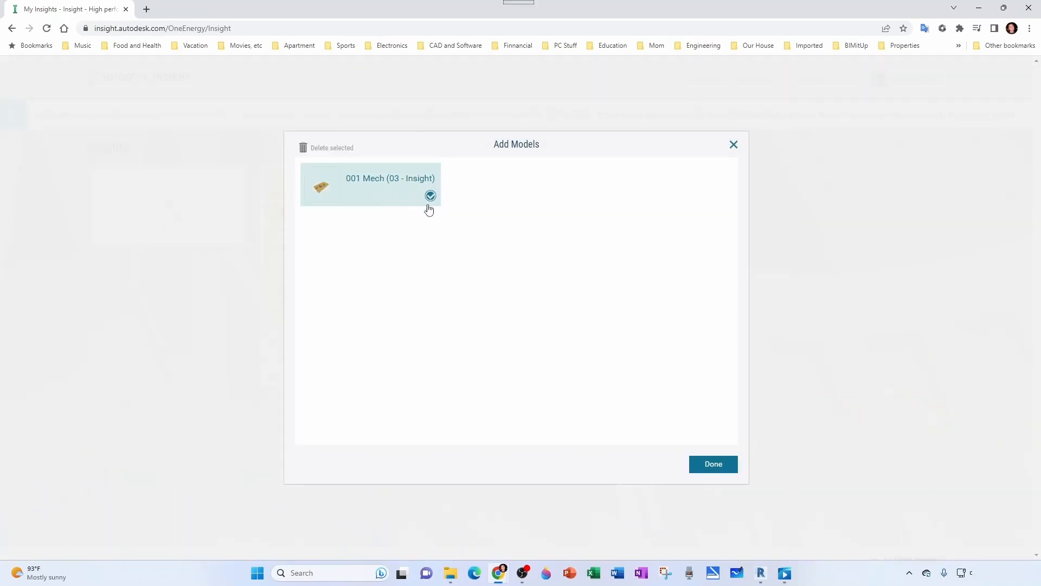
left_click(714, 463)
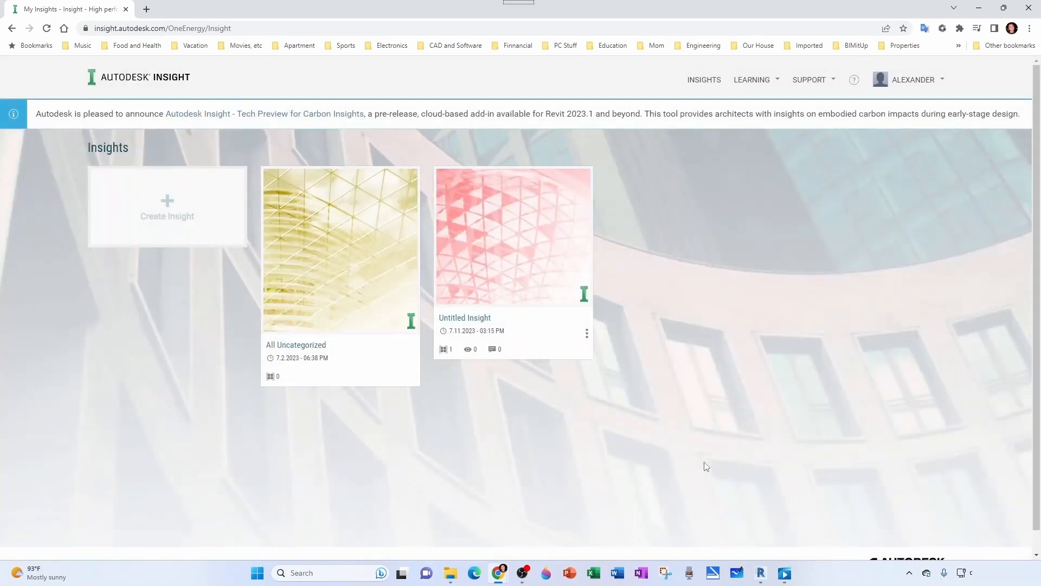
mouse_move(472, 294)
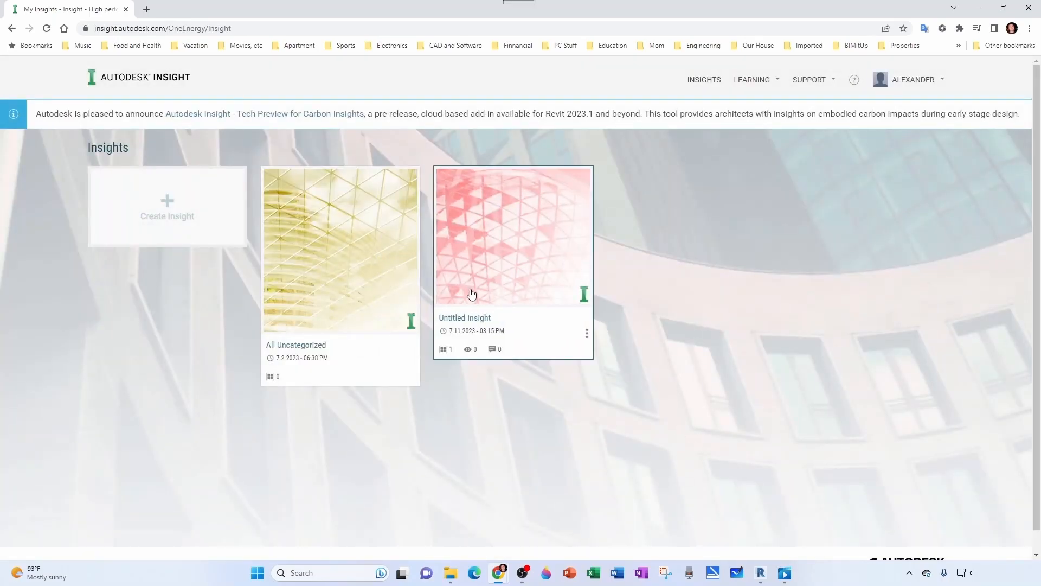
mouse_move(583, 332)
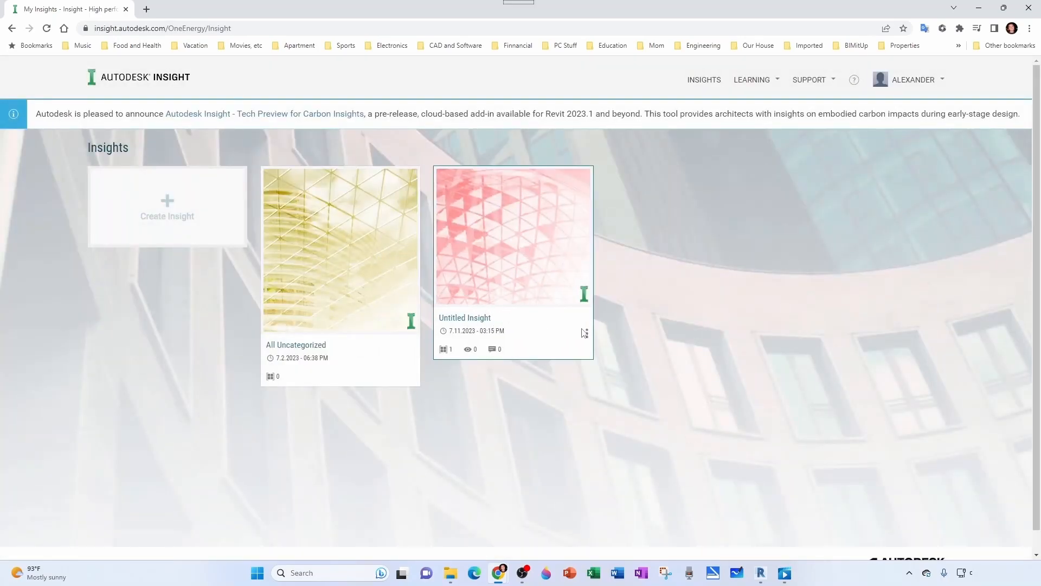
double_click(465, 318)
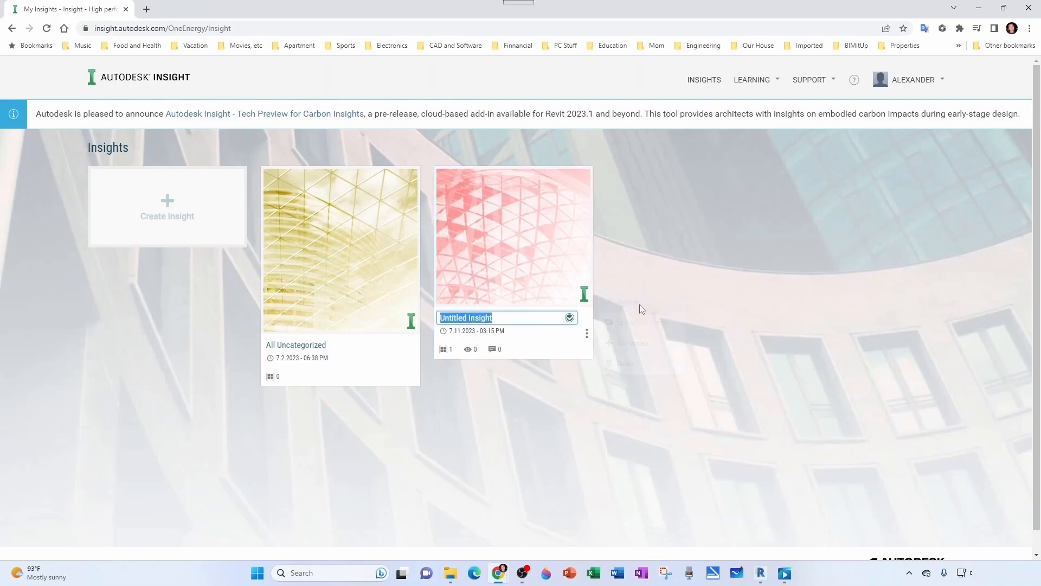
type("BIMitUp University")
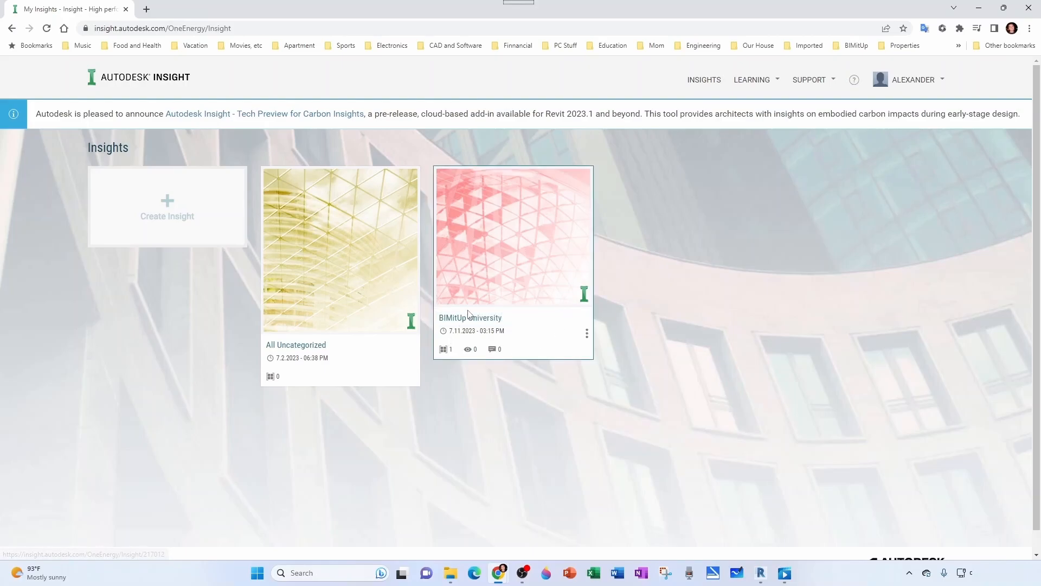
mouse_move(294, 336)
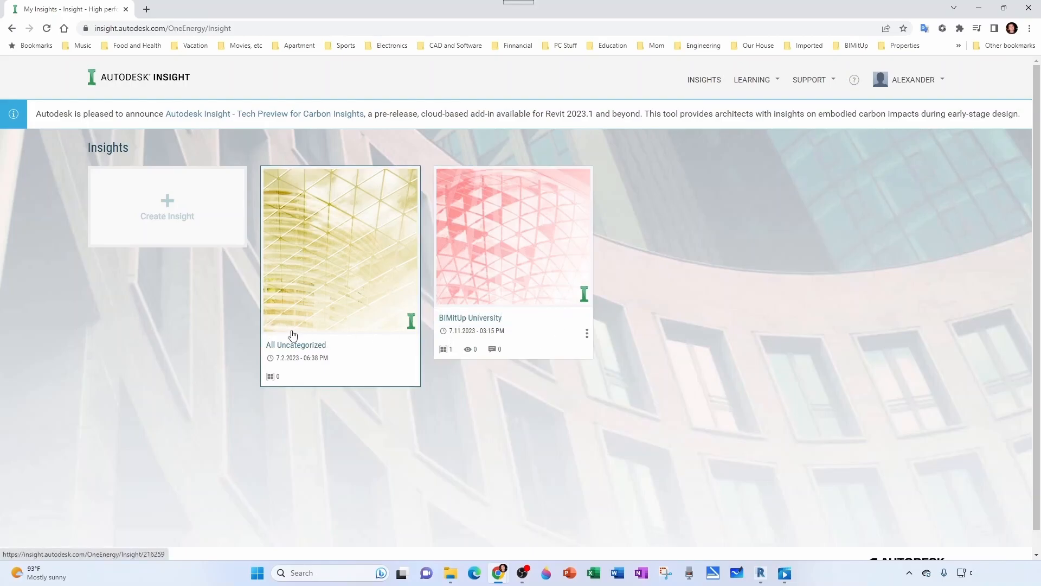
mouse_move(545, 284)
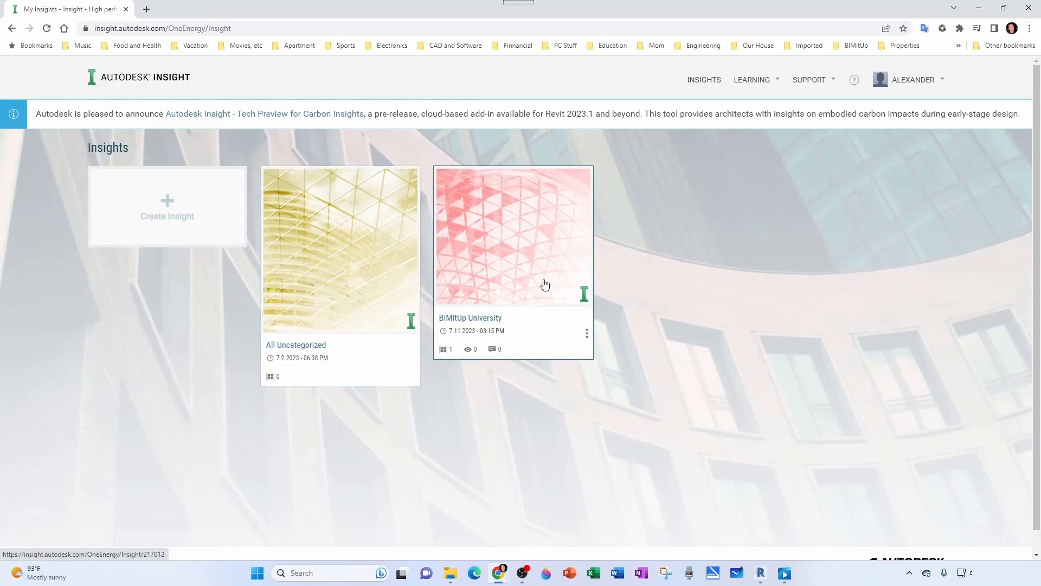
mouse_move(521, 285)
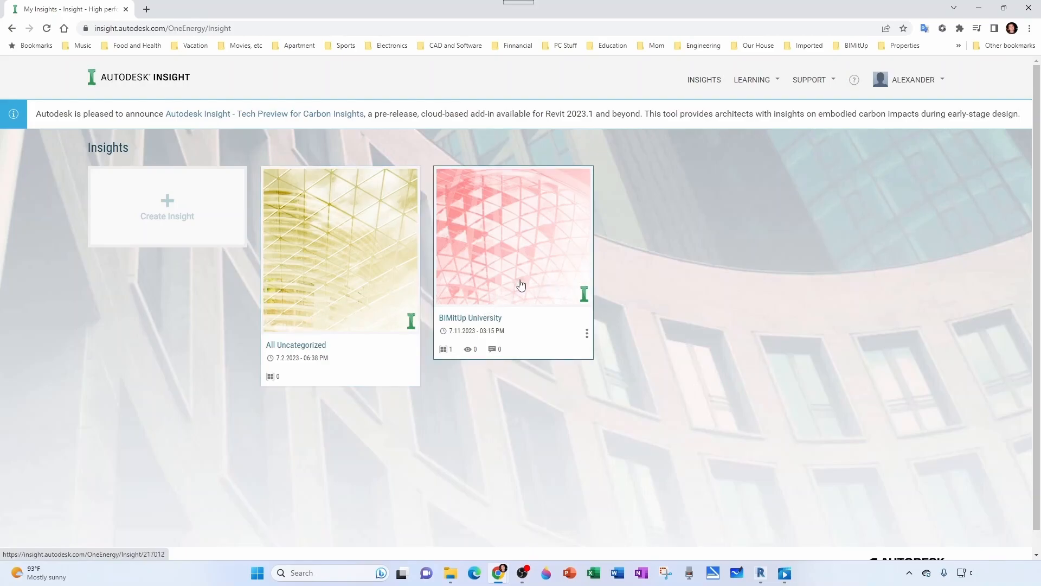
View the BIMitUp University insight, return to Insights and show its card's Rename/Picture/Add/Delete options
left_click(513, 236)
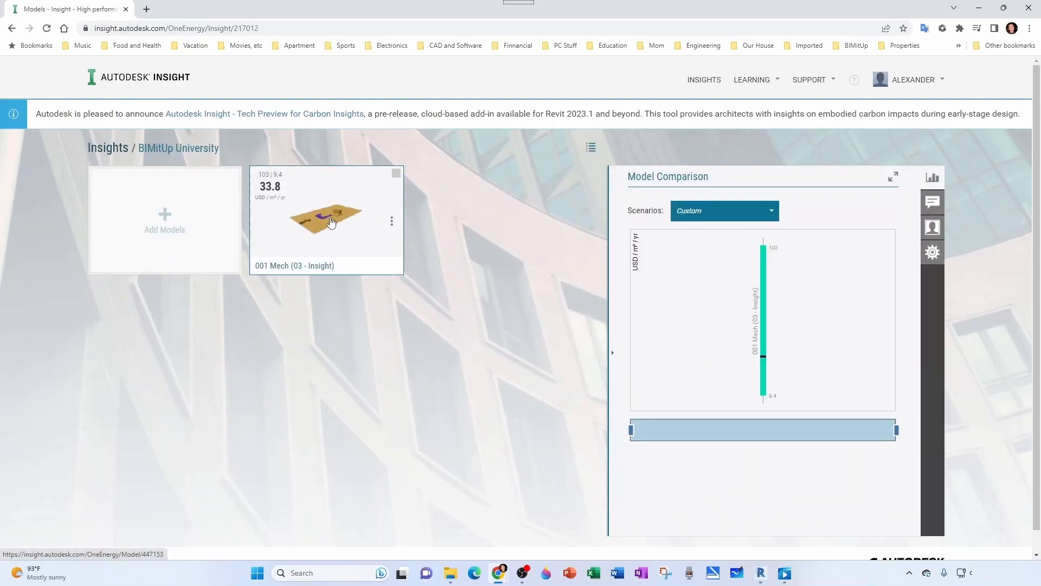
mouse_move(147, 163)
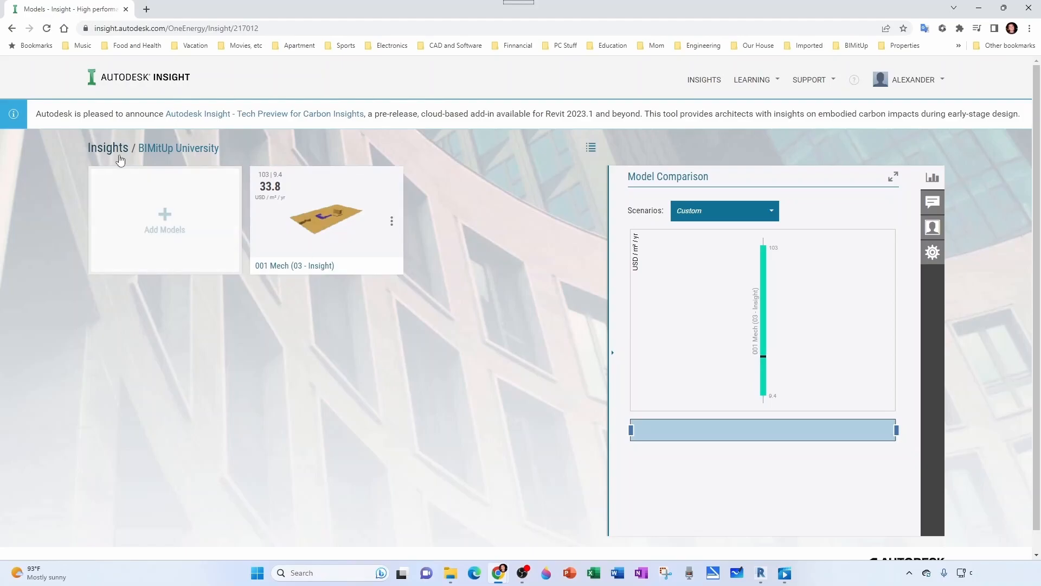
left_click(107, 147)
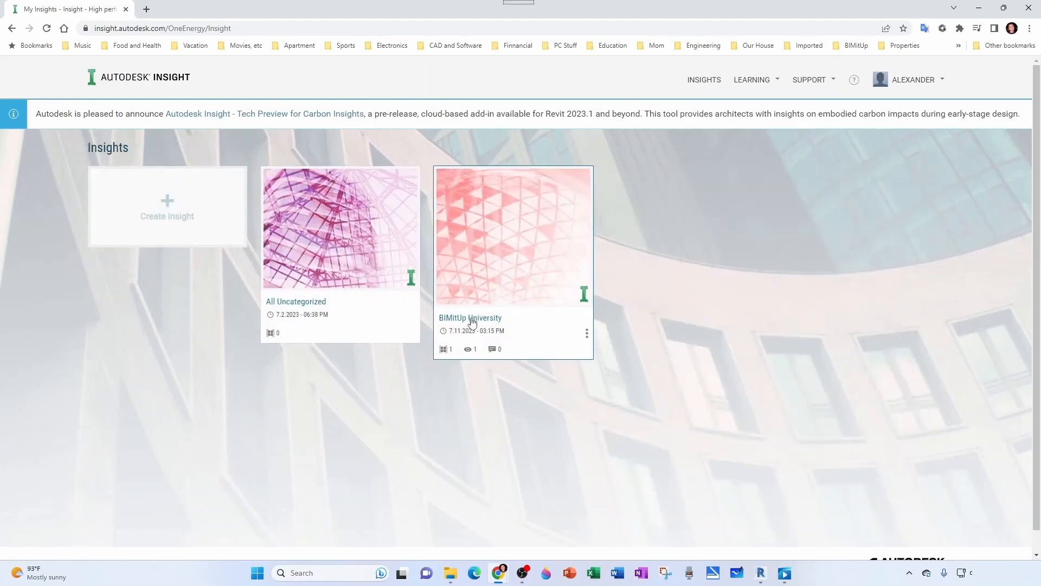
mouse_move(610, 331)
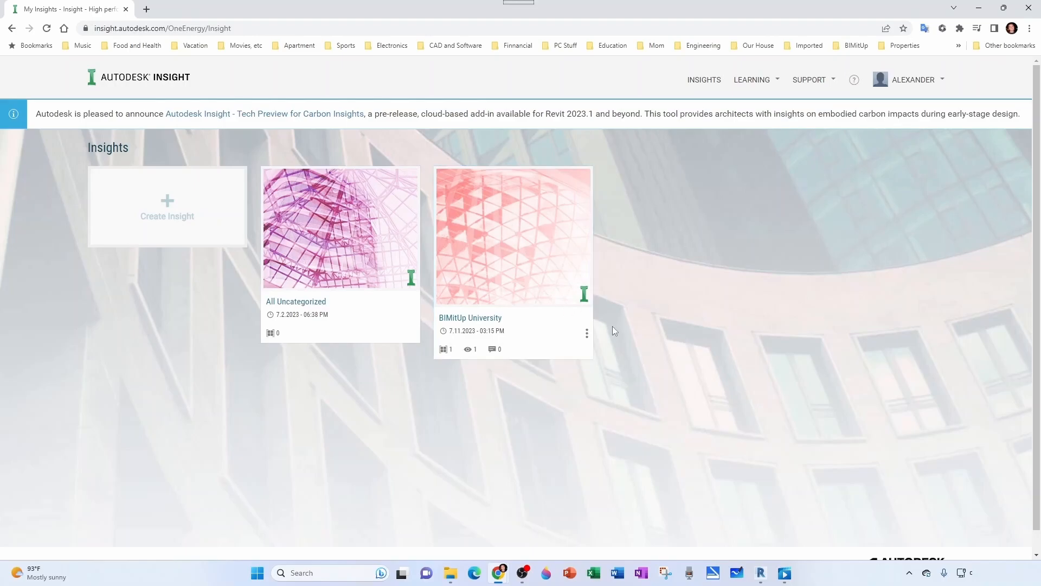
left_click(587, 332)
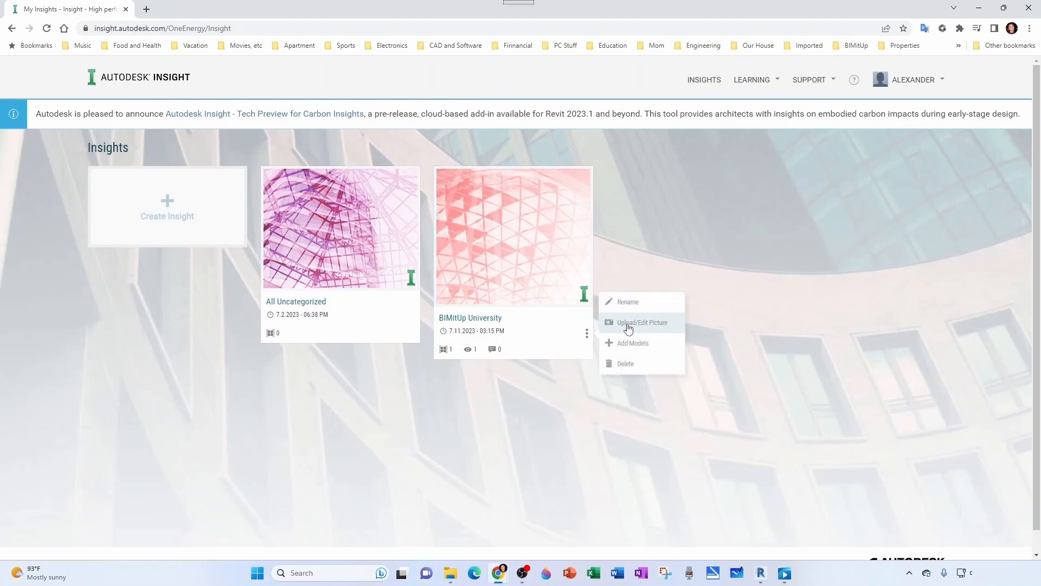
mouse_move(736, 389)
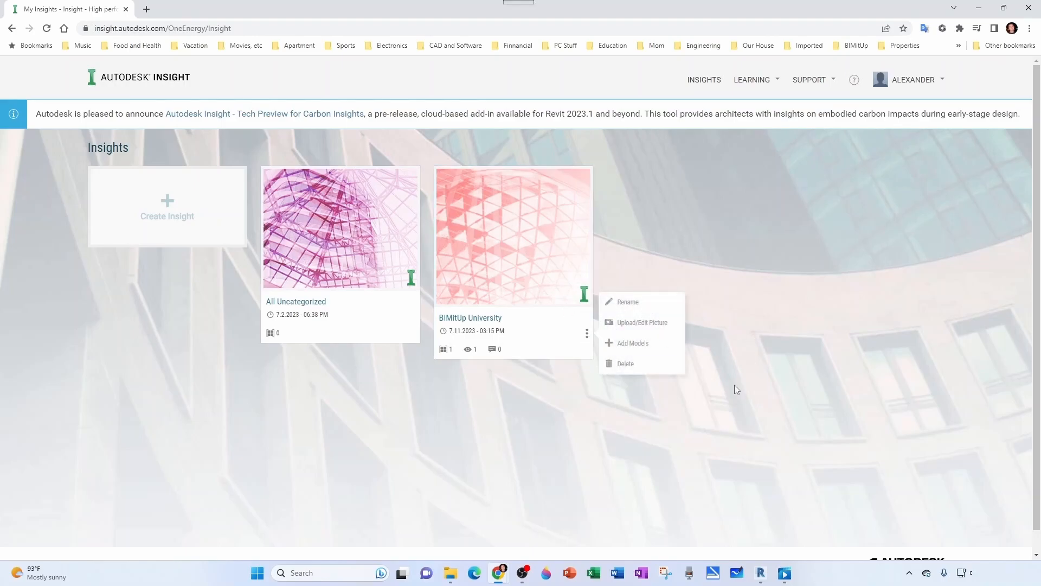
In Revit's 3D Coordination view, save a screenshot named '3D Real' into a new IMAGES folder in 001
left_click(759, 573)
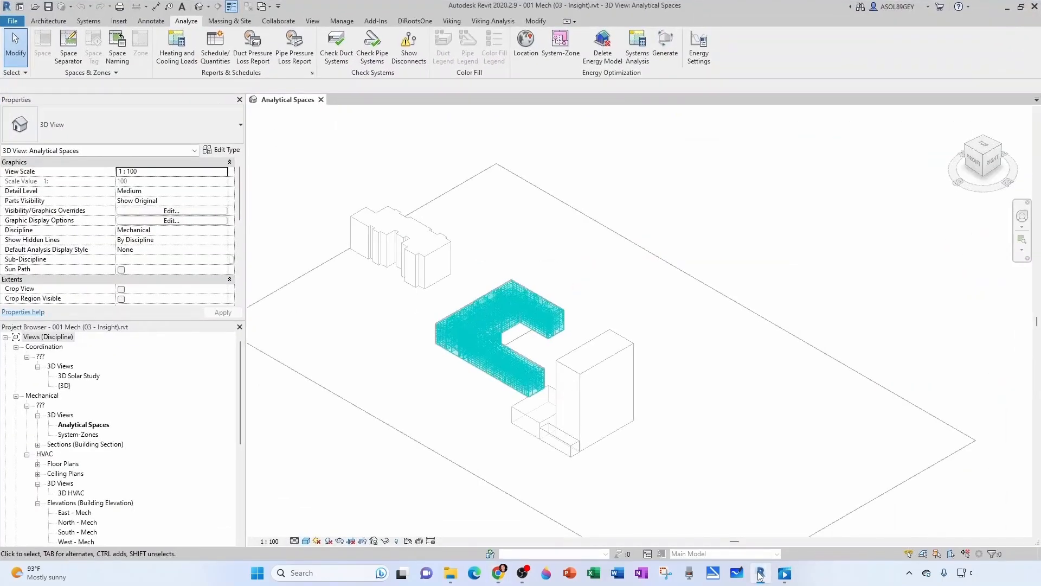
double_click(81, 375)
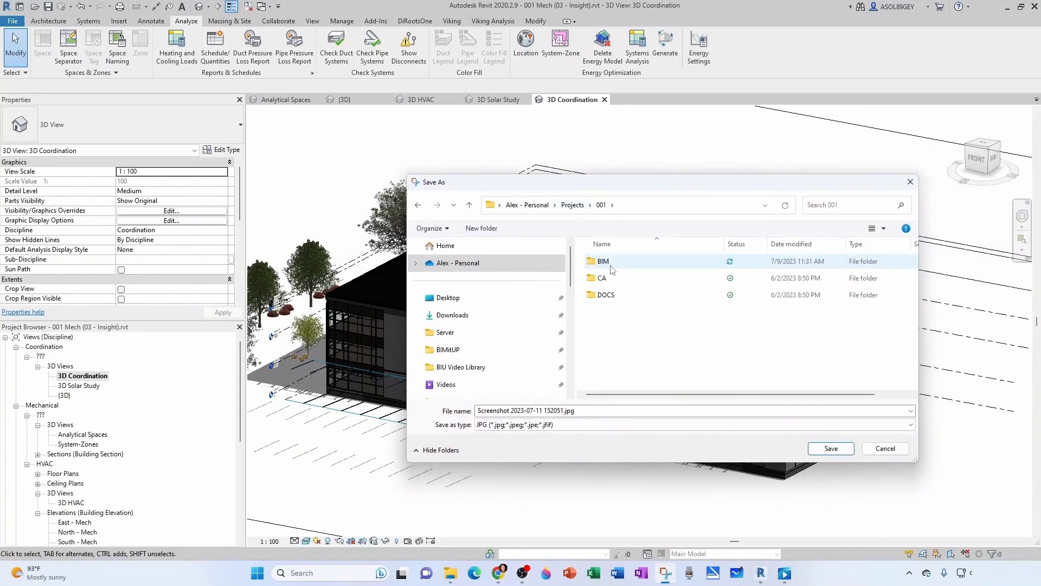
right_click(670, 332)
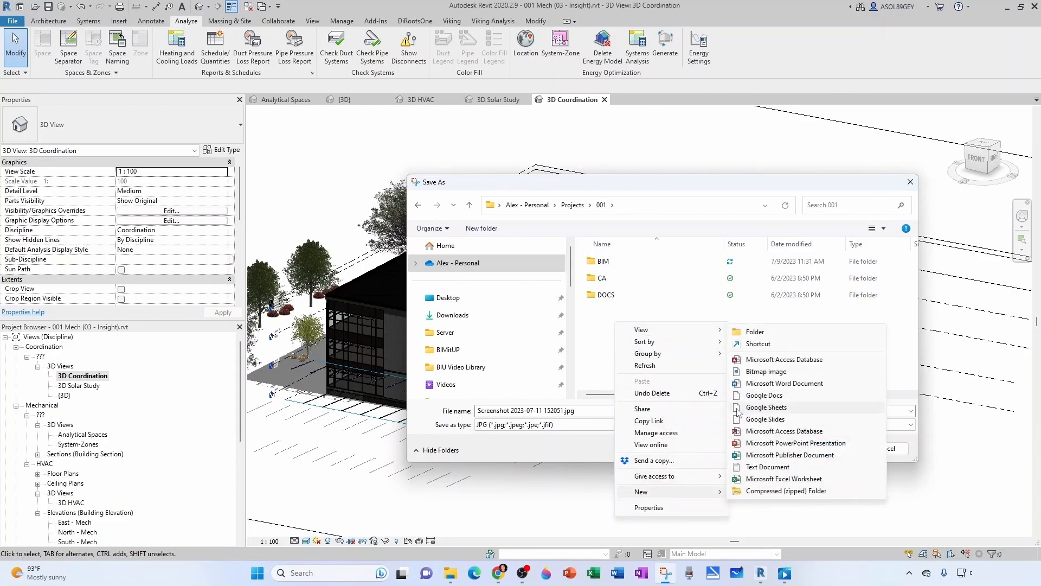
left_click(754, 332)
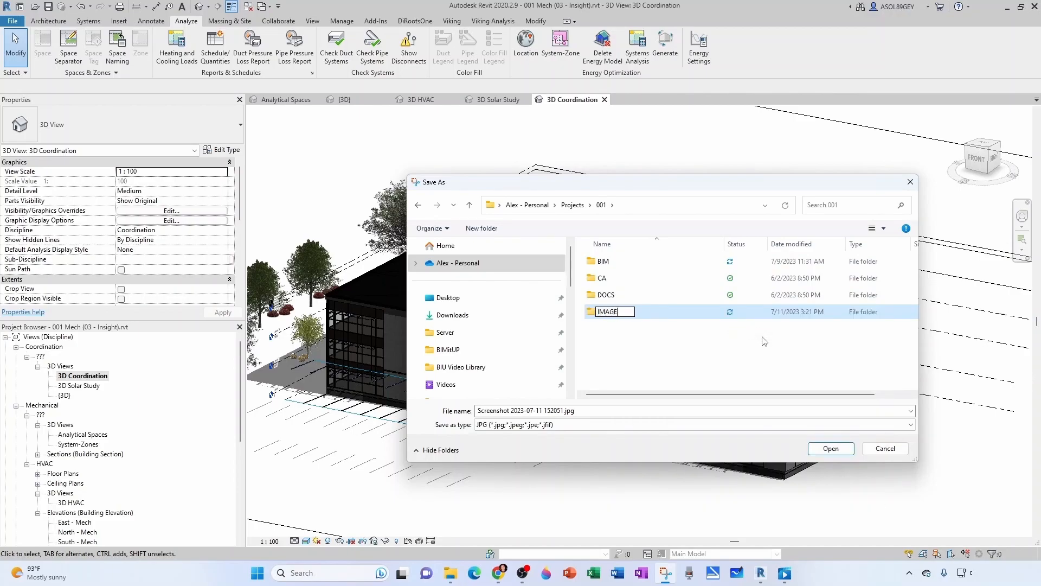
double_click(606, 311)
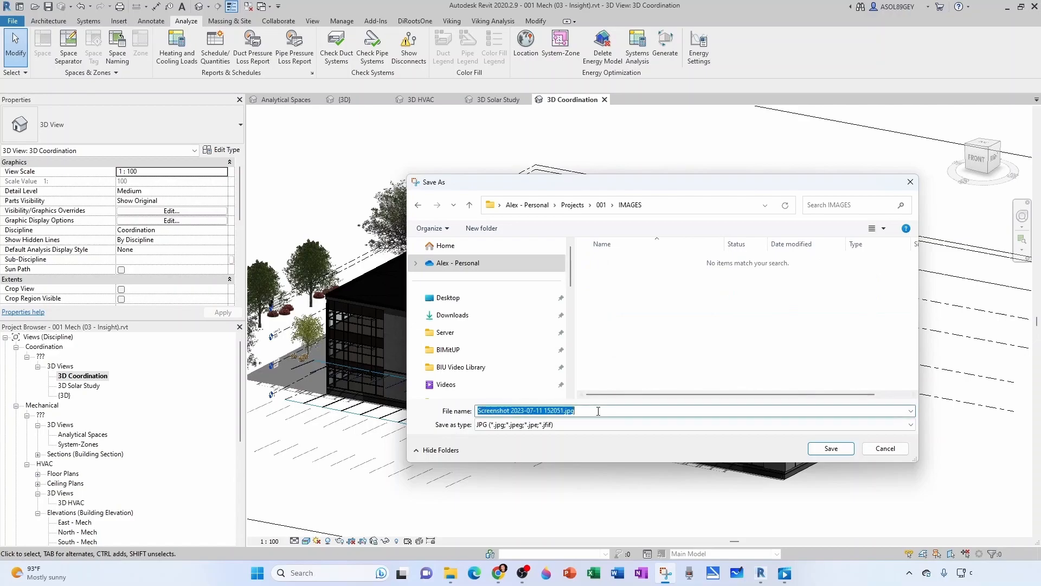
type("3D Real")
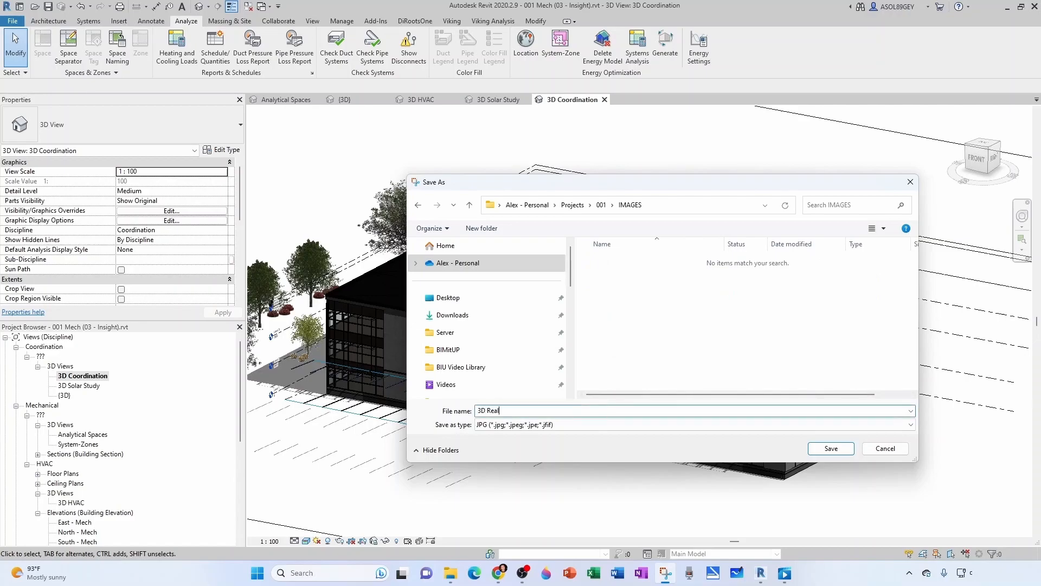
left_click(474, 573)
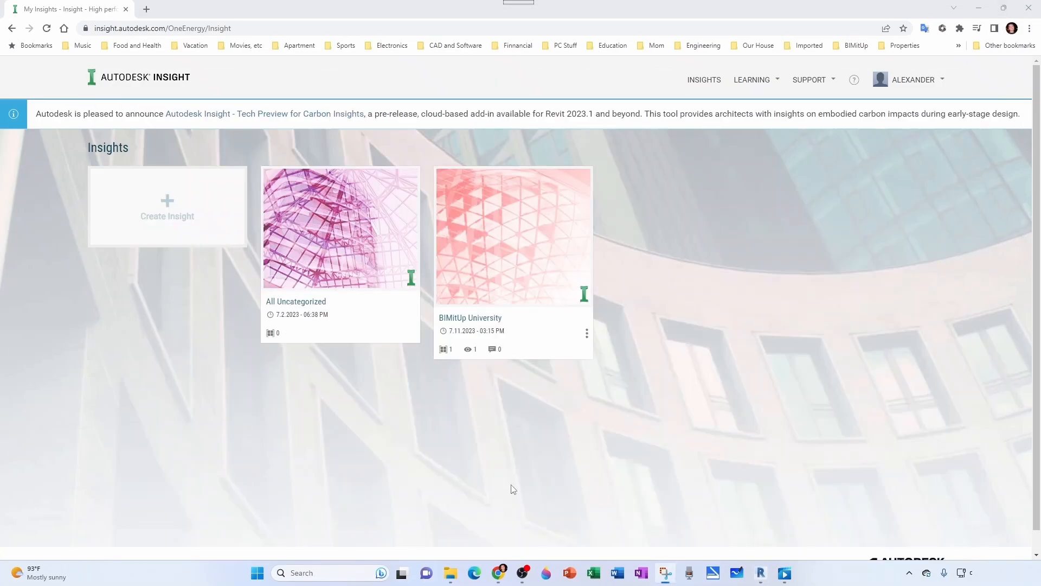
Upload the saved building screenshot as the BIMitUp University insight's picture
left_click(587, 333)
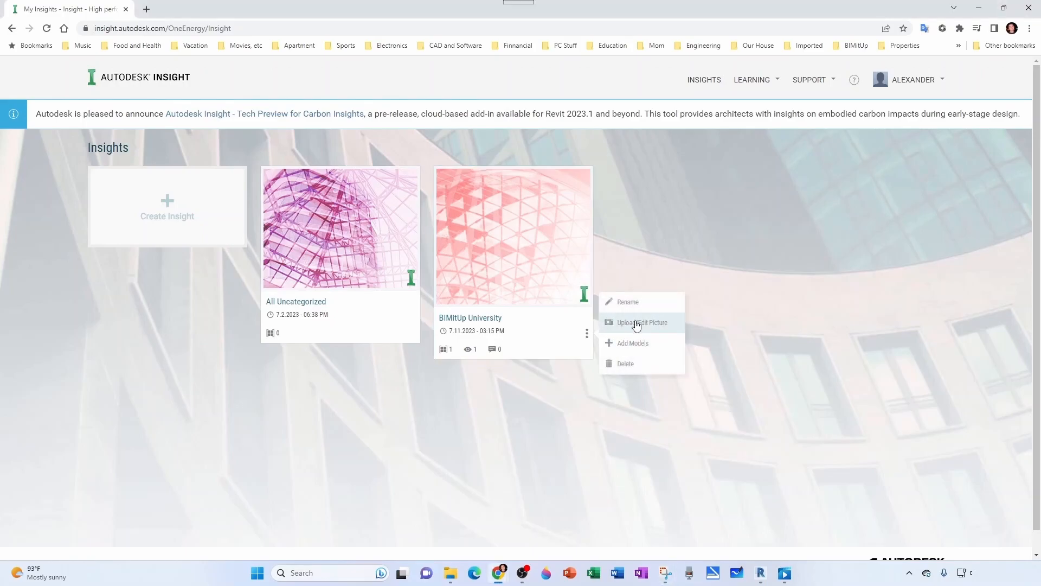
left_click(641, 322)
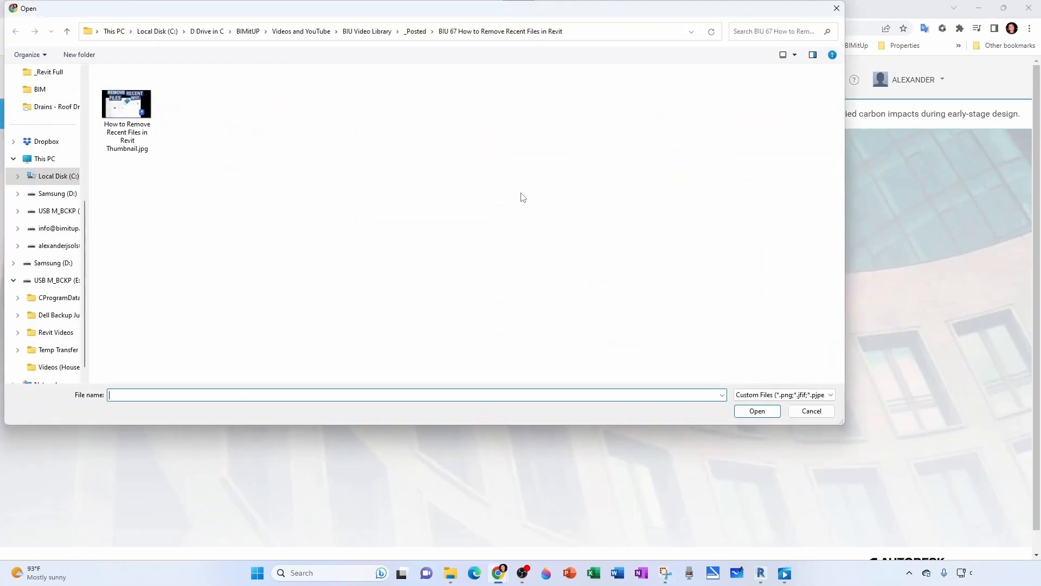
left_click(127, 99)
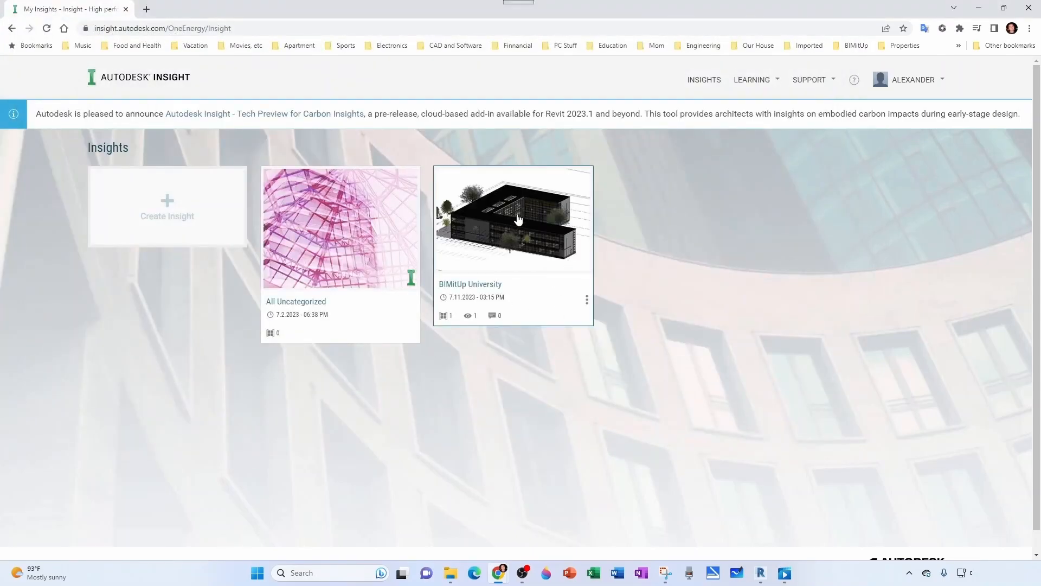
mouse_move(530, 240)
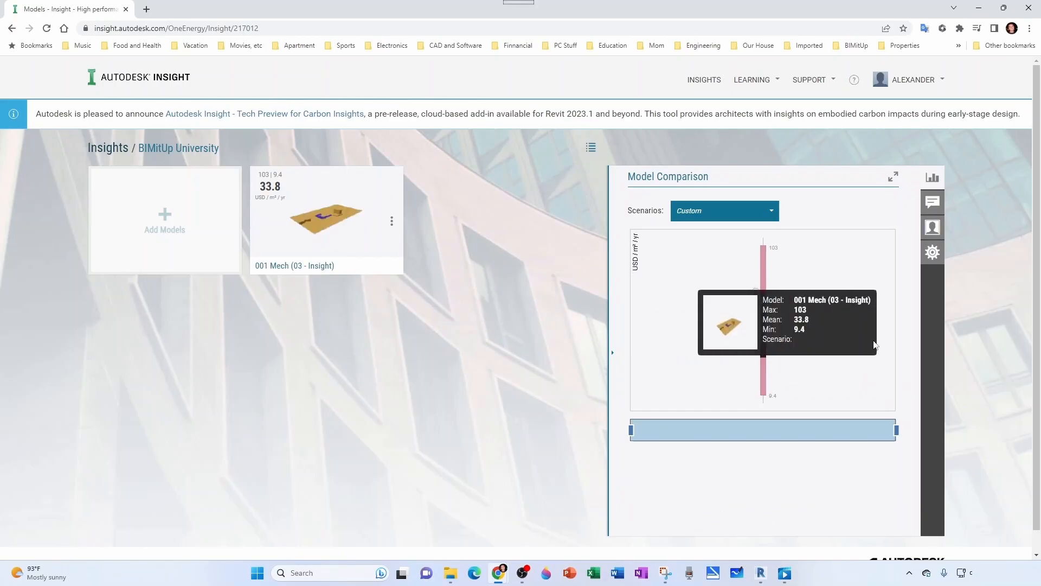
In folder settings, roll results up as Energy Use Intensity and sort model widgets by importance
left_click(933, 253)
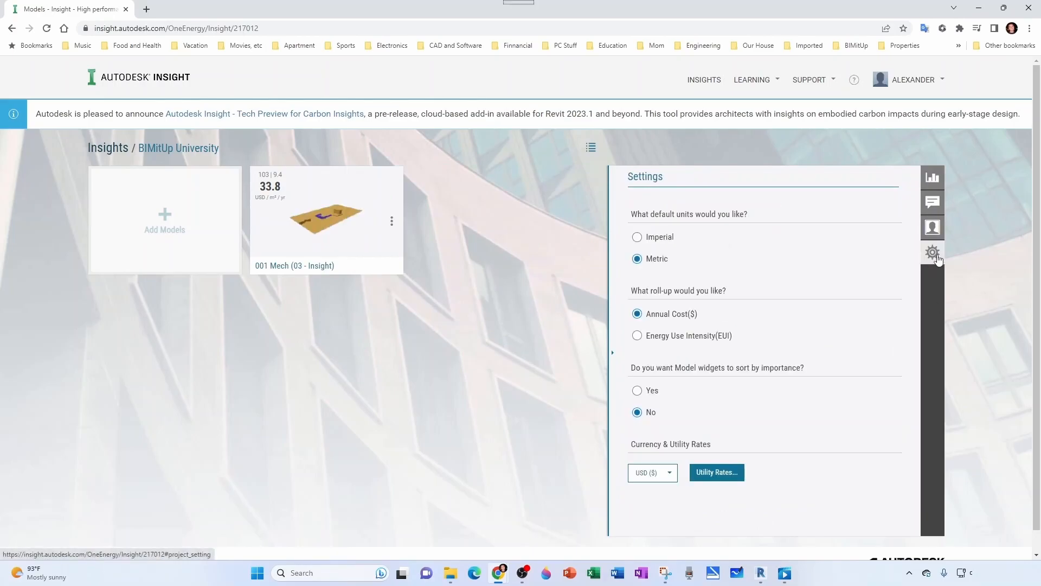
mouse_move(695, 237)
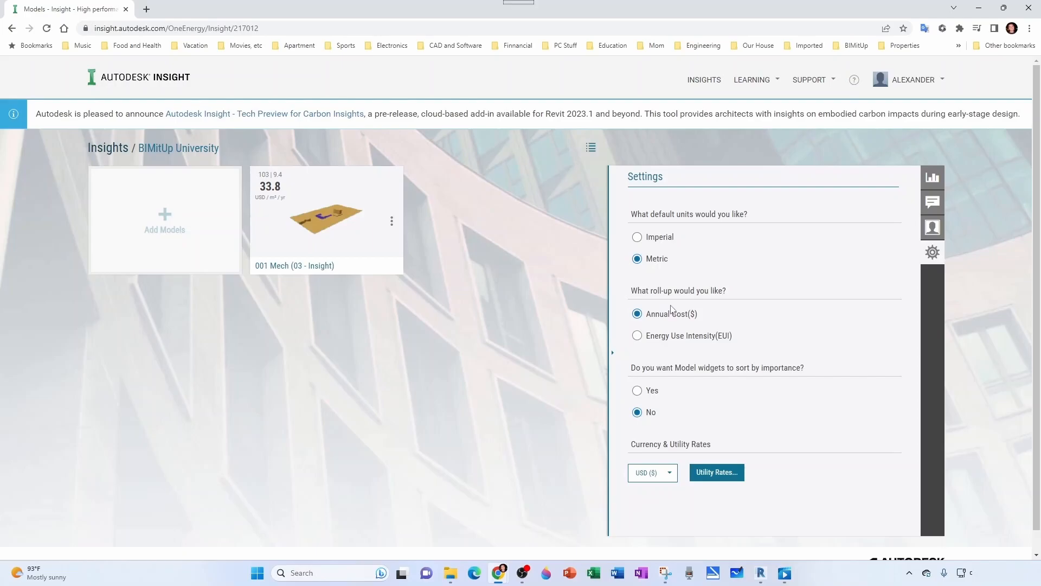
mouse_move(654, 337)
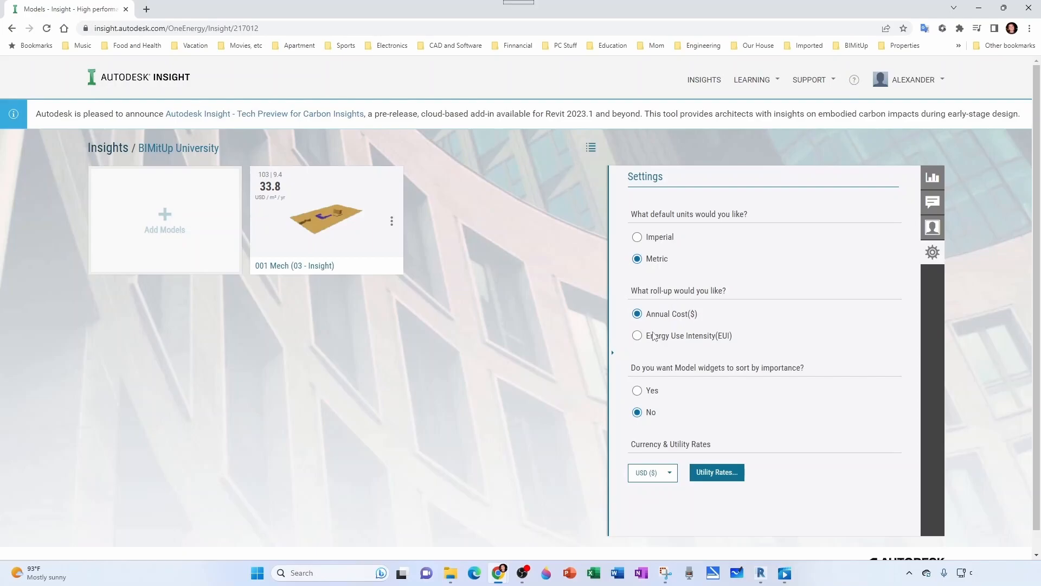
mouse_move(703, 350)
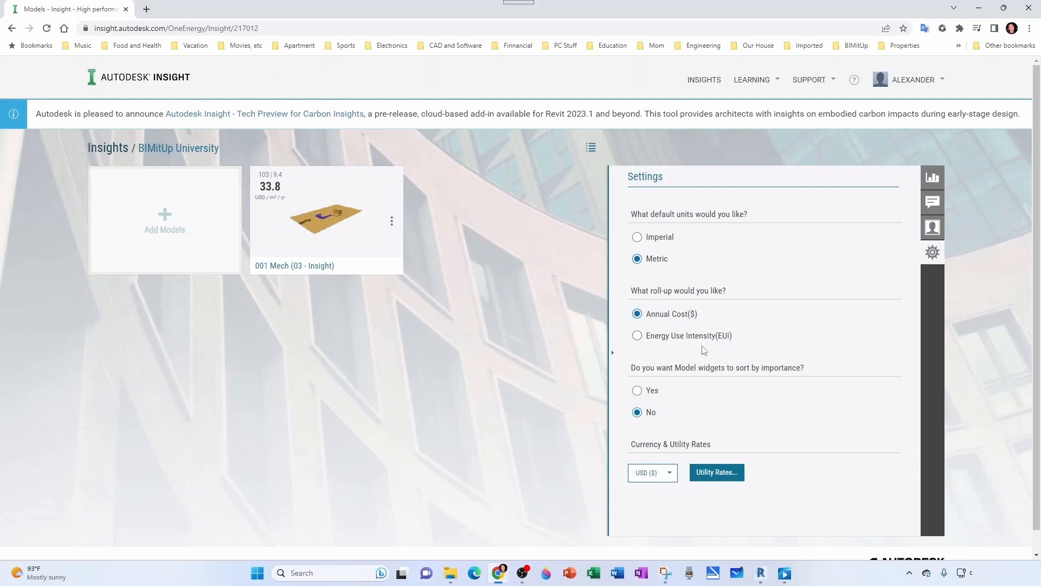
left_click(637, 335)
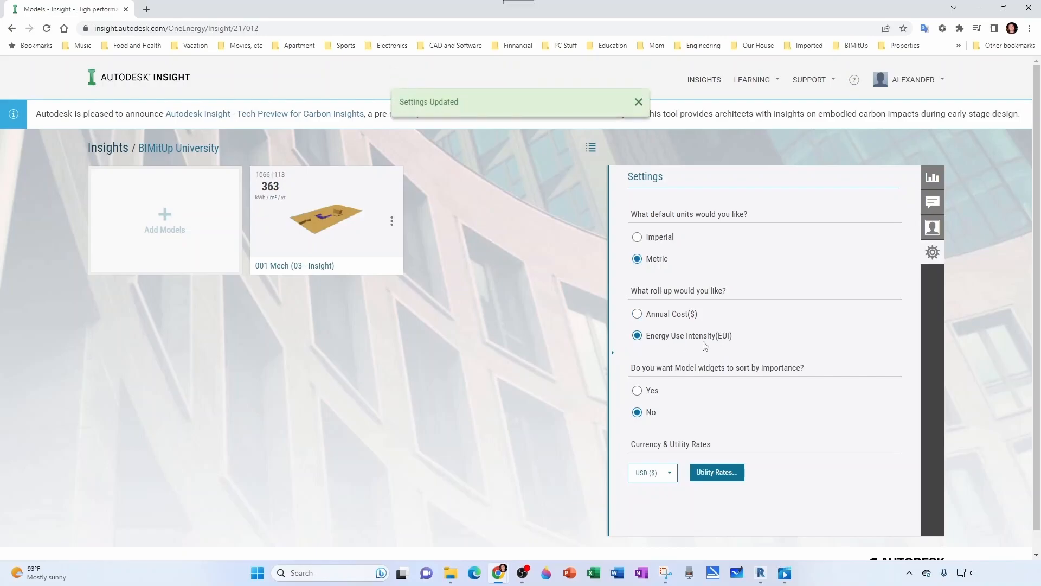
left_click(638, 101)
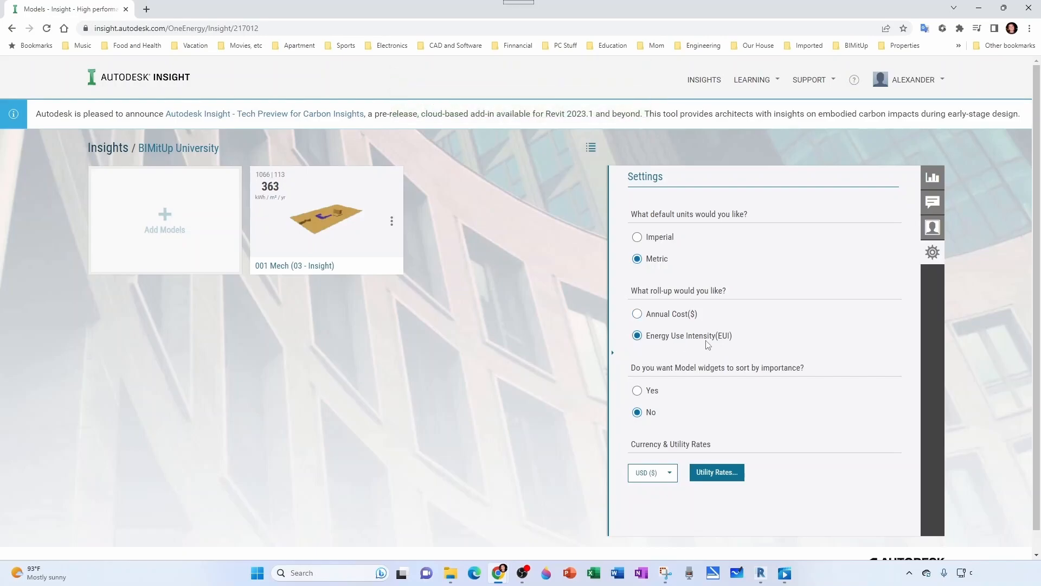
mouse_move(412, 278)
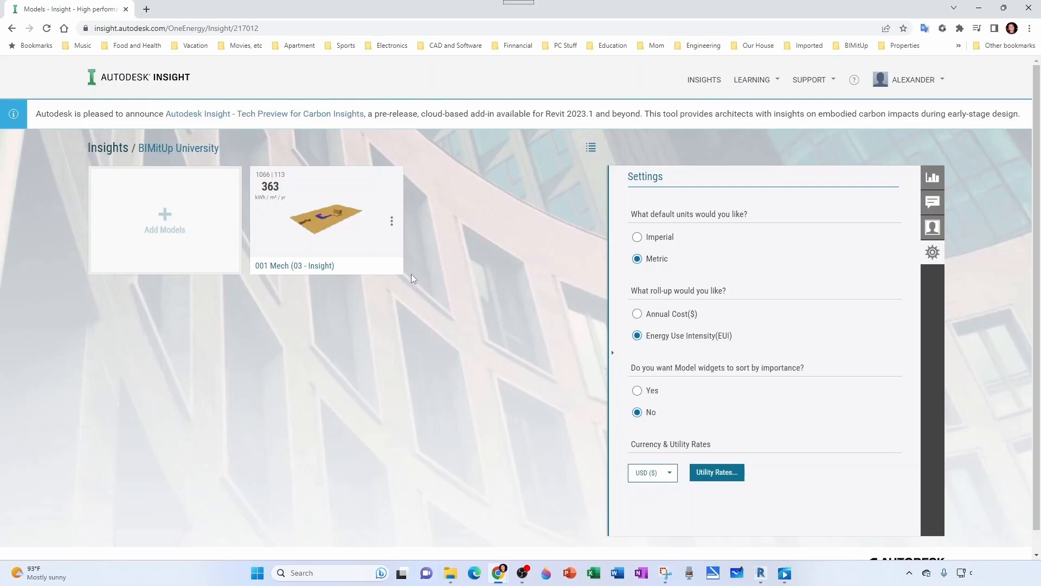
mouse_move(352, 235)
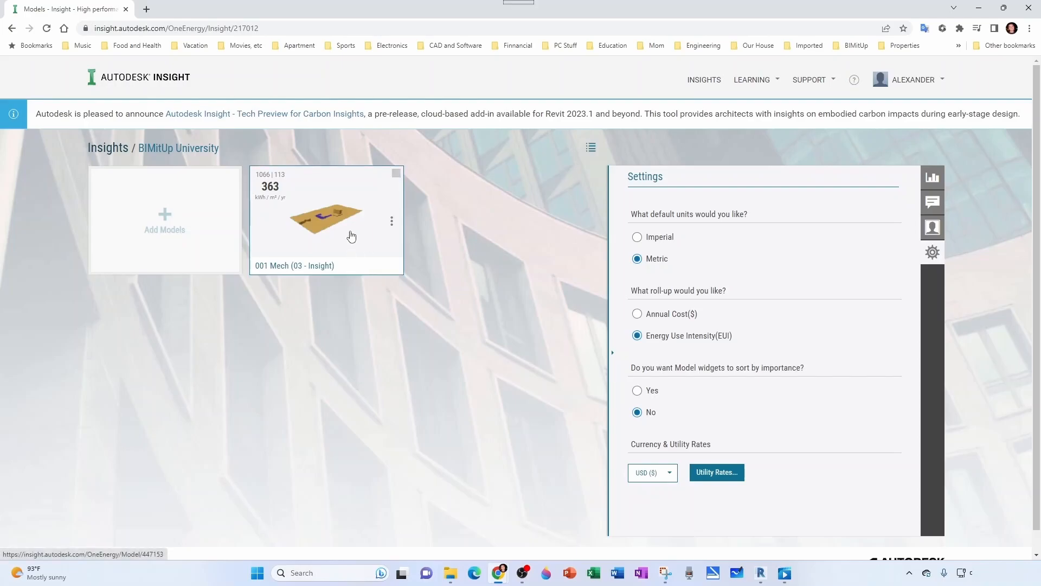
mouse_move(364, 230)
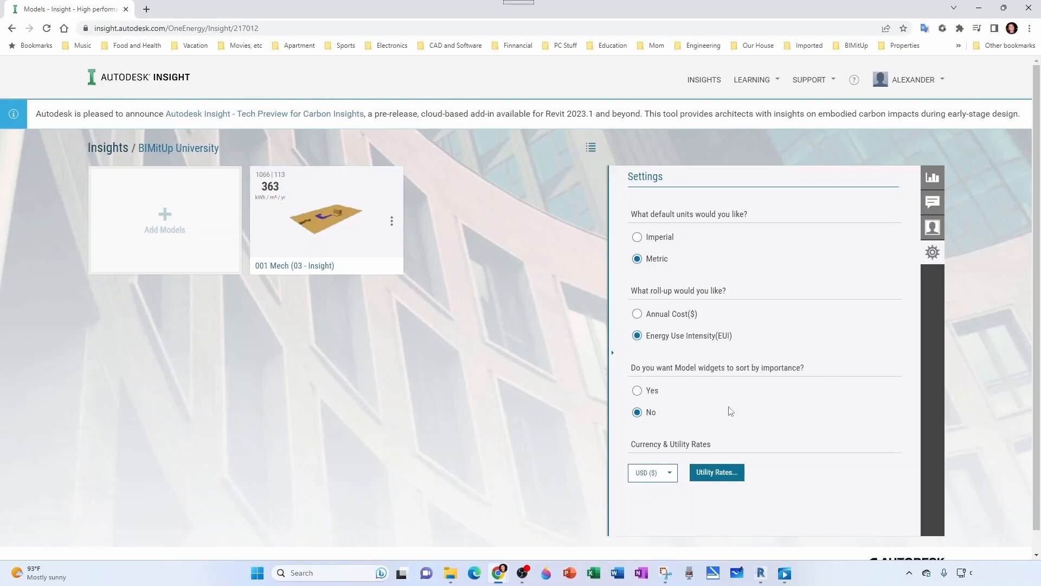
mouse_move(716, 369)
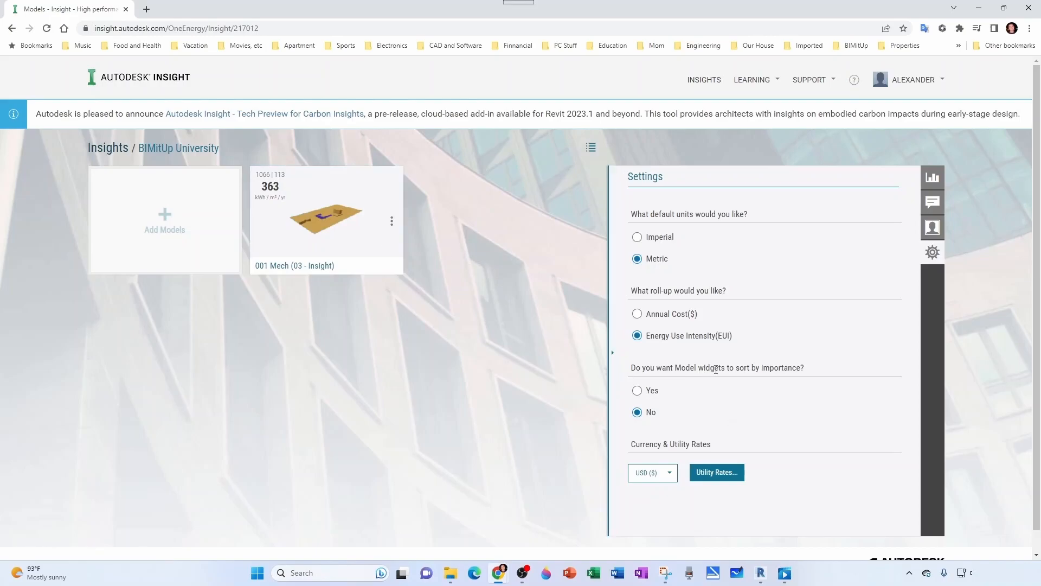
double_click(711, 368)
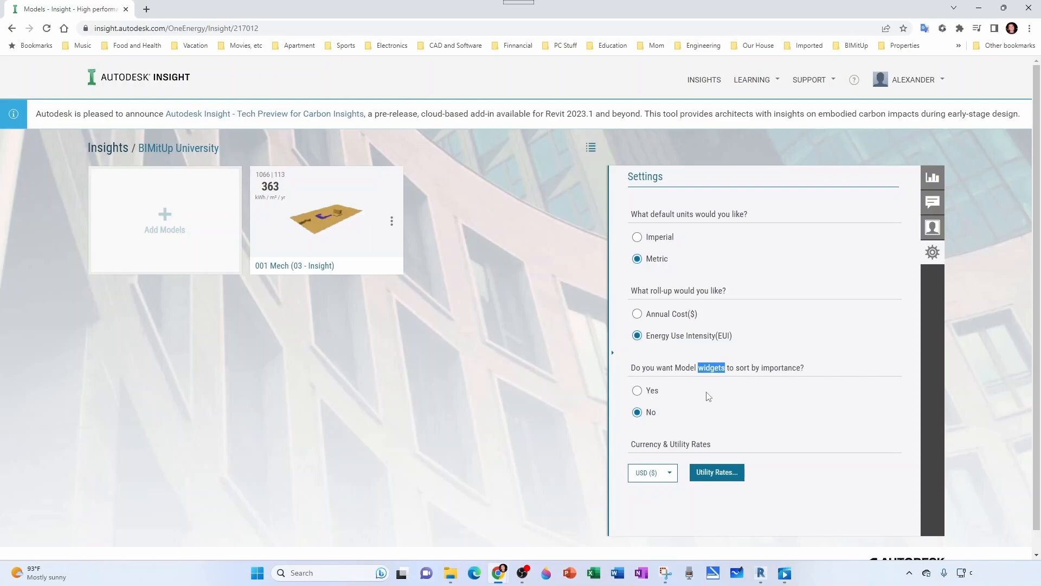
mouse_move(648, 388)
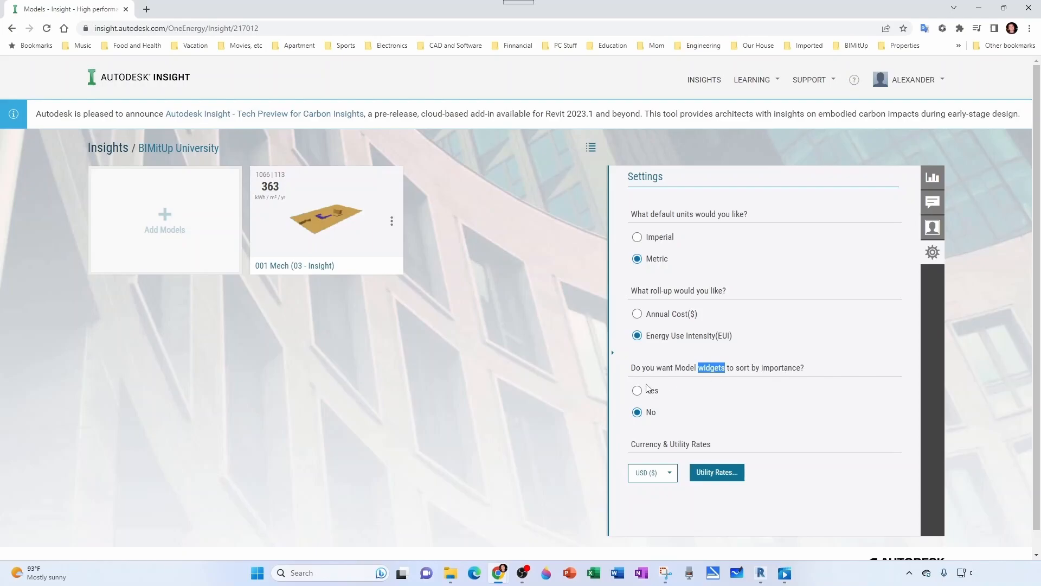
mouse_move(706, 380)
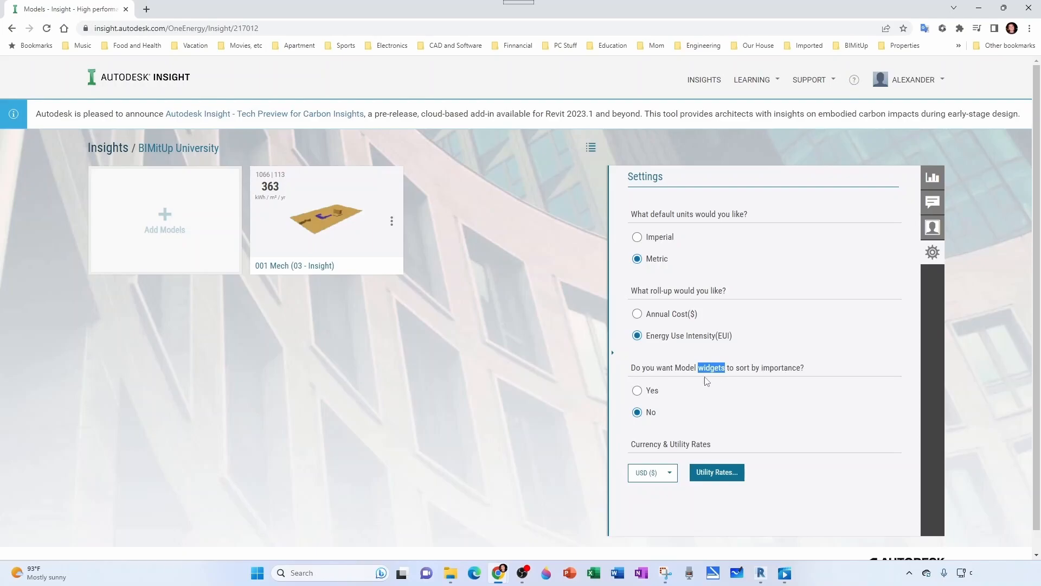
mouse_move(702, 385)
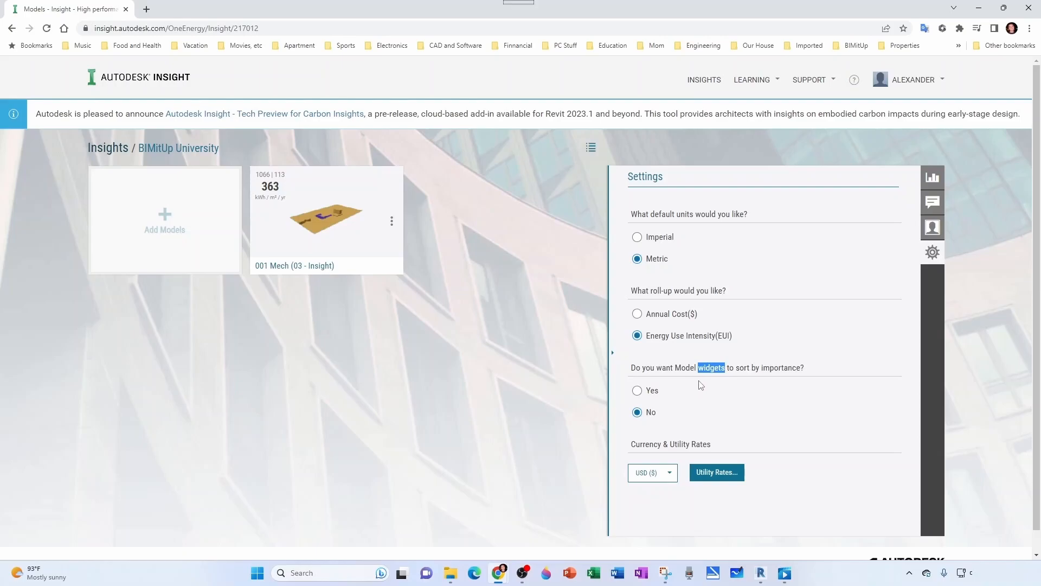
mouse_move(697, 387)
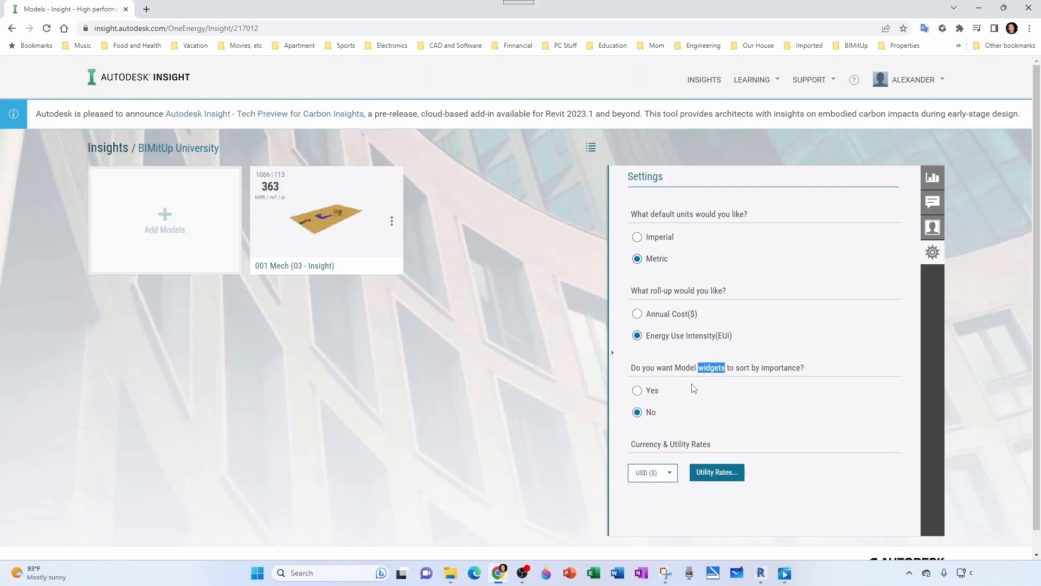
mouse_move(732, 387)
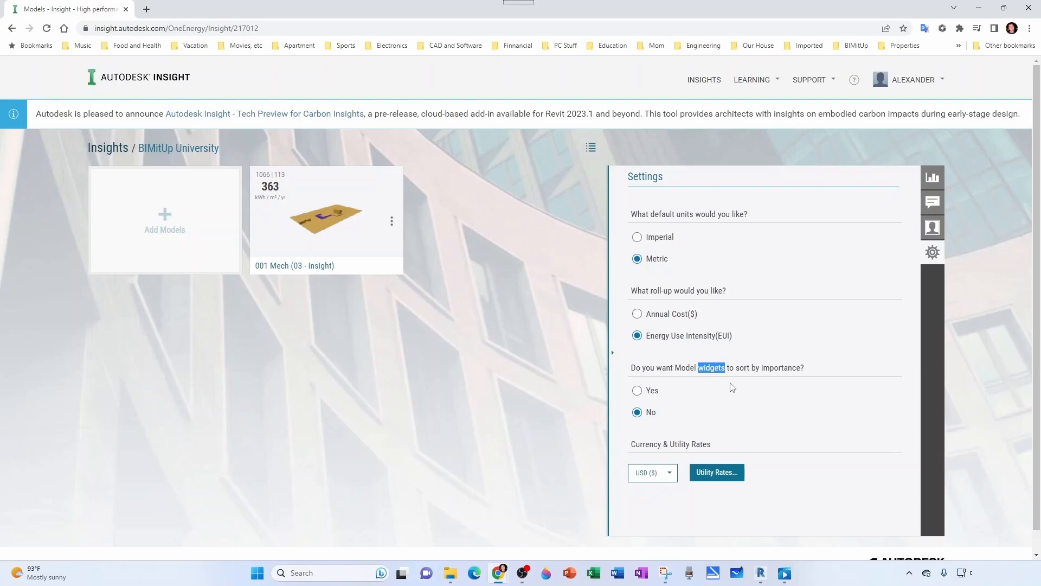
mouse_move(770, 381)
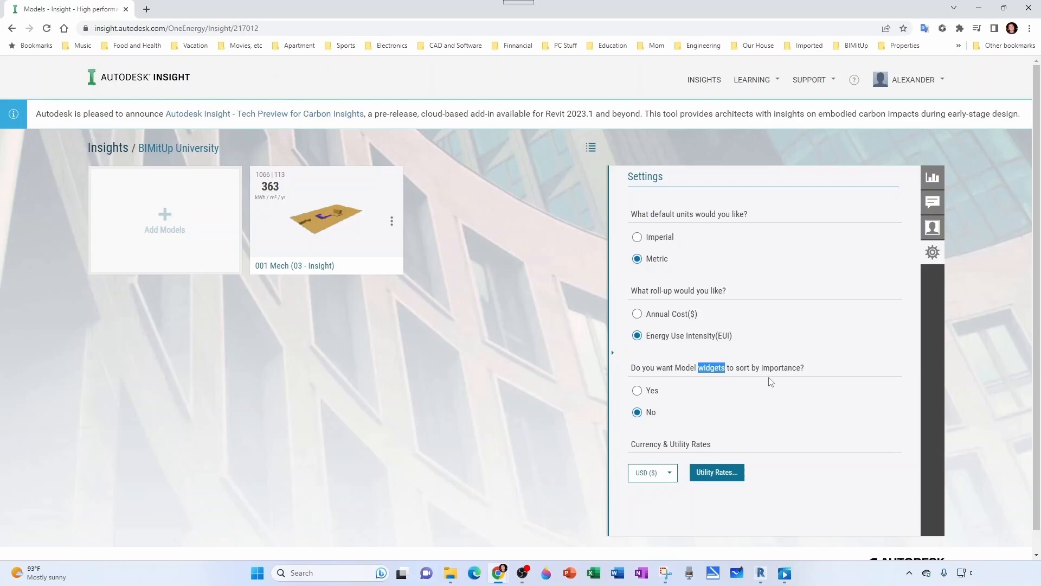
left_click(636, 390)
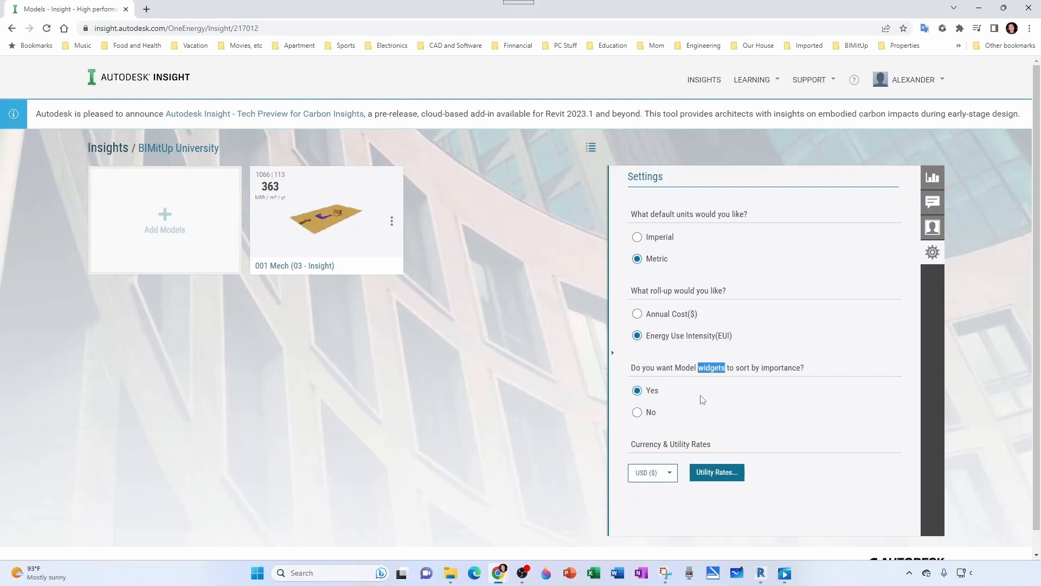
mouse_move(697, 396)
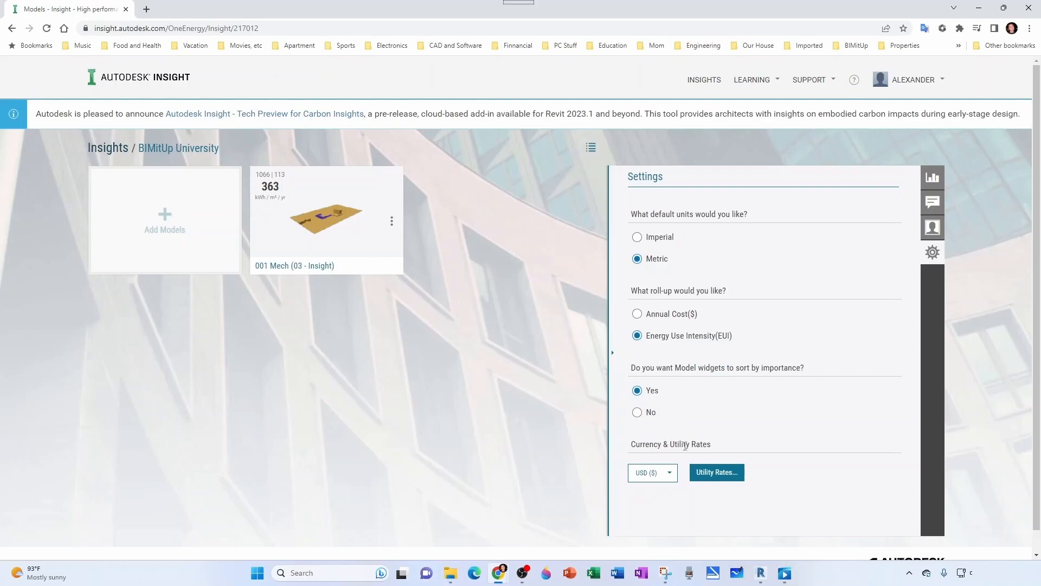
scroll("down", 3)
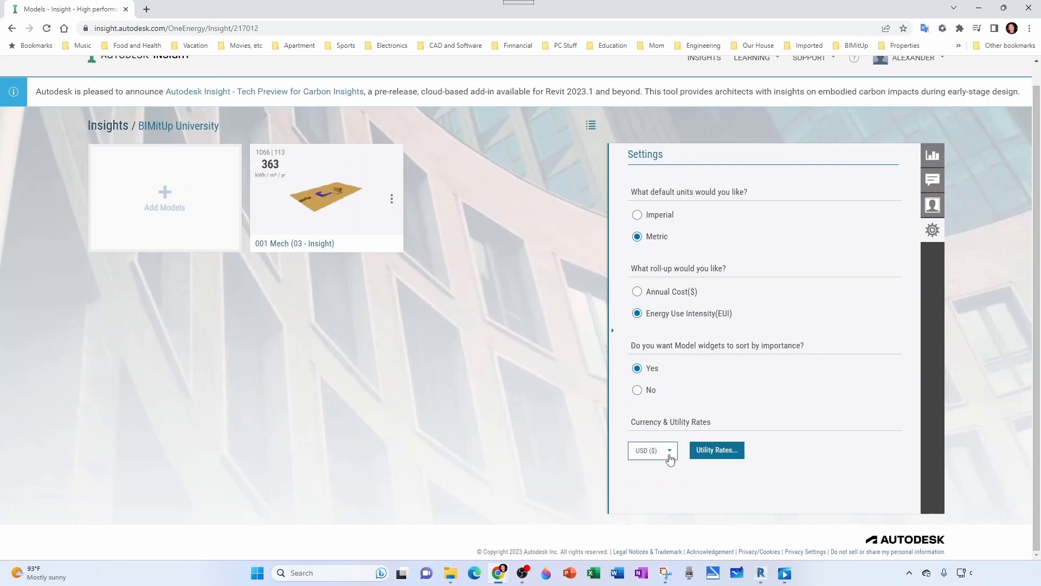
left_click(716, 449)
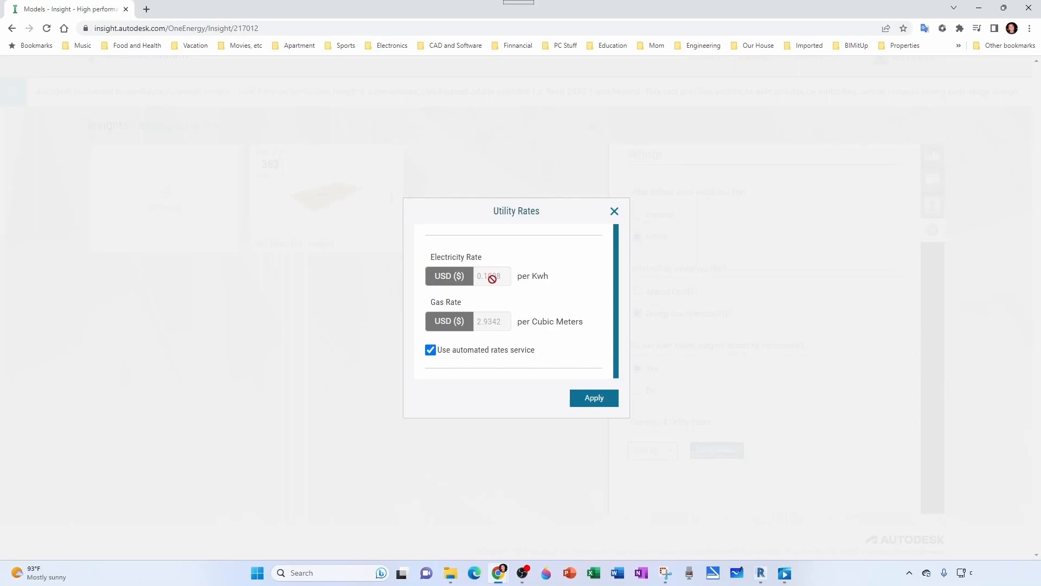
left_click(431, 349)
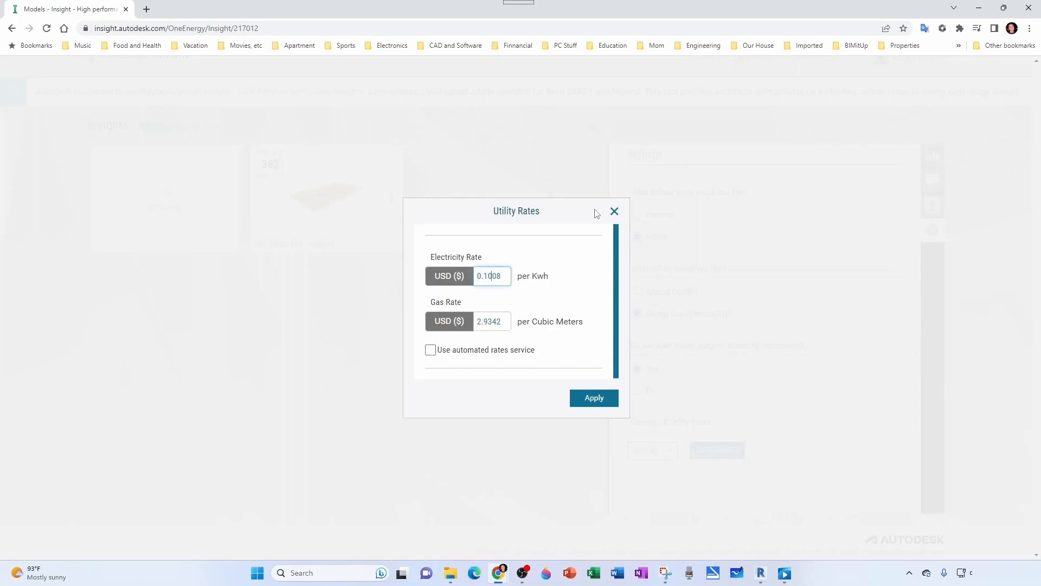
left_click(614, 212)
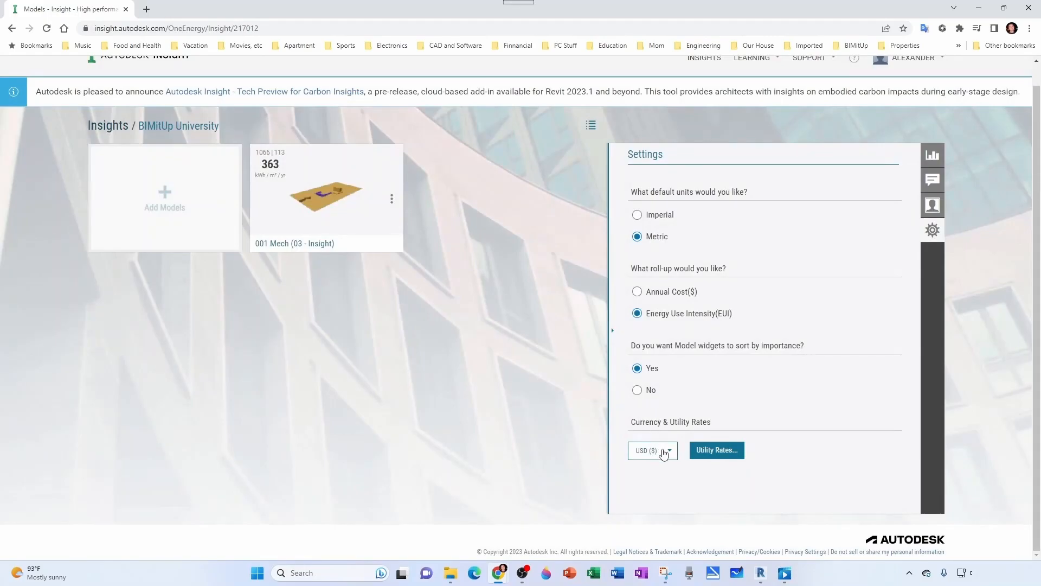
left_click(652, 450)
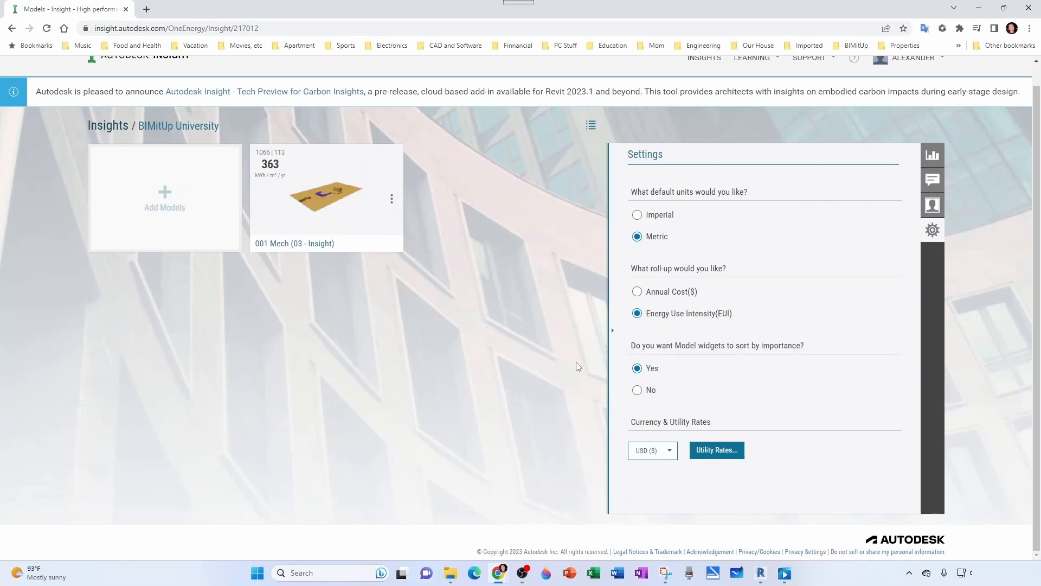
mouse_move(654, 315)
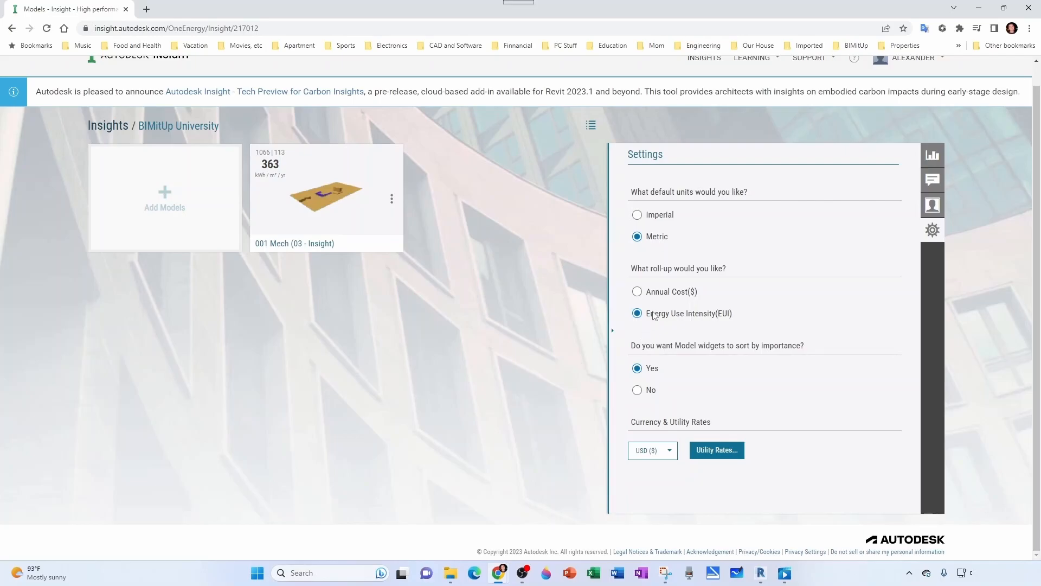
Roll the folder up by Annual Cost($), toggling to Energy Use Intensity and back
left_click(636, 291)
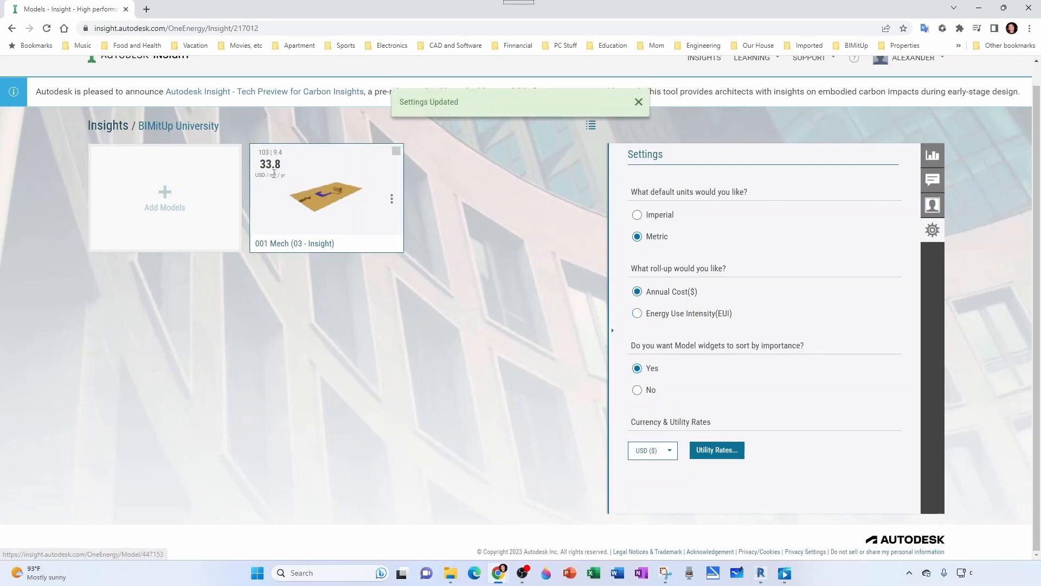
left_click(638, 102)
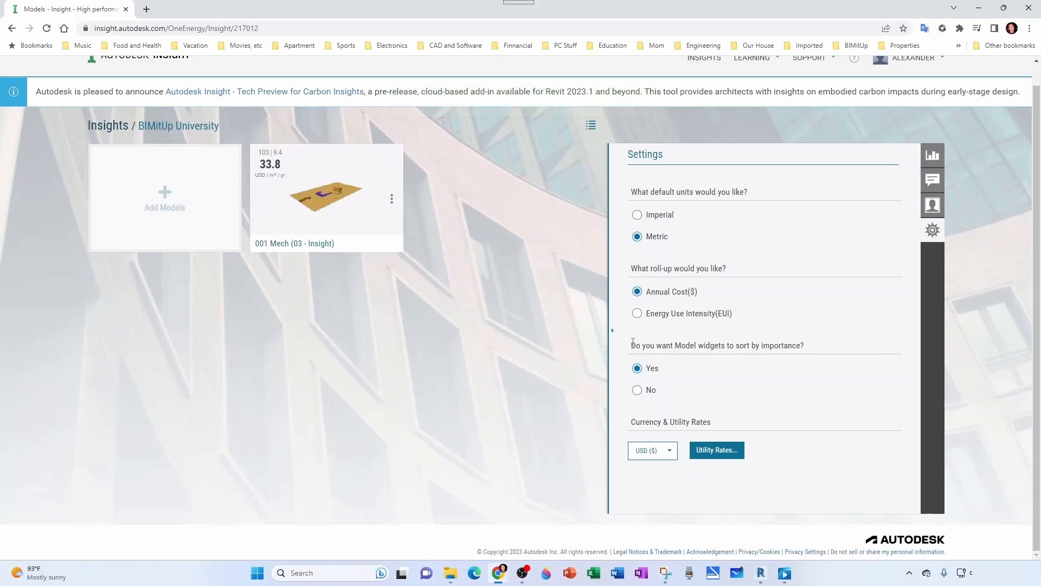
left_click(636, 312)
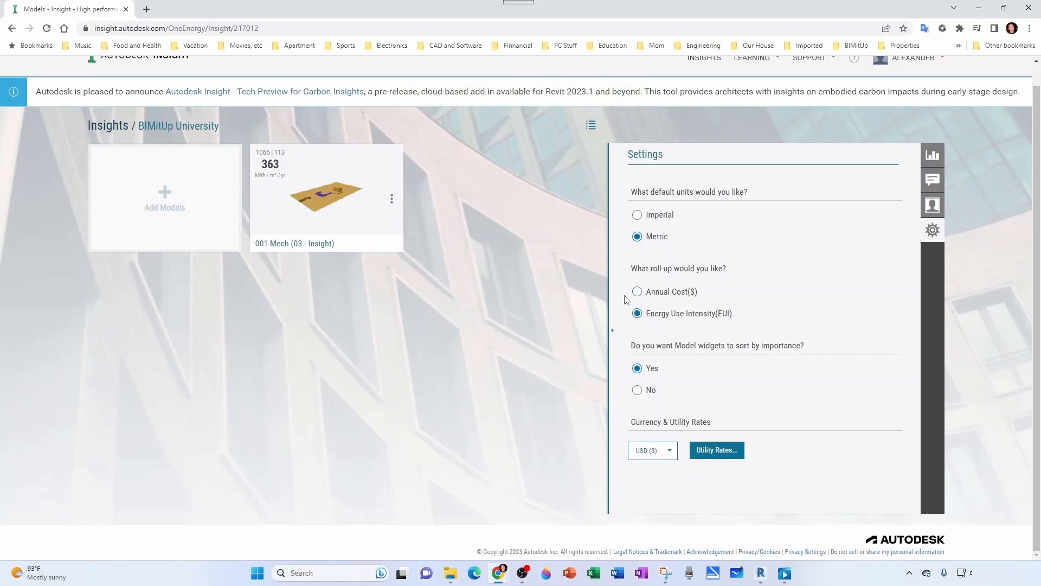
left_click(636, 290)
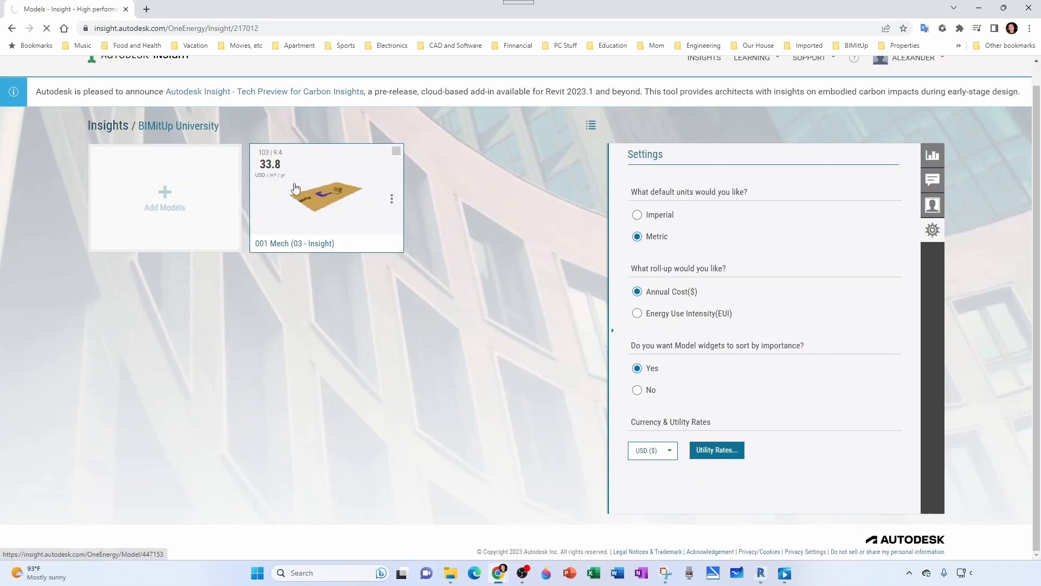
View the 001 Mech model's details page and return to the BIMitUp University folder
left_click(325, 194)
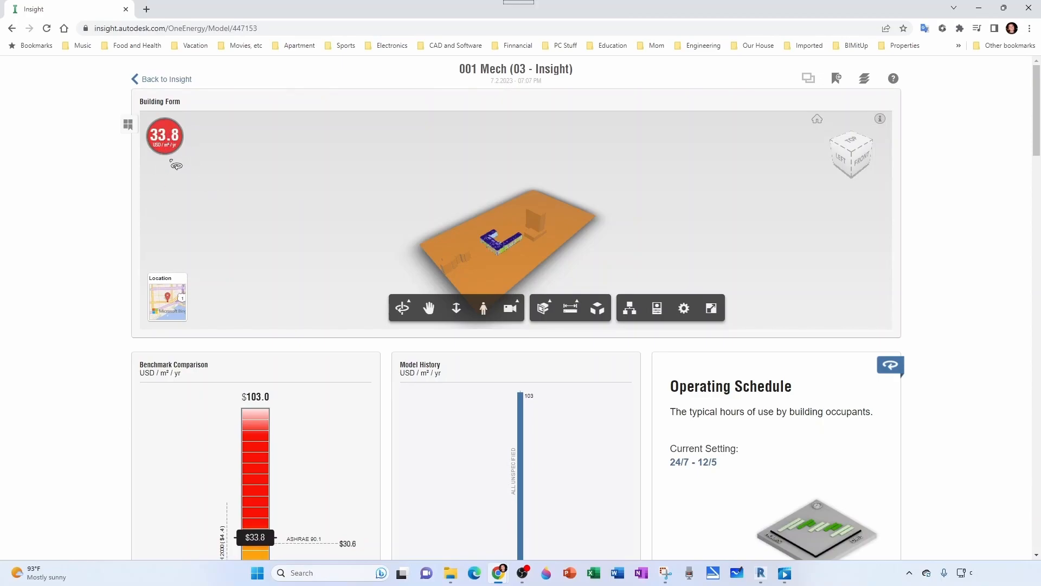
mouse_move(221, 245)
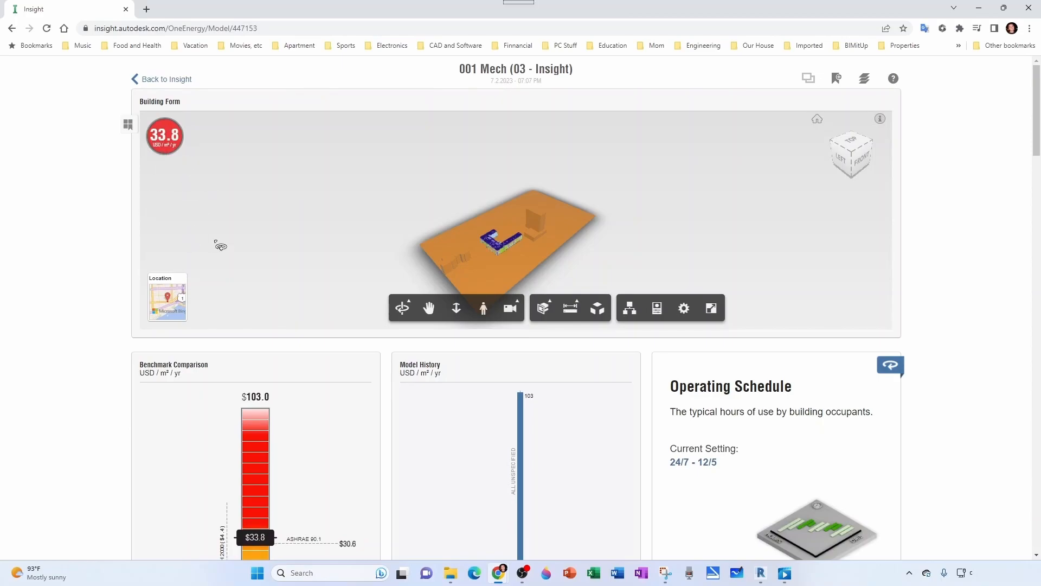
mouse_move(212, 254)
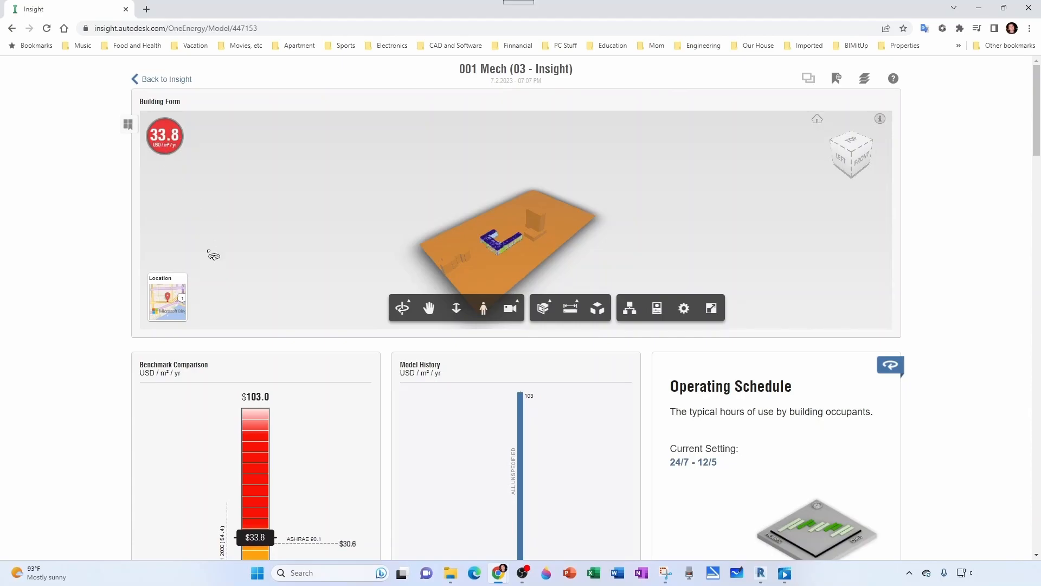
left_click(166, 80)
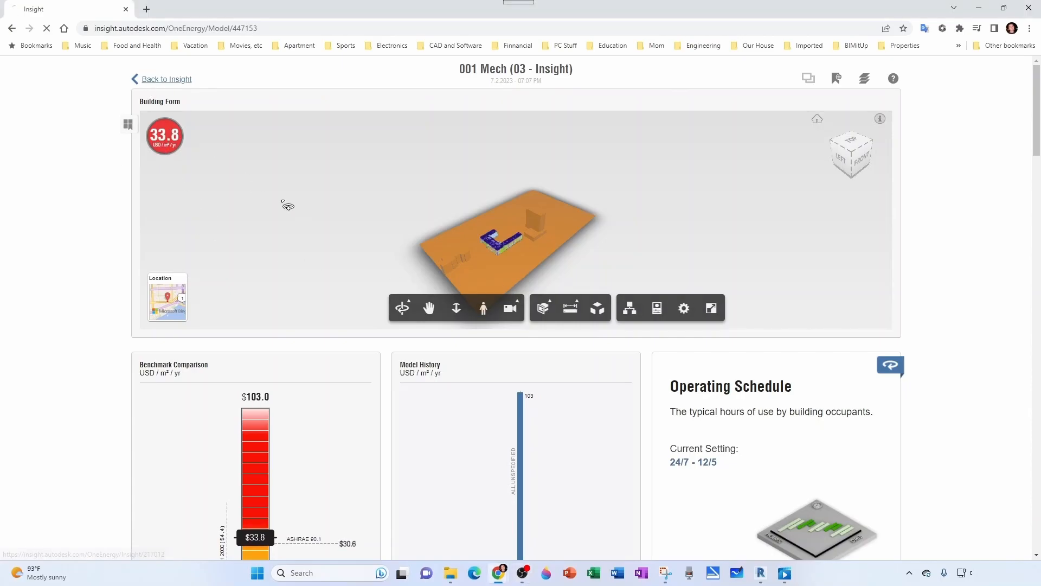
List models as a cost table, switch units to Imperial and check the 001 Mech model's details
left_click(166, 79)
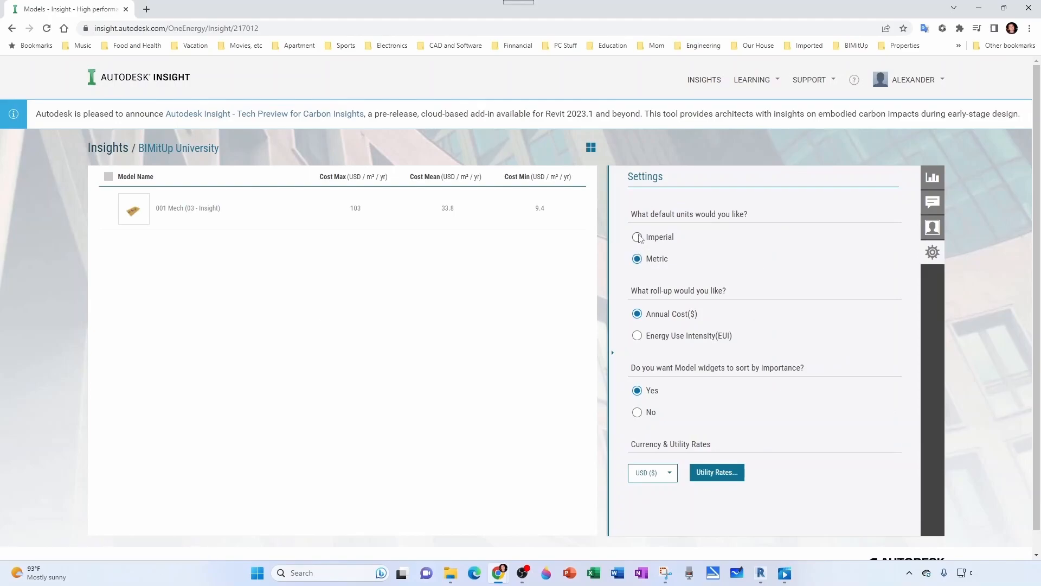
left_click(636, 237)
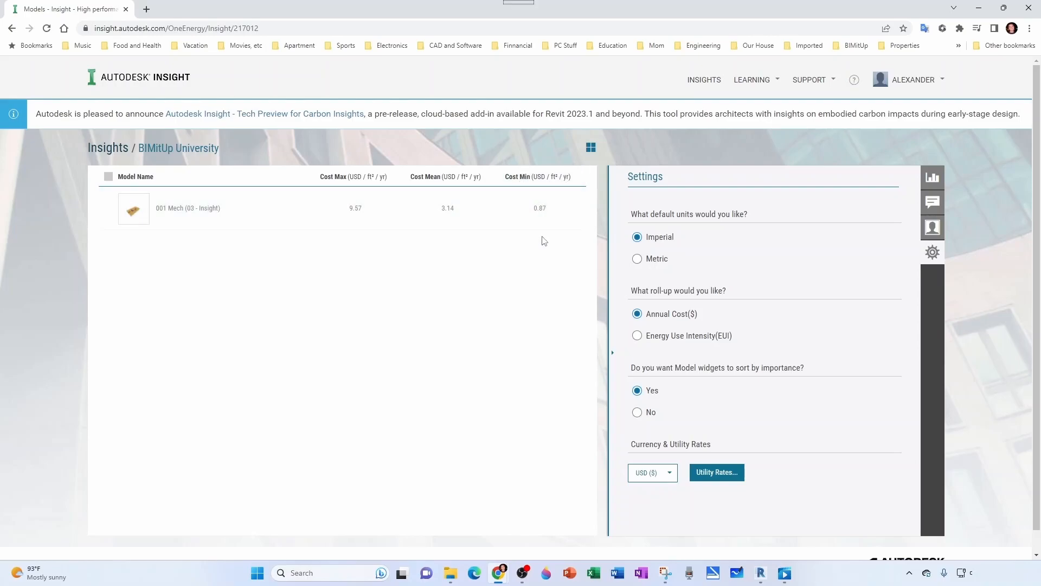
left_click(933, 177)
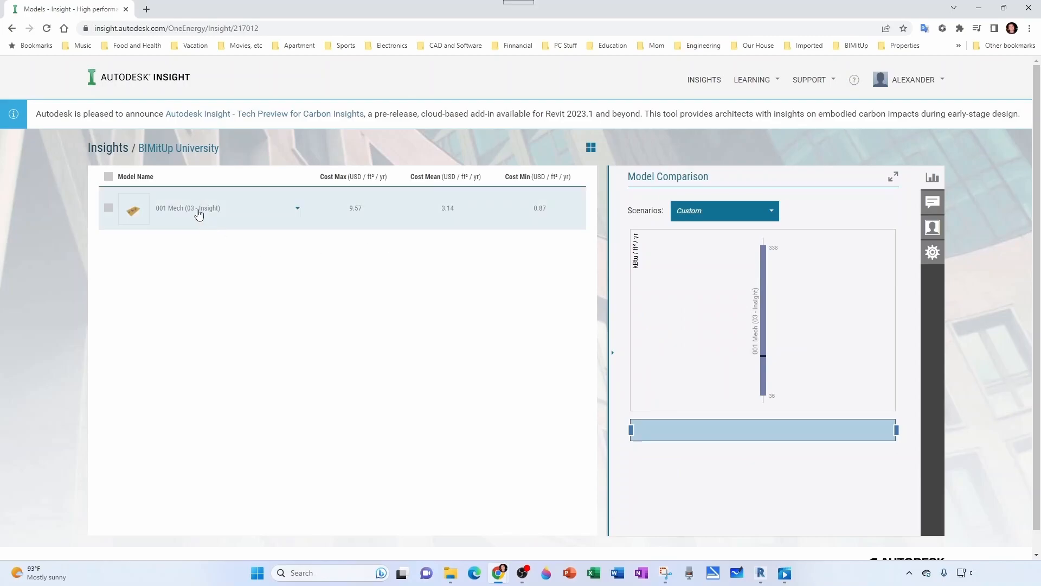
left_click(188, 208)
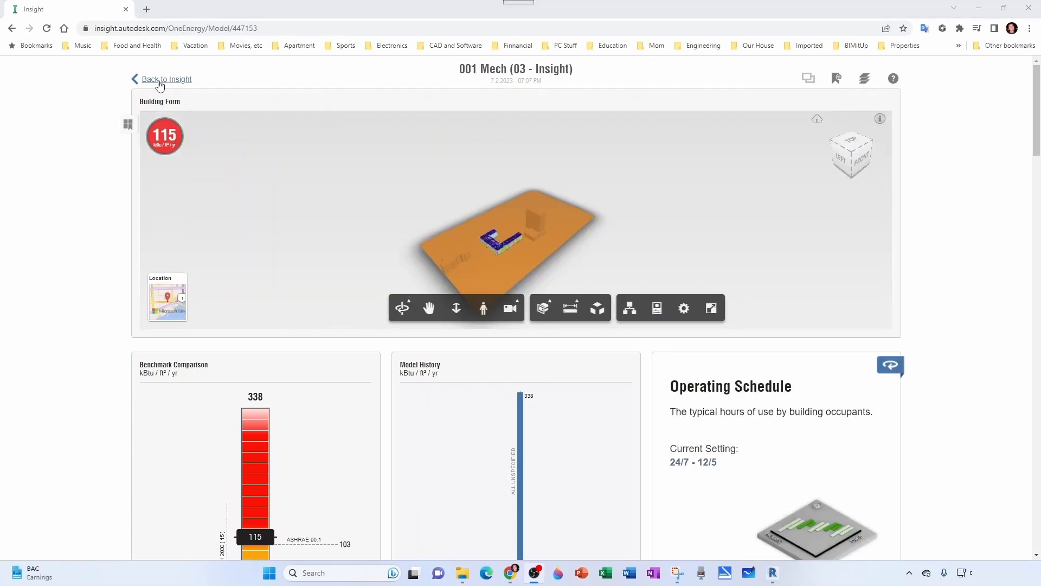
left_click(166, 79)
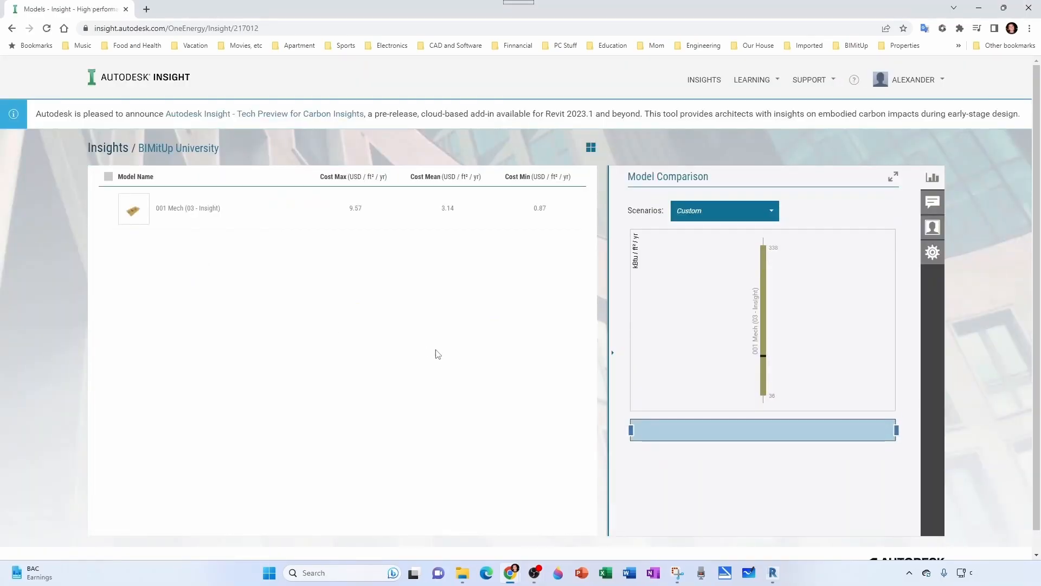
Show the BIMitUp University folder's members list with its one member
left_click(933, 227)
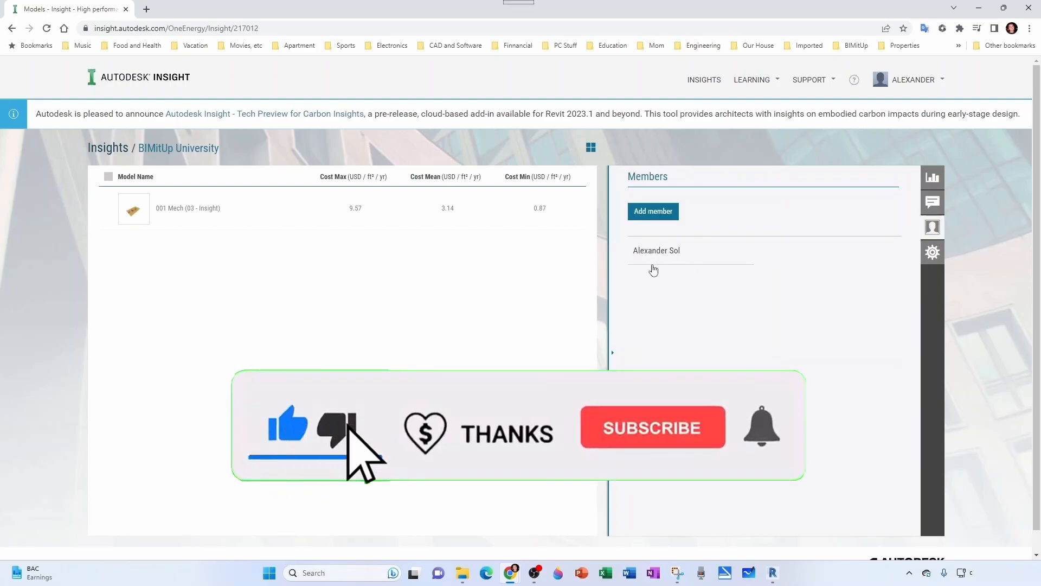
left_click(656, 251)
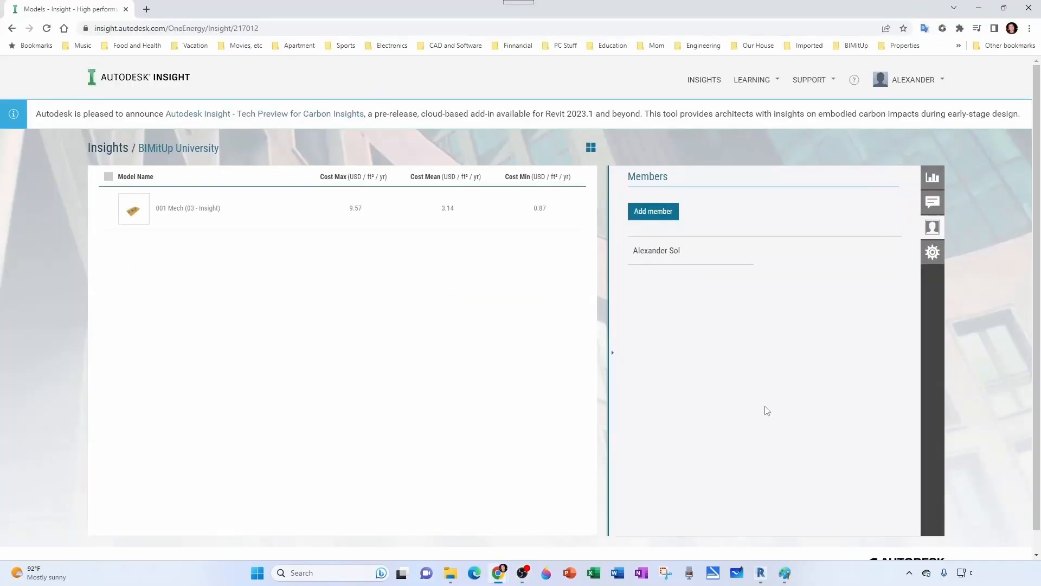
mouse_move(933, 203)
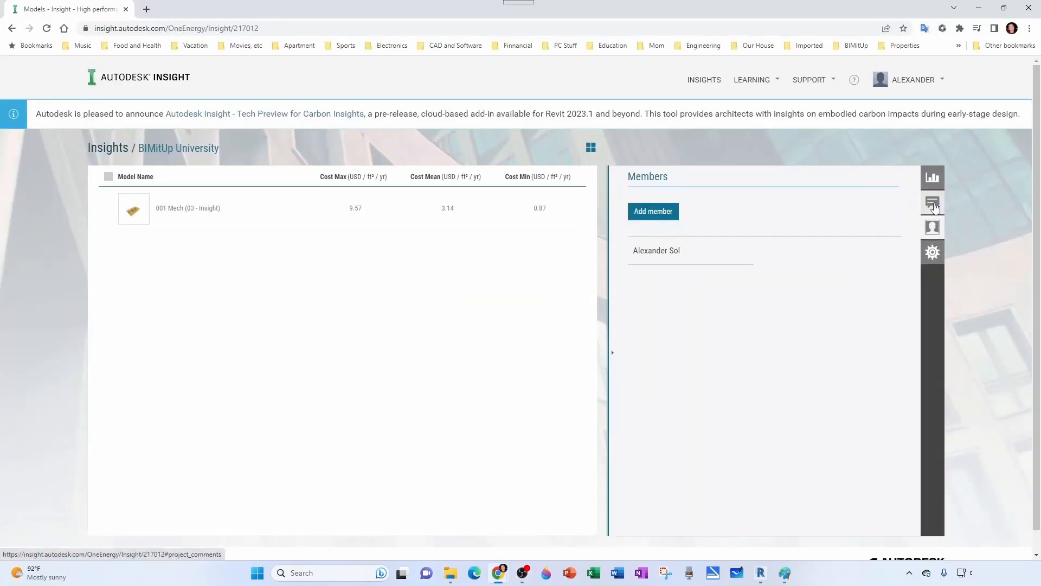
Post the comment 'This is too much money! Make this more cost effective!!!!' on the folder
left_click(932, 203)
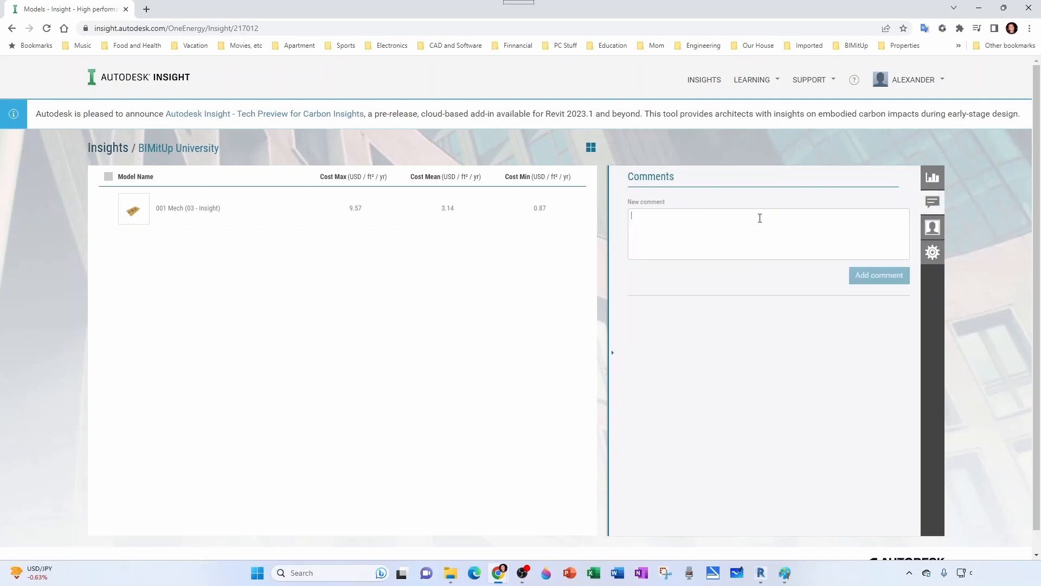
type("This is too much money!")
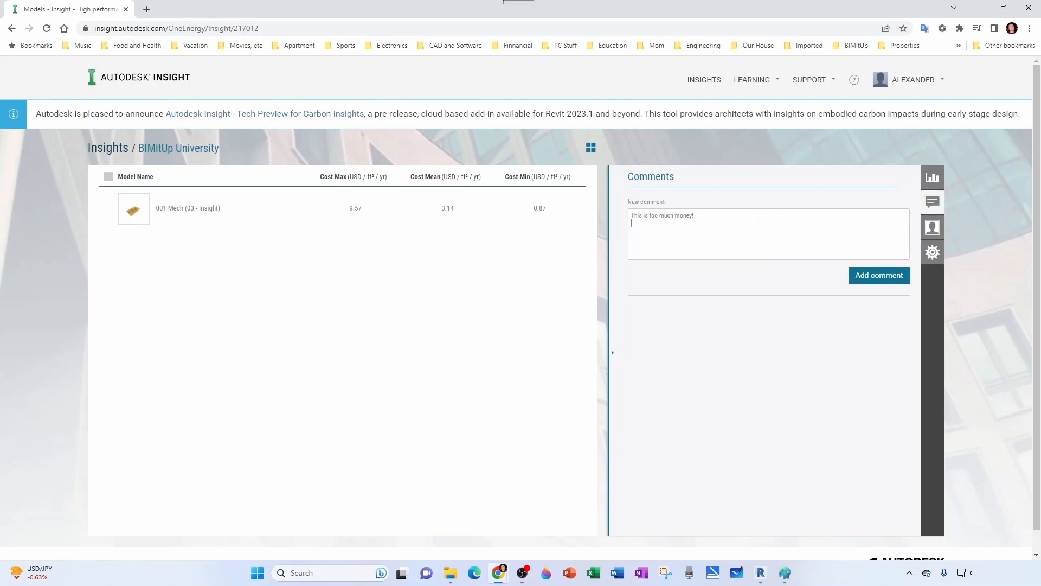
type("Make this more cost effective!!!!")
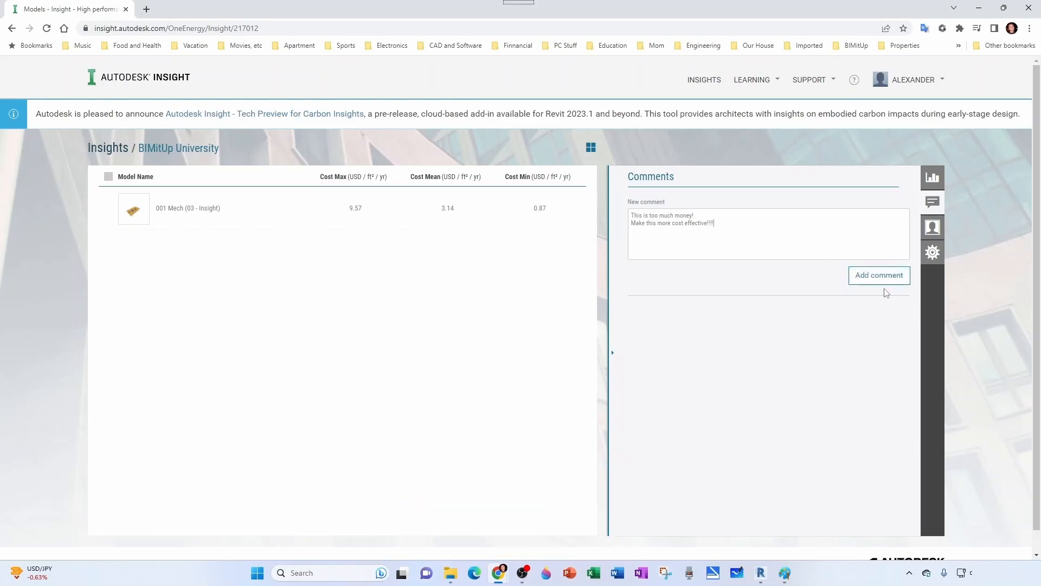
left_click(772, 572)
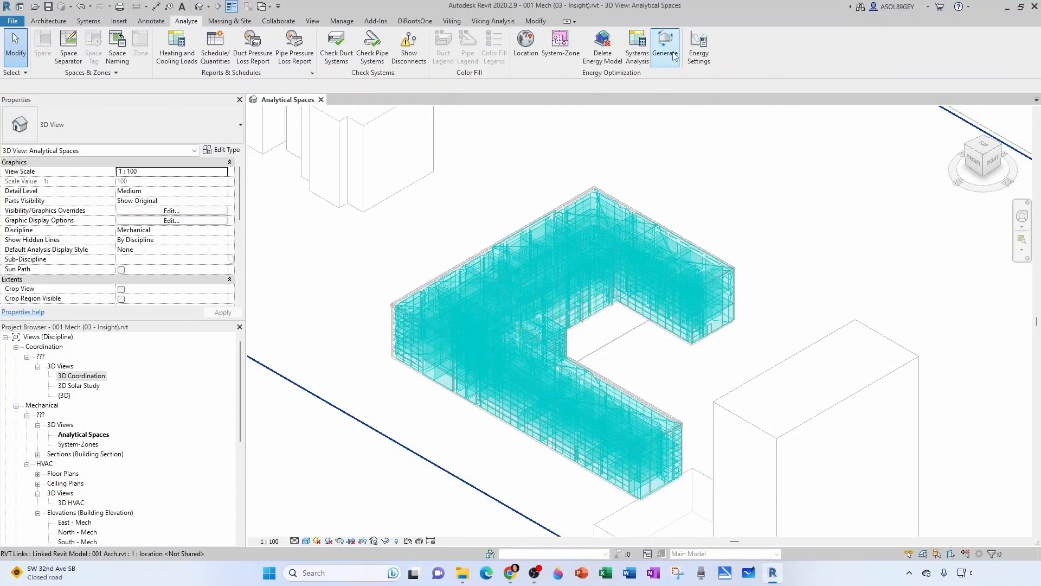
mouse_move(665, 47)
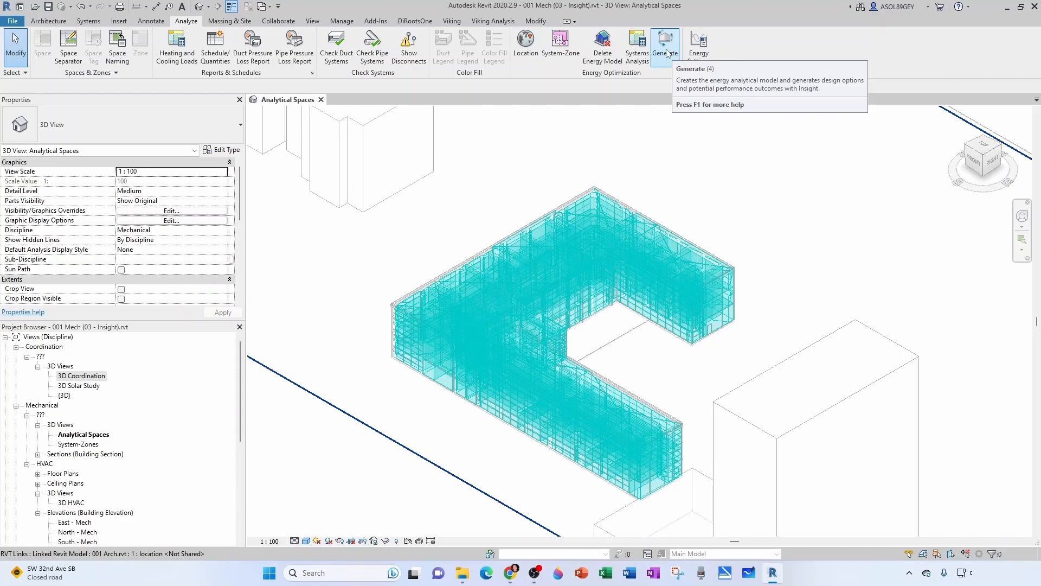
Delete the energy model geometry from the Analyze tab and confirm
left_click(602, 46)
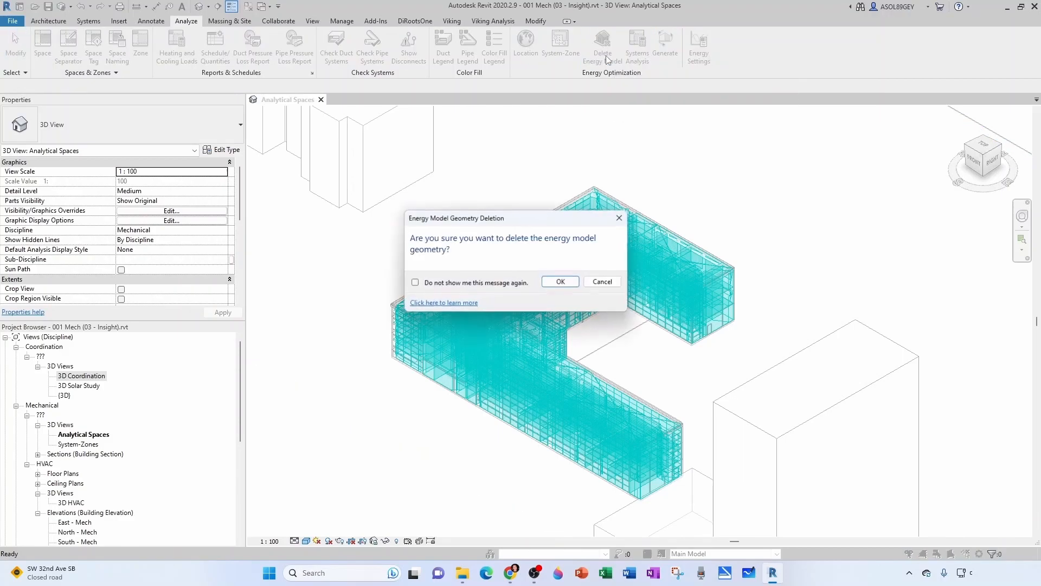
left_click(559, 281)
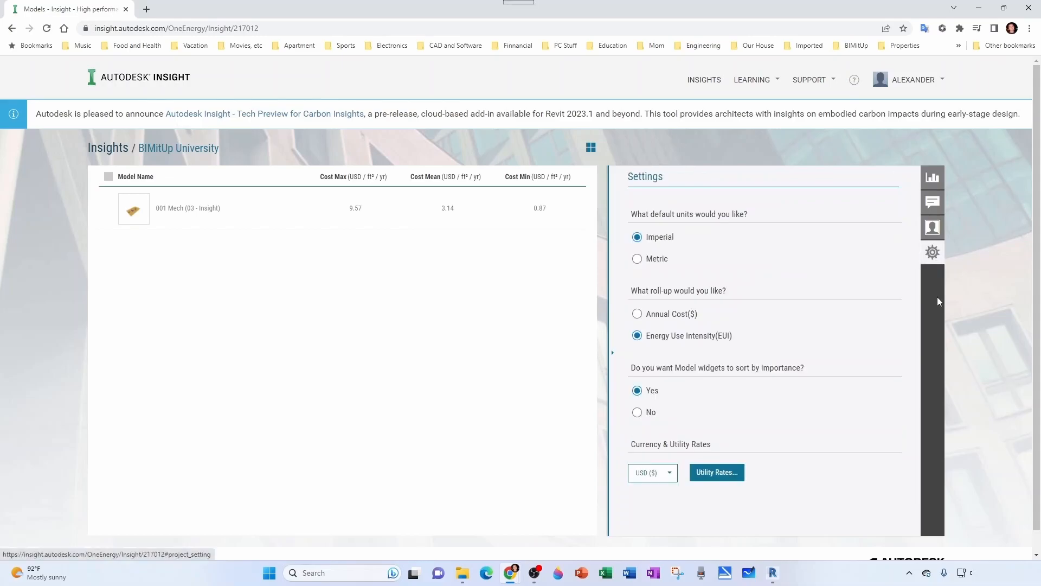
Choose Metric default units and Annual Cost ($) roll-up in Insight Settings
left_click(637, 258)
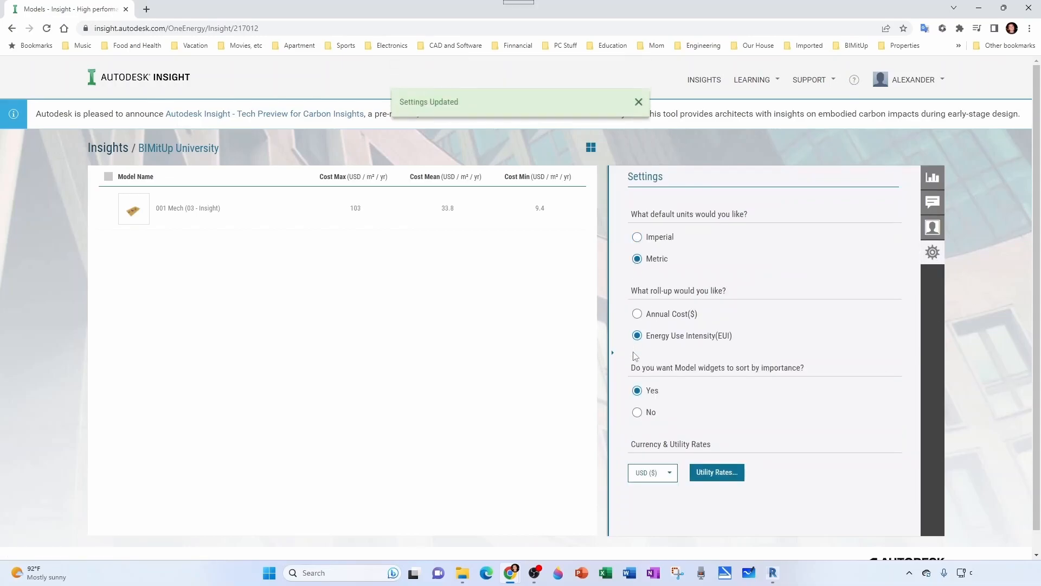
left_click(637, 314)
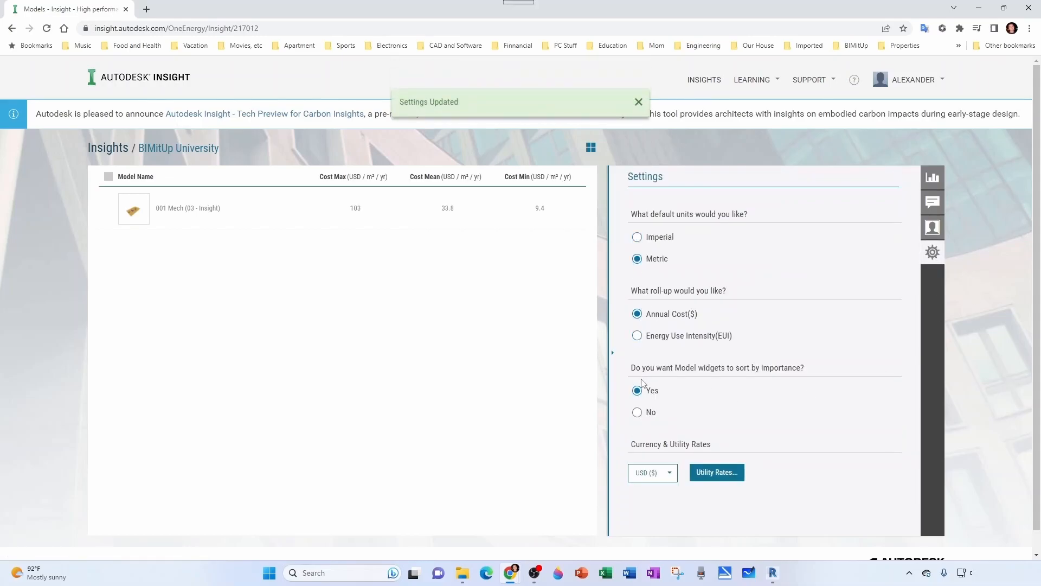
left_click(637, 102)
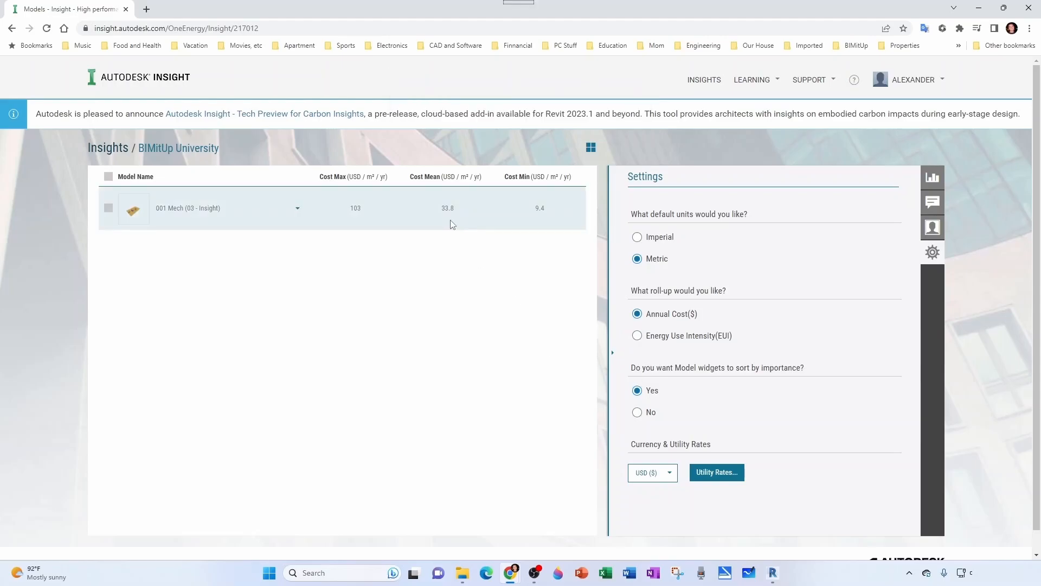
mouse_move(459, 215)
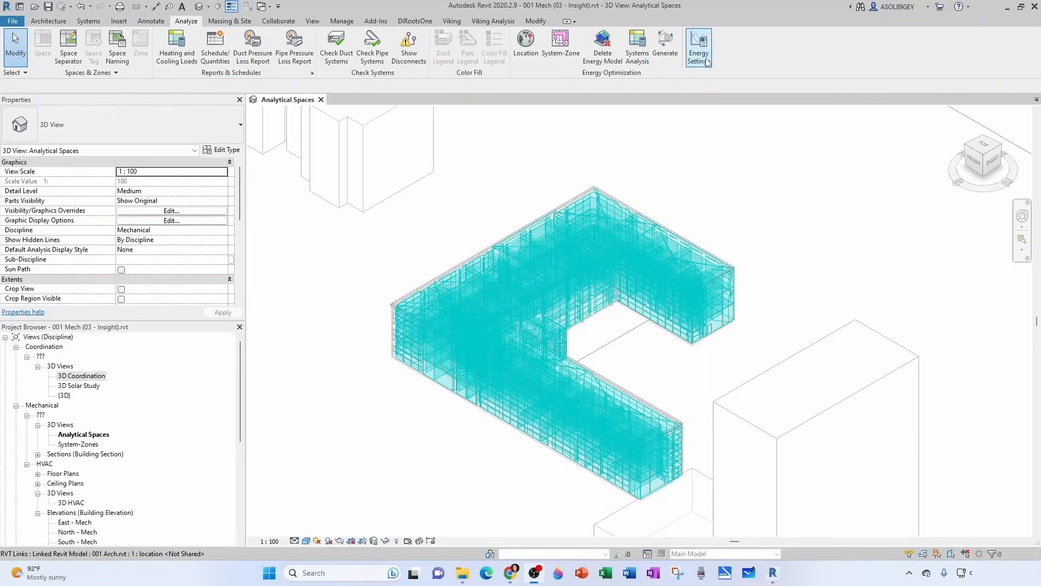
In Energy Settings' advanced options, set Target Percentage Glazing to 30%
left_click(697, 46)
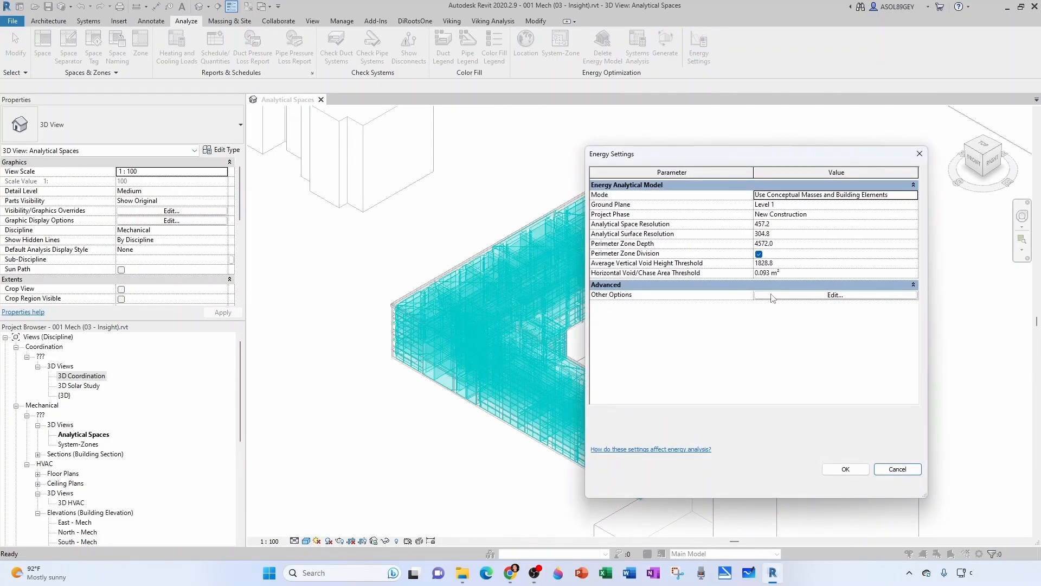
left_click(835, 295)
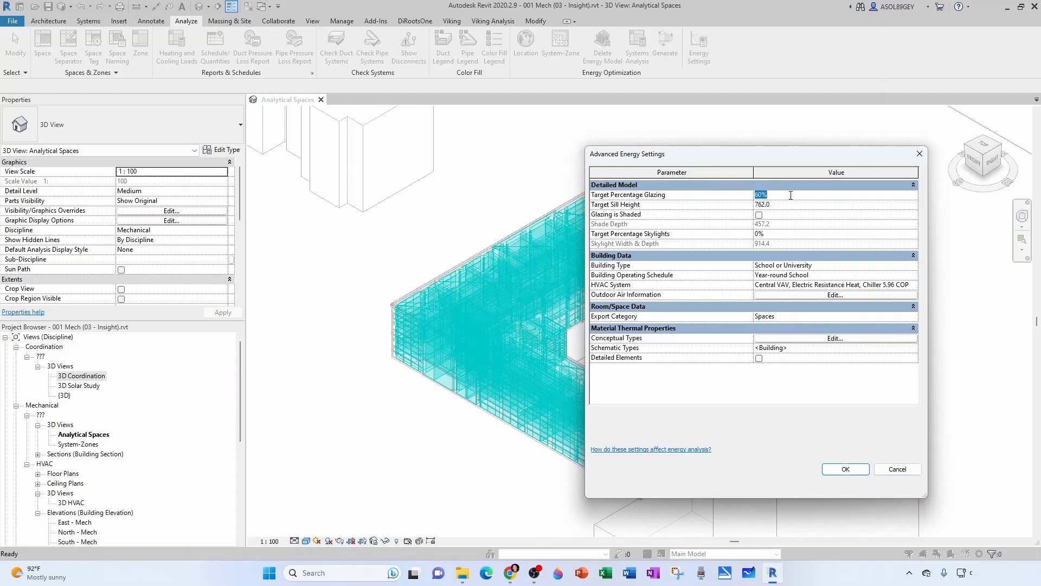
type("30")
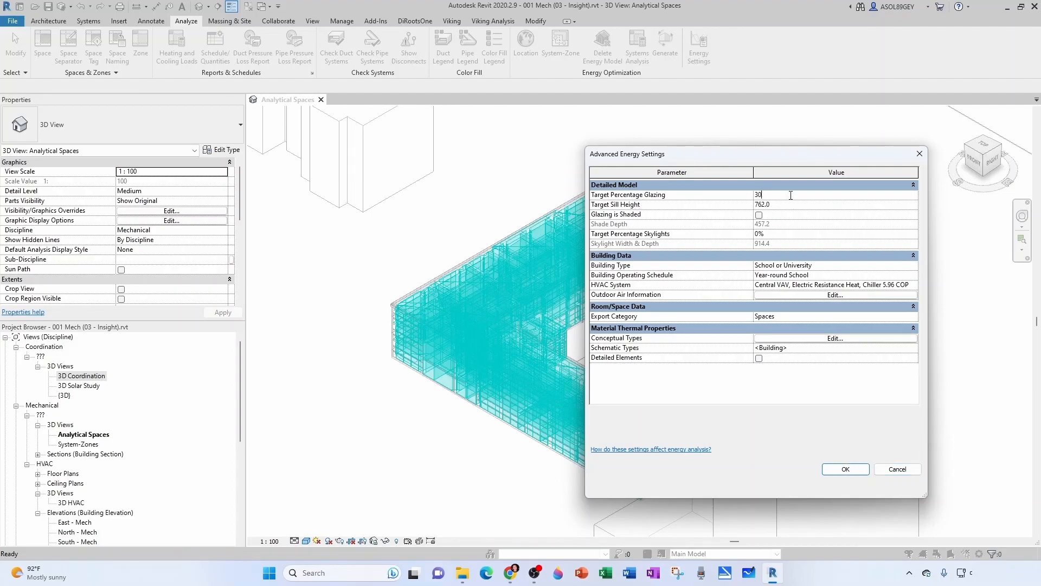
type("%")
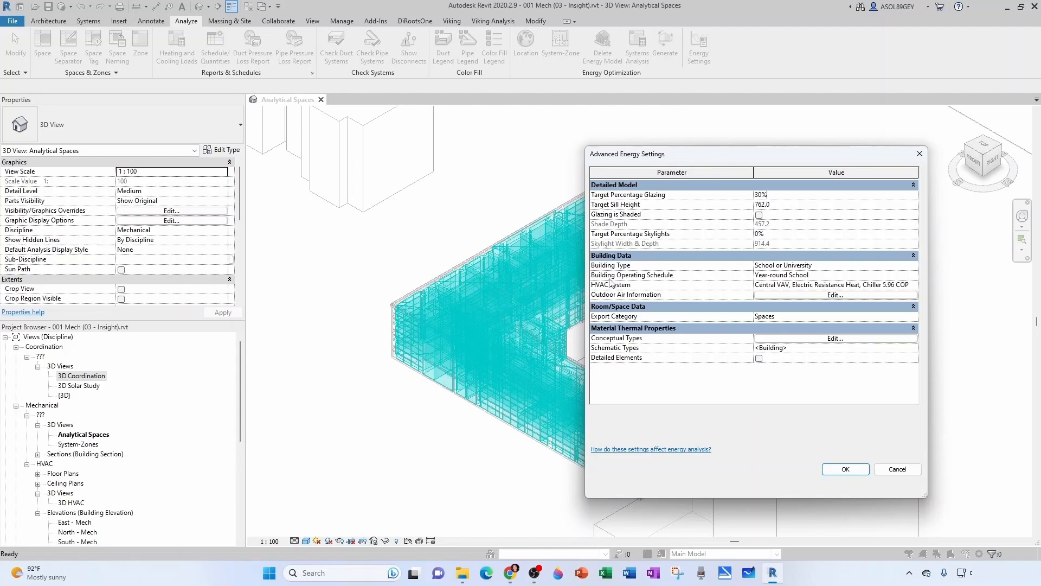
Set Building Operating Schedule to 24/7 Facility, review Conceptual Types unchanged, and apply
left_click(912, 274)
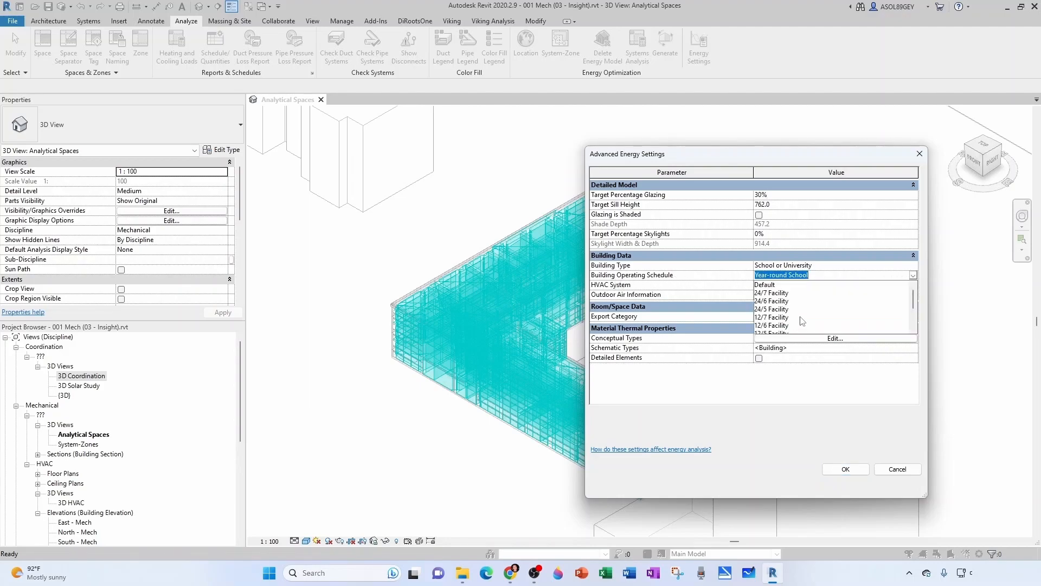
left_click(771, 293)
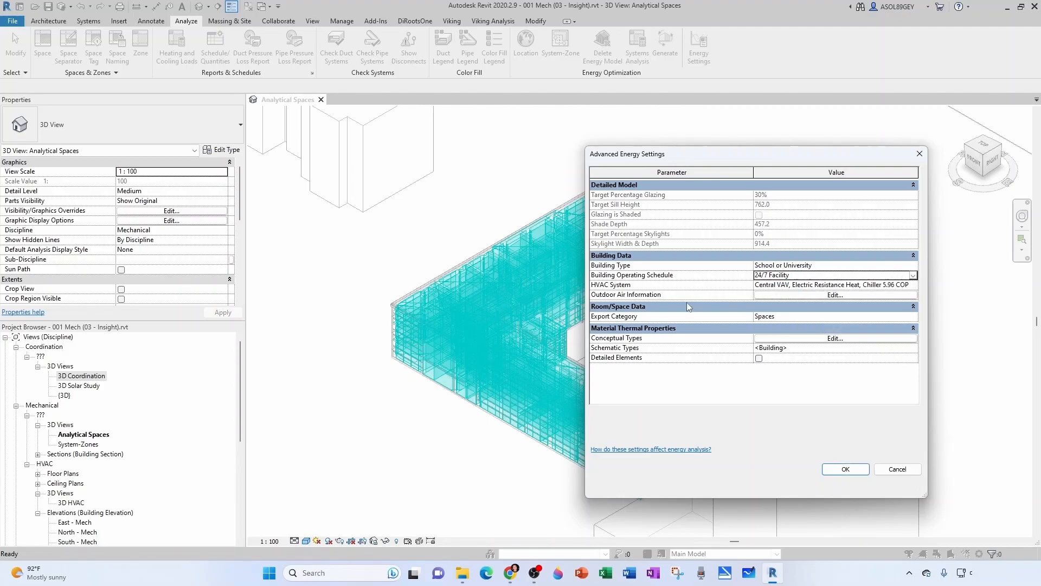
left_click(835, 338)
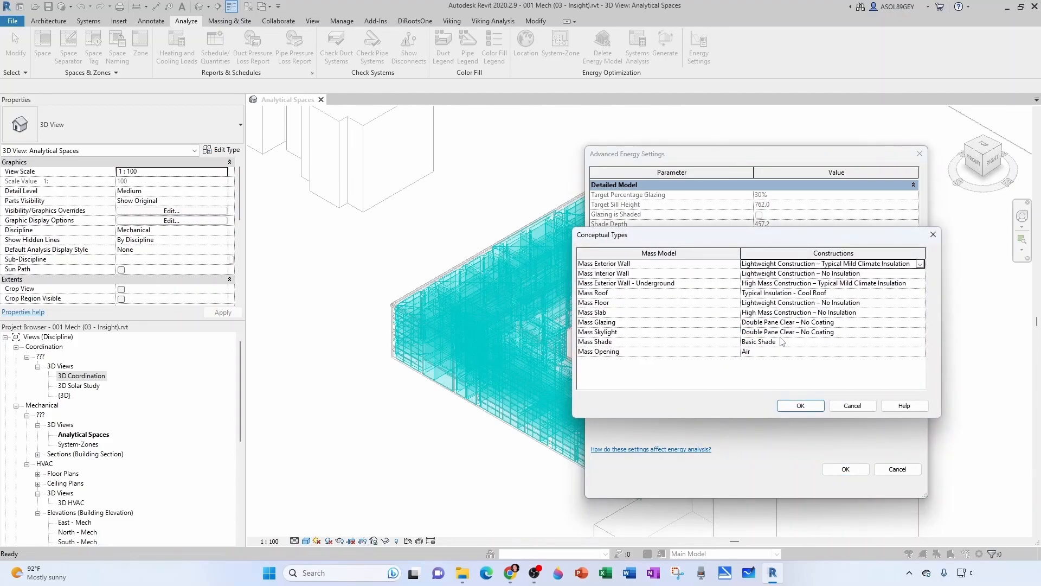
left_click(919, 262)
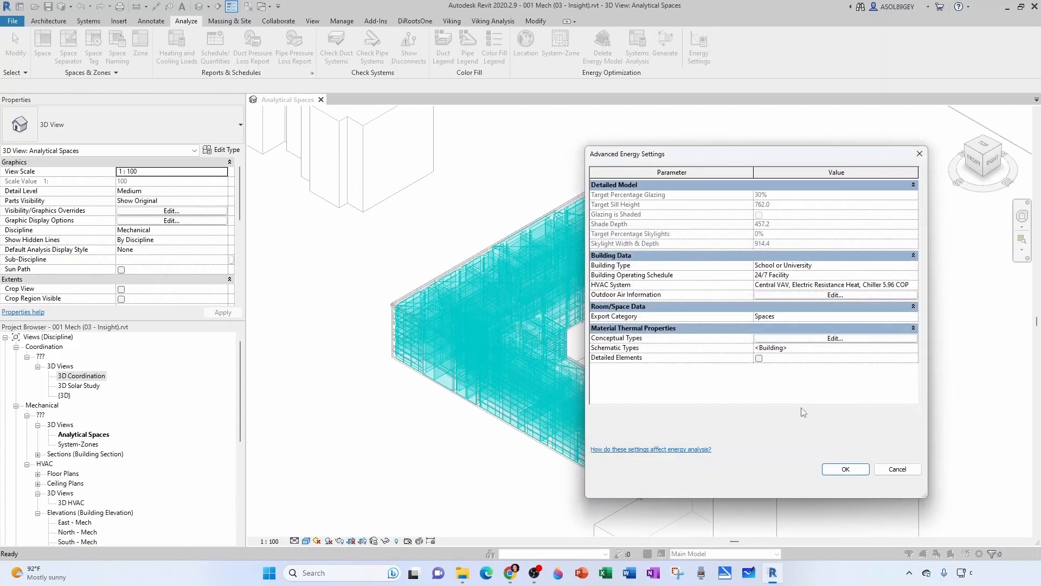
left_click(845, 468)
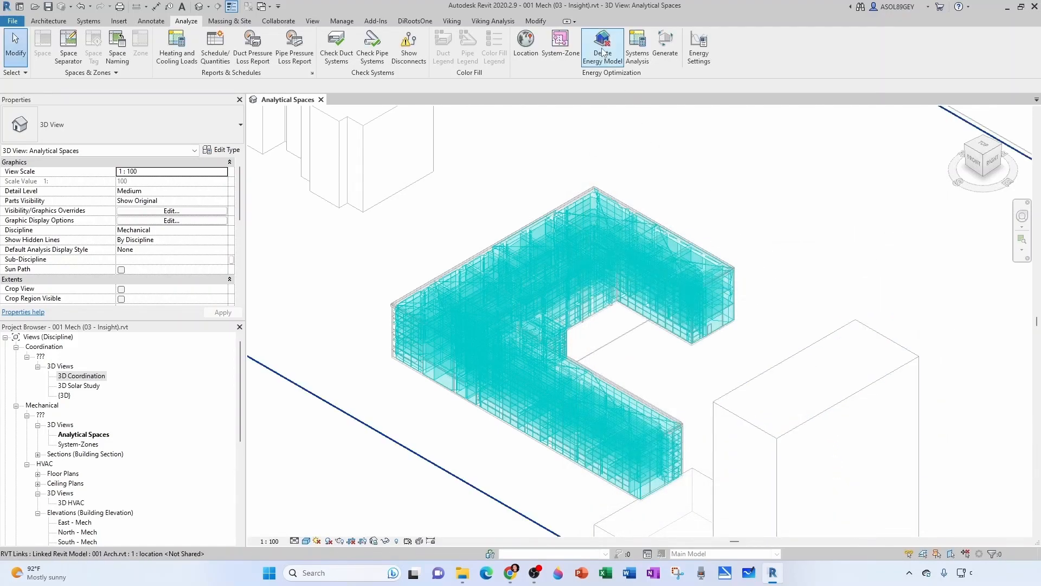
Delete the existing energy model and create a new energy analytical model
left_click(602, 47)
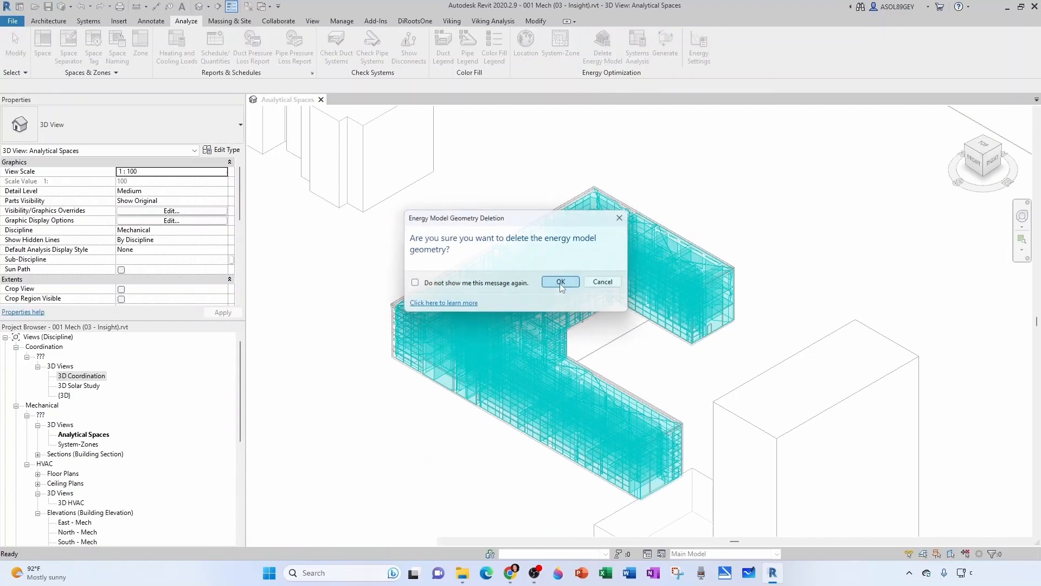
left_click(559, 282)
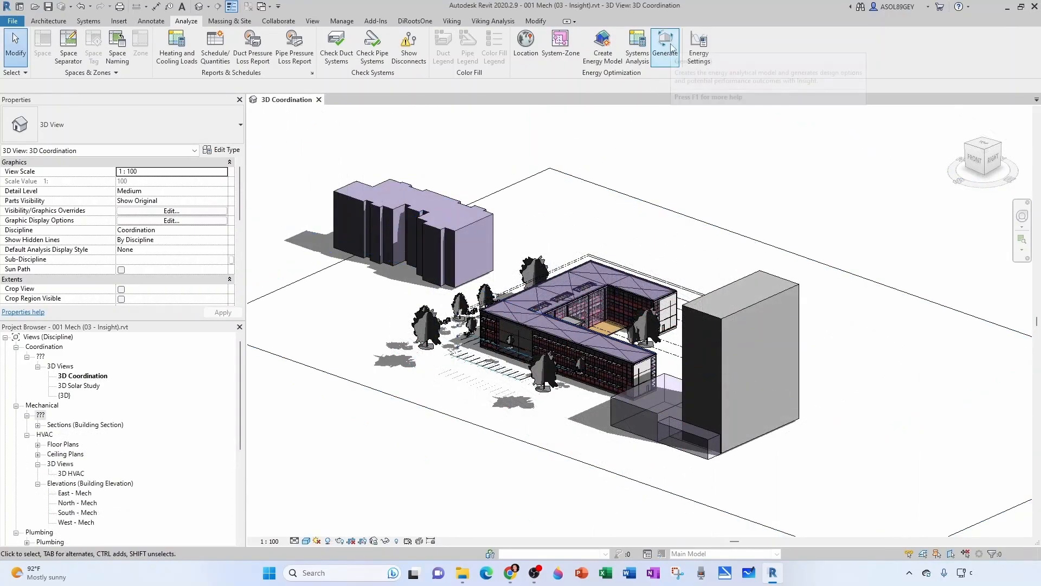
mouse_move(665, 47)
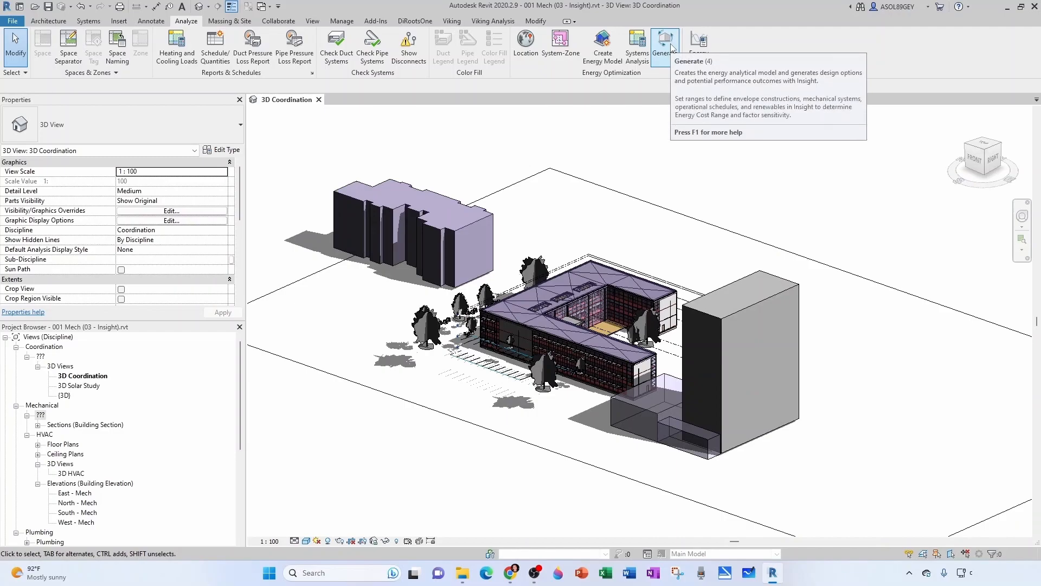
mouse_move(285, 405)
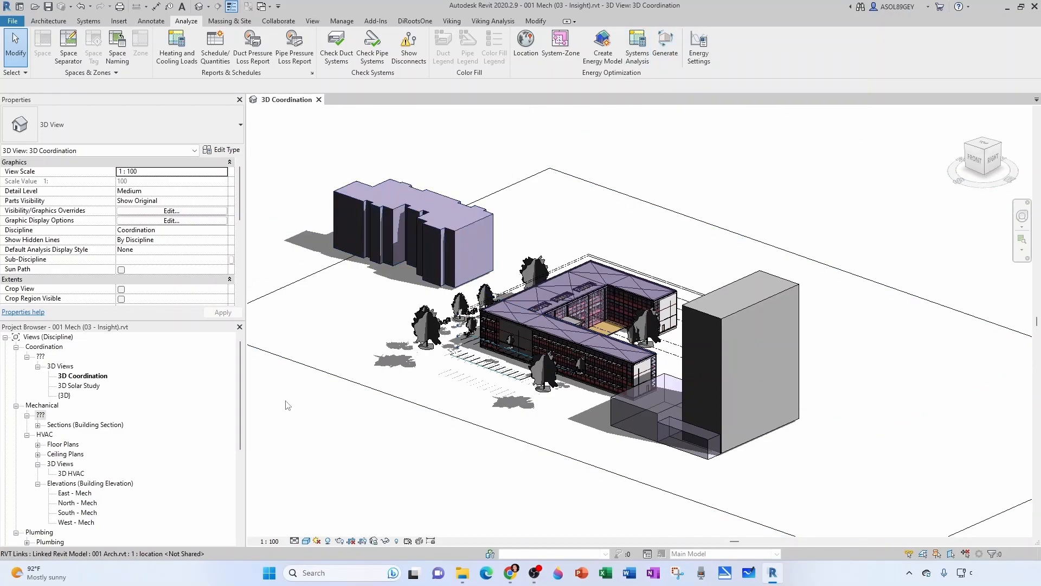
left_click(602, 47)
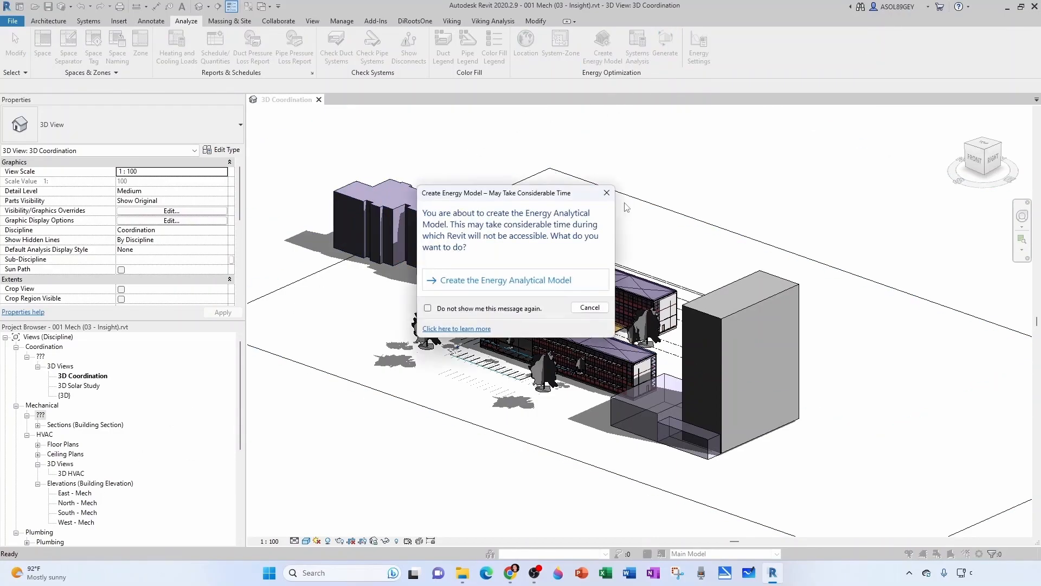
left_click(589, 307)
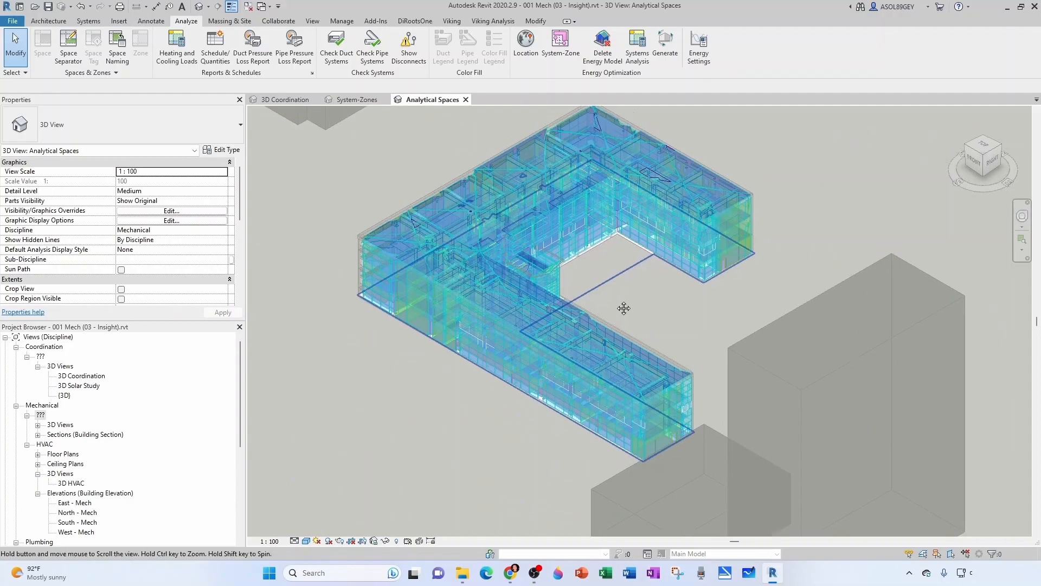
mouse_move(664, 46)
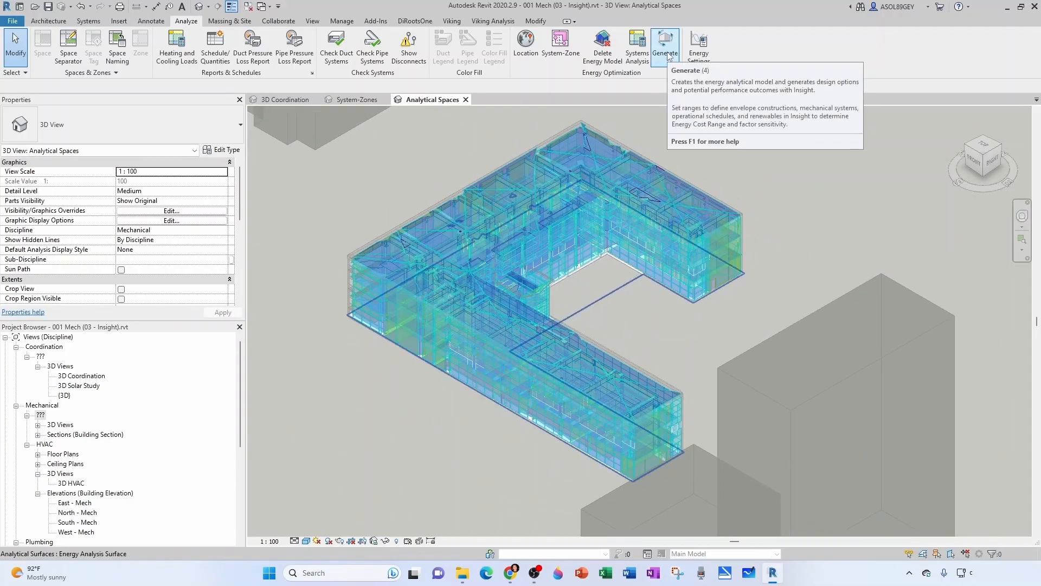
Generate the energy analysis for Insight and acknowledge the model-complete notice
left_click(665, 45)
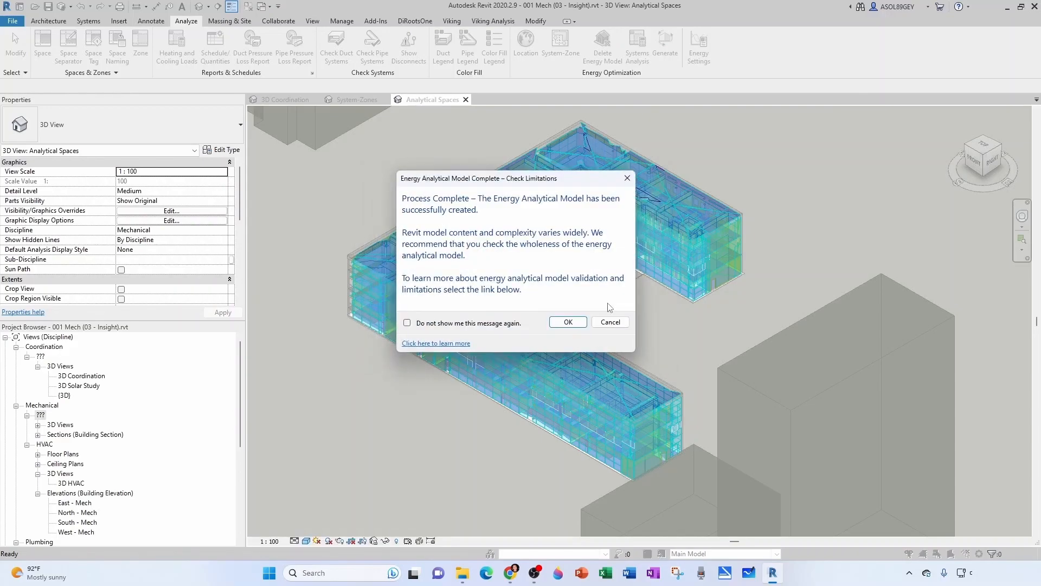
left_click(567, 321)
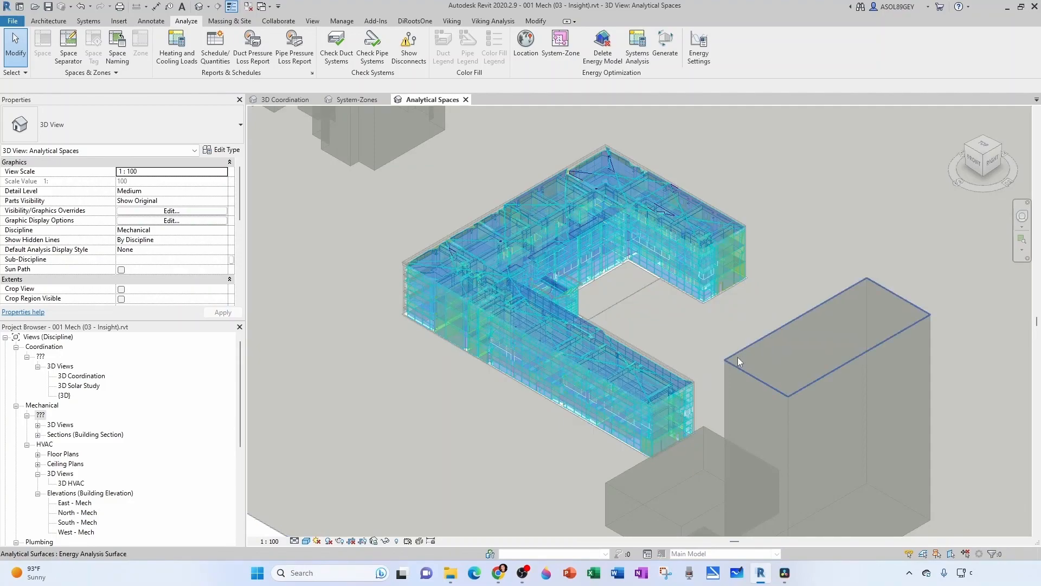
left_click(498, 572)
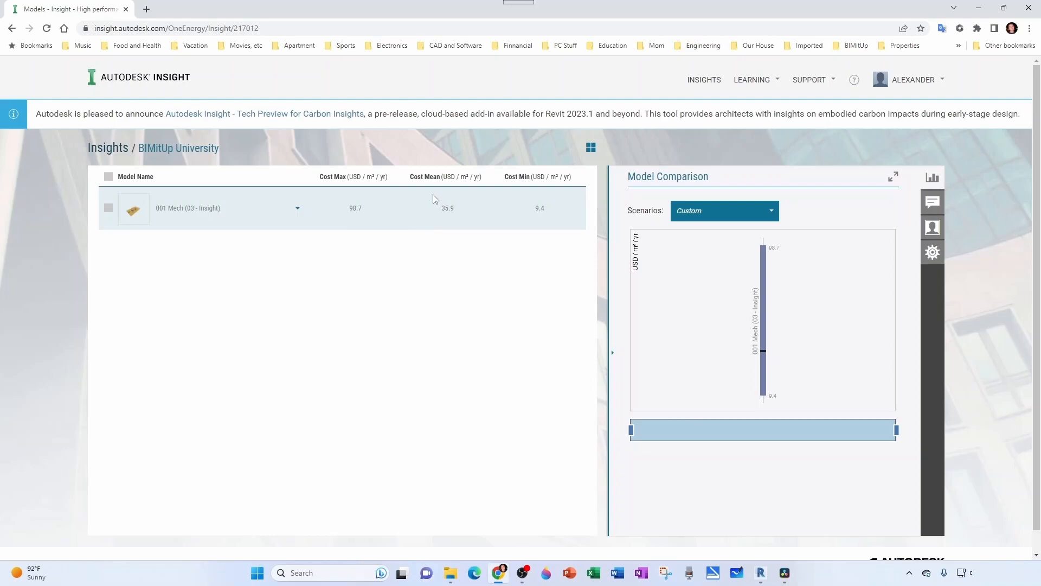
mouse_move(460, 221)
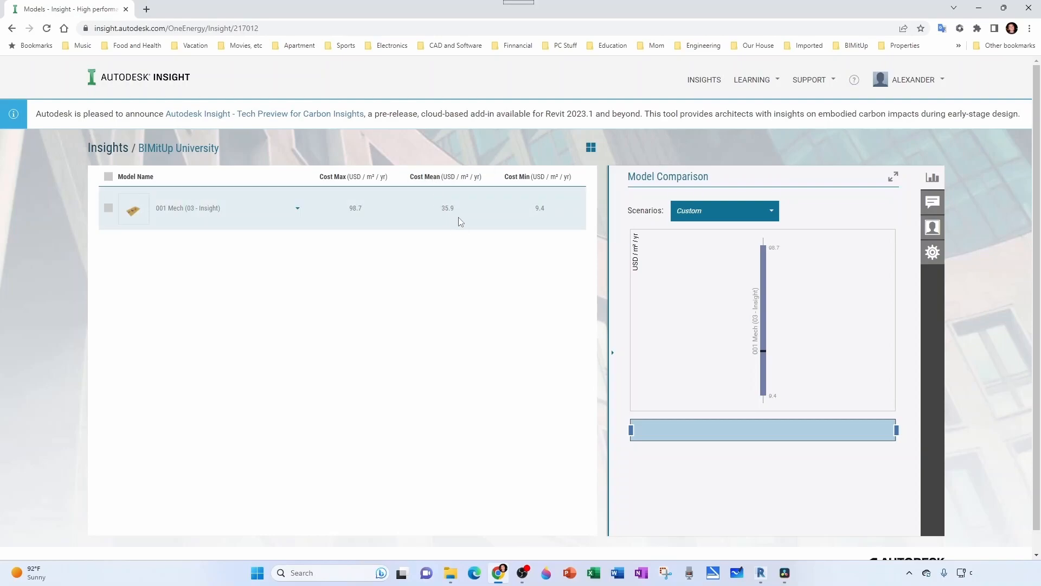
mouse_move(456, 220)
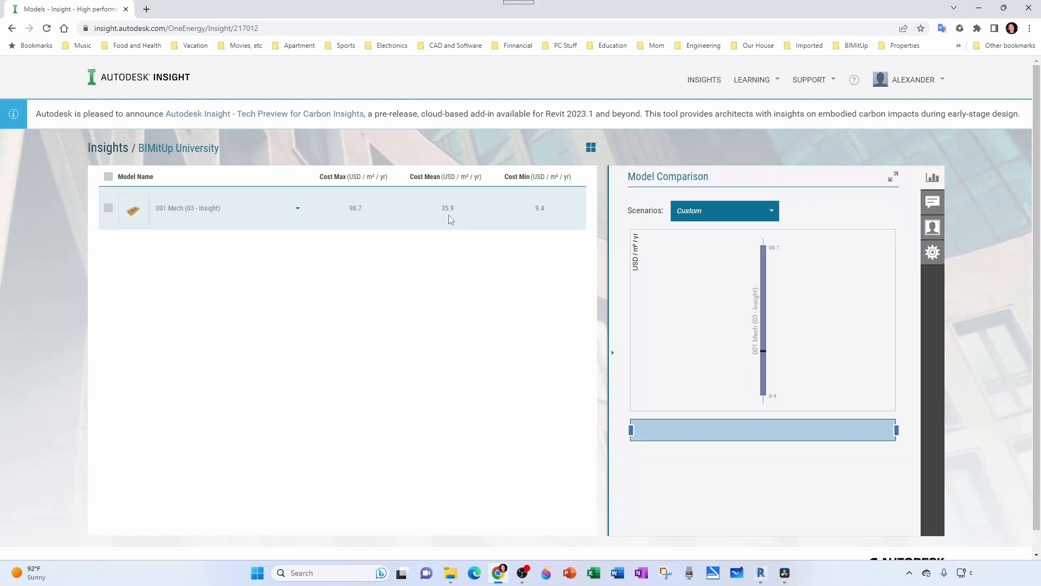
mouse_move(454, 228)
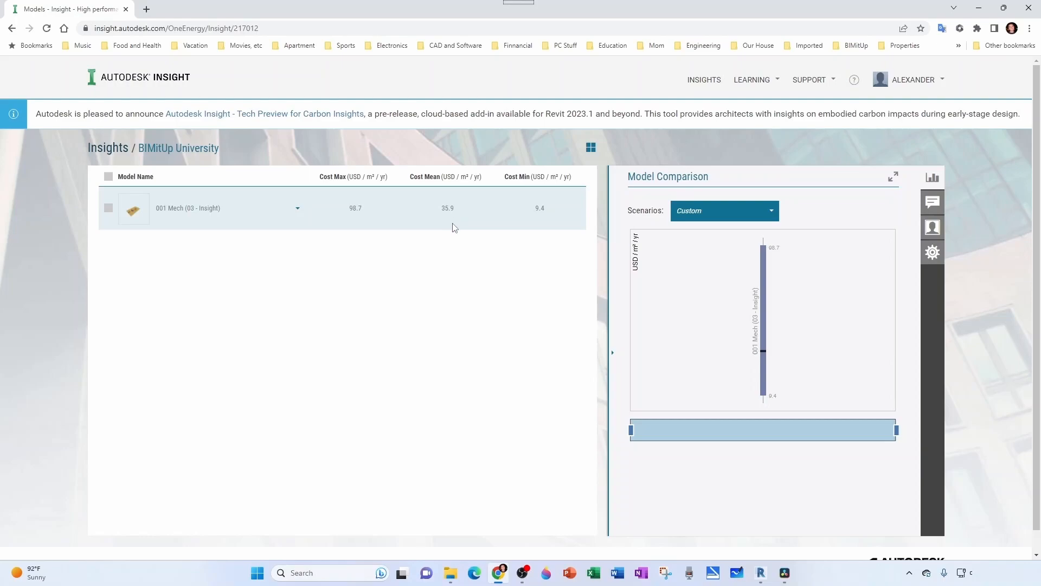
mouse_move(451, 218)
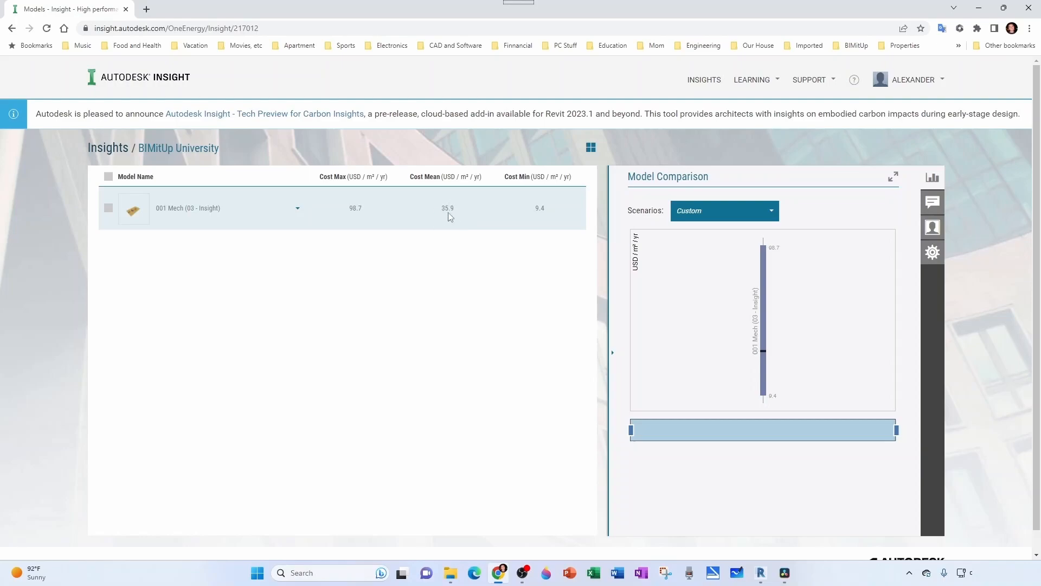
mouse_move(461, 219)
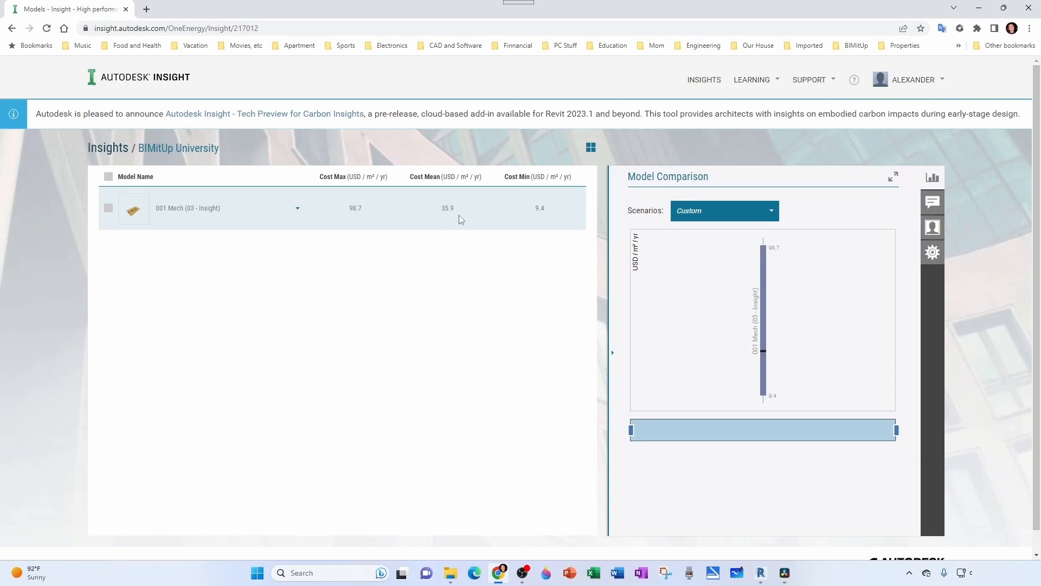